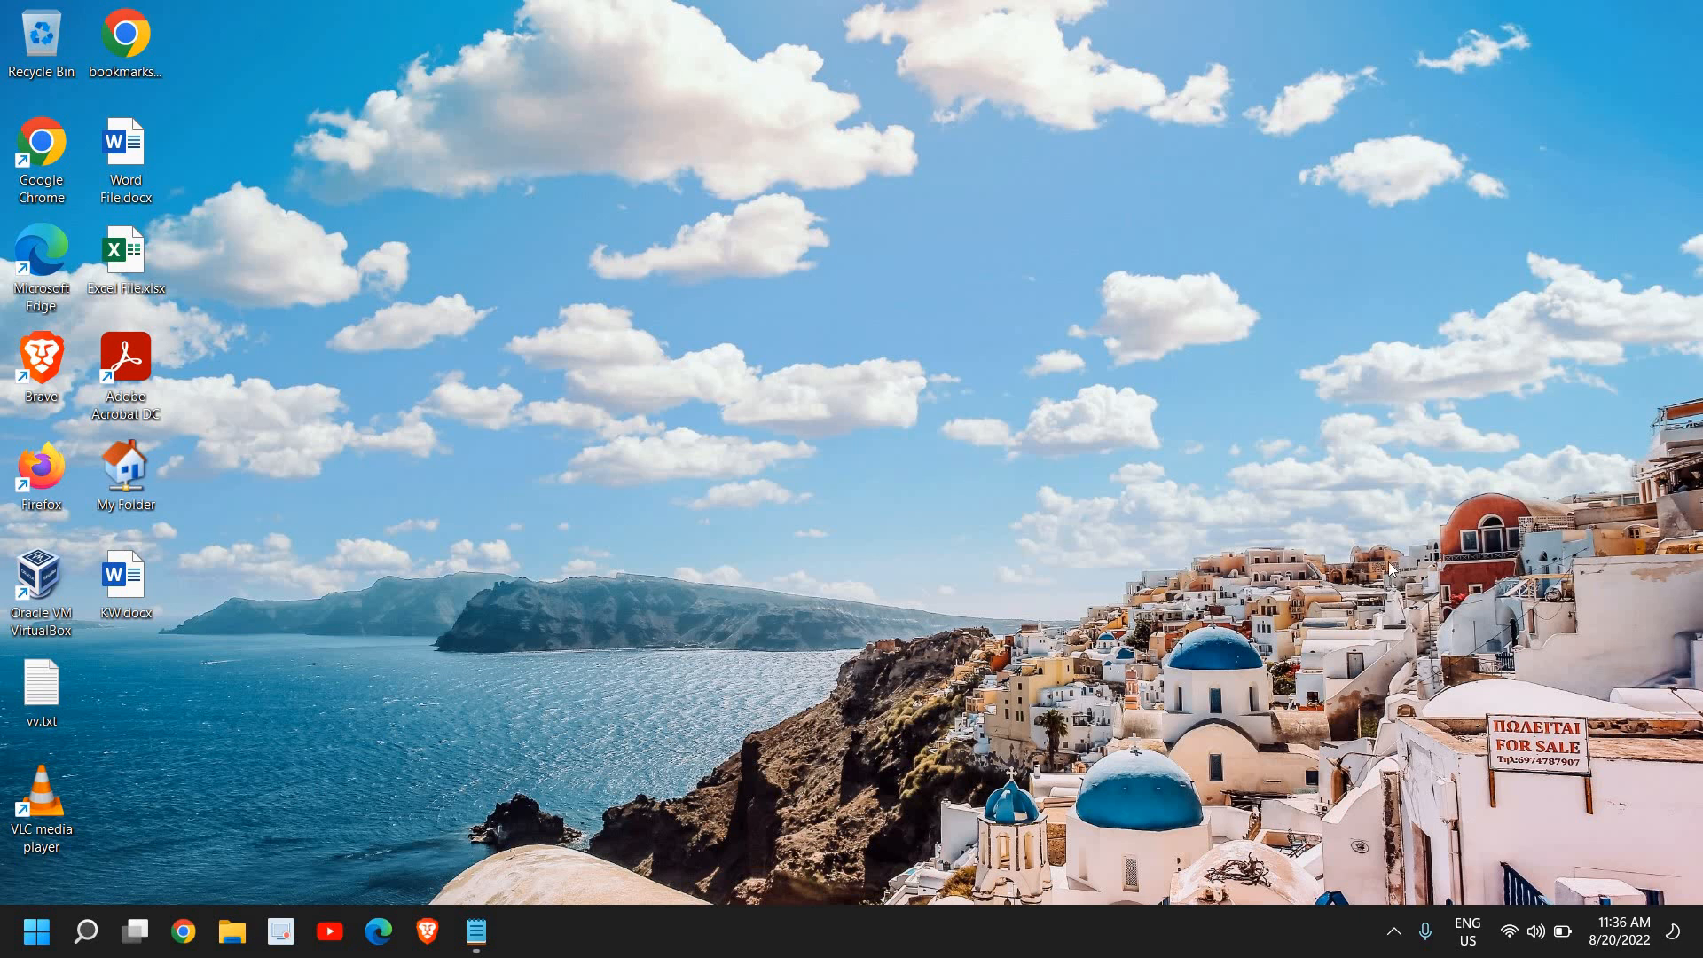
mouse_move(1344, 542)
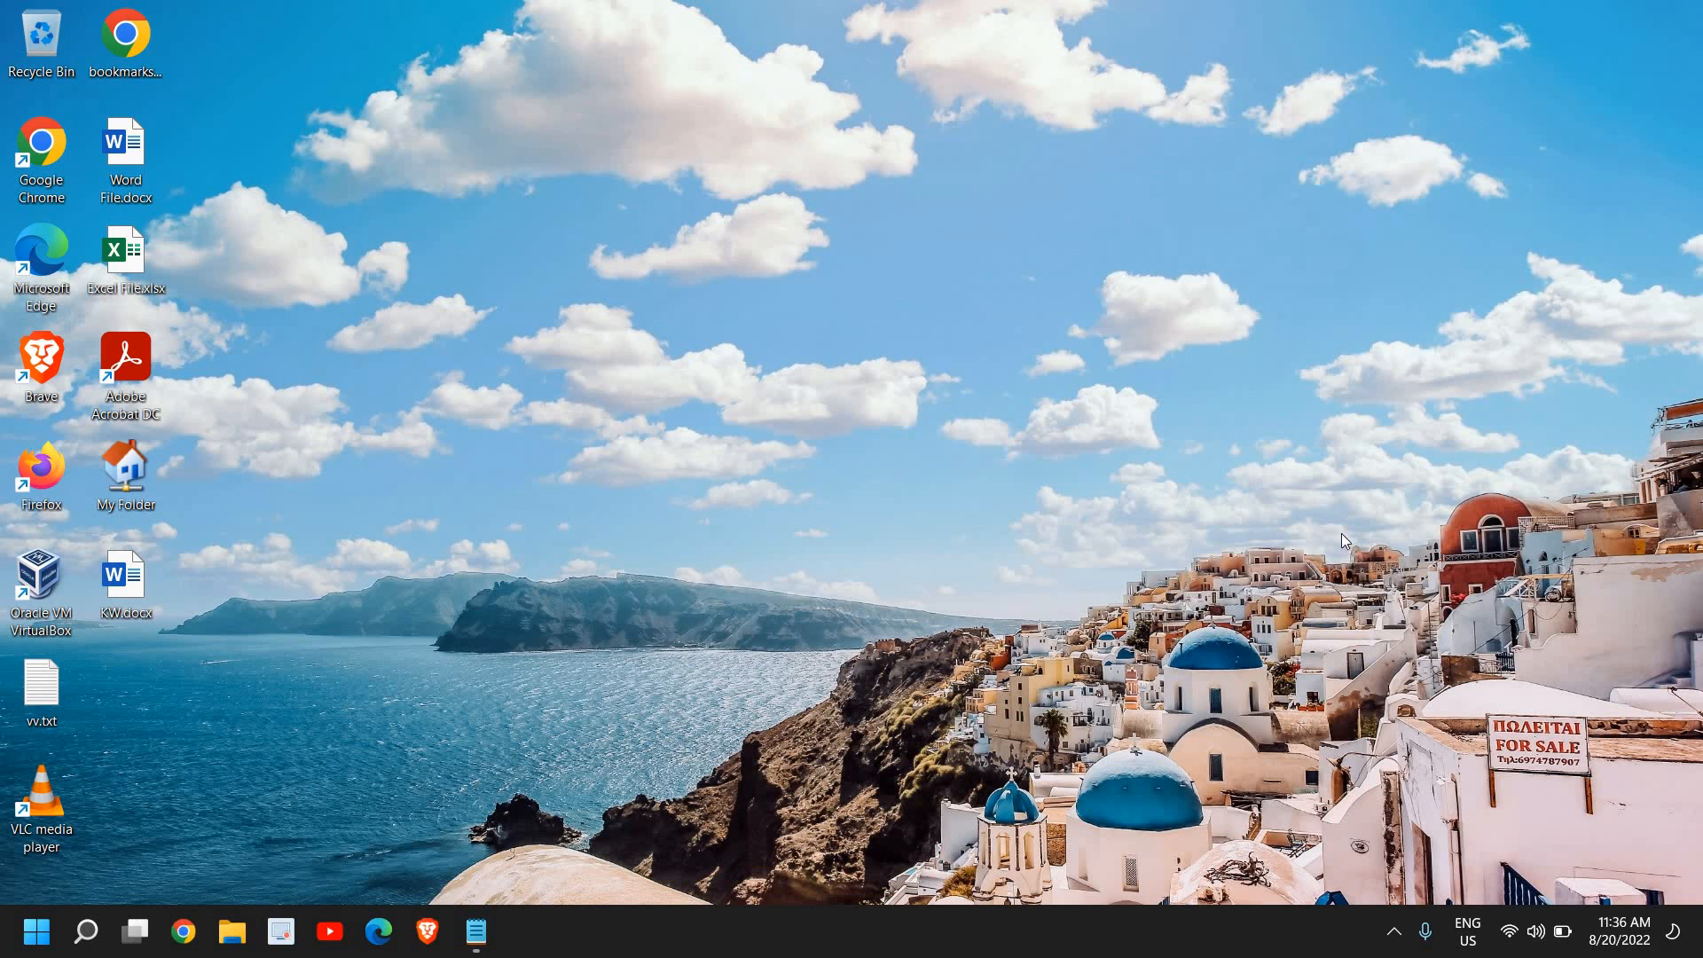
mouse_move(1326, 539)
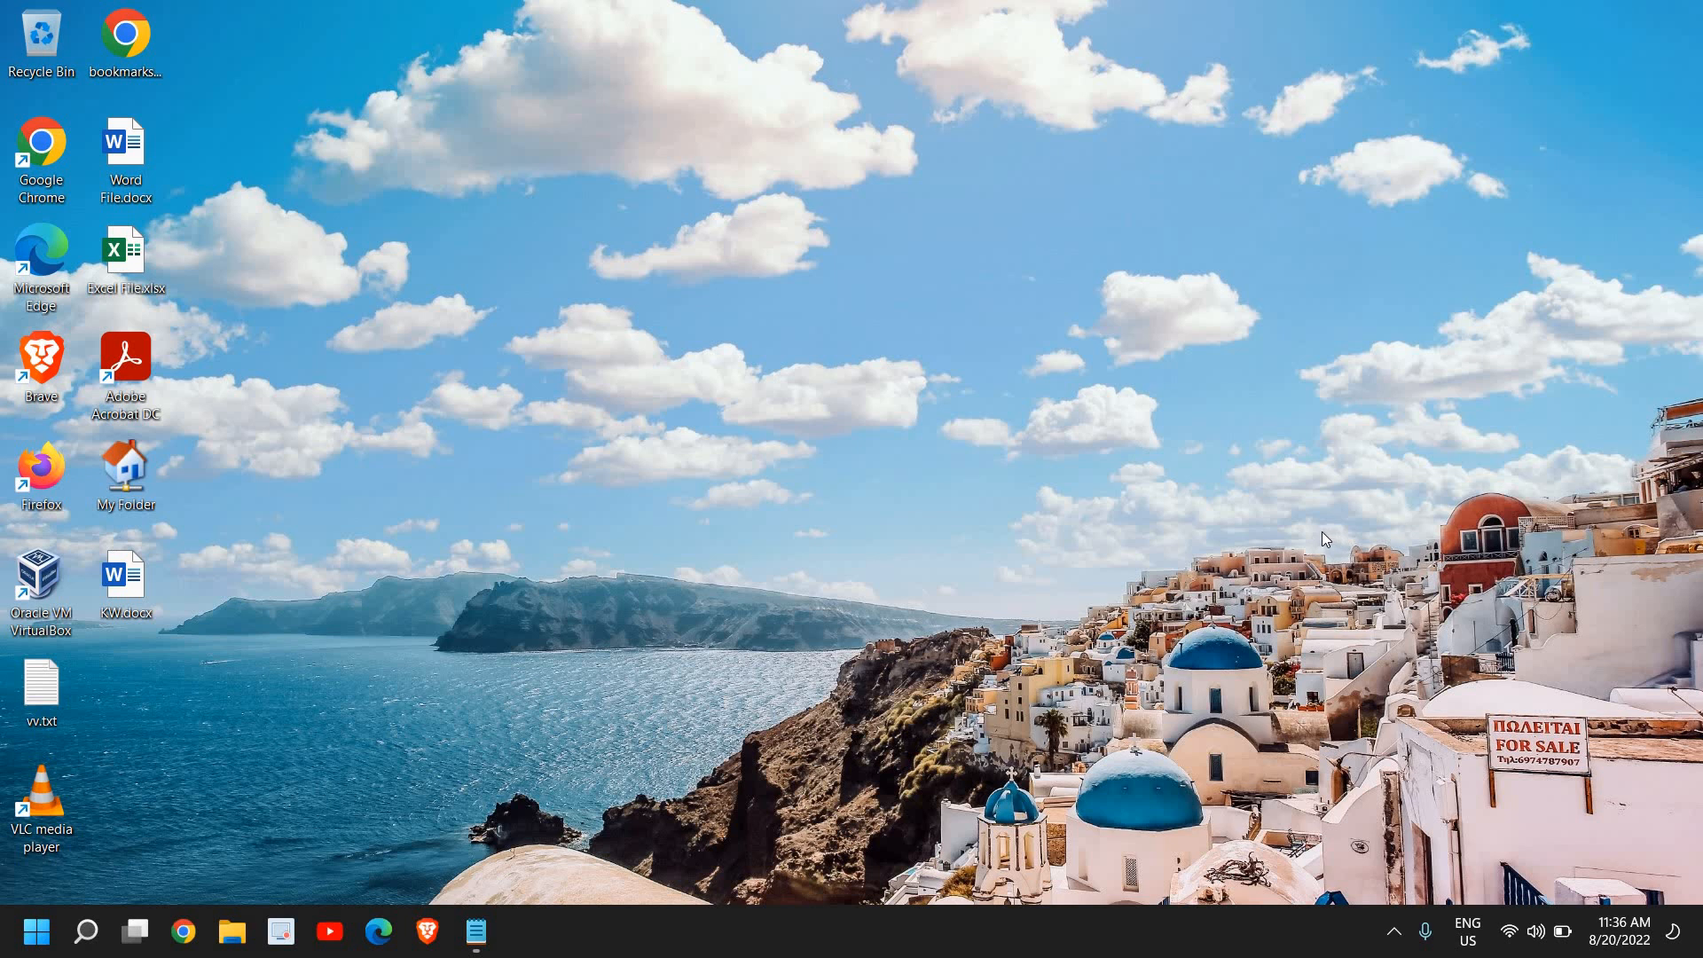
mouse_move(1323, 539)
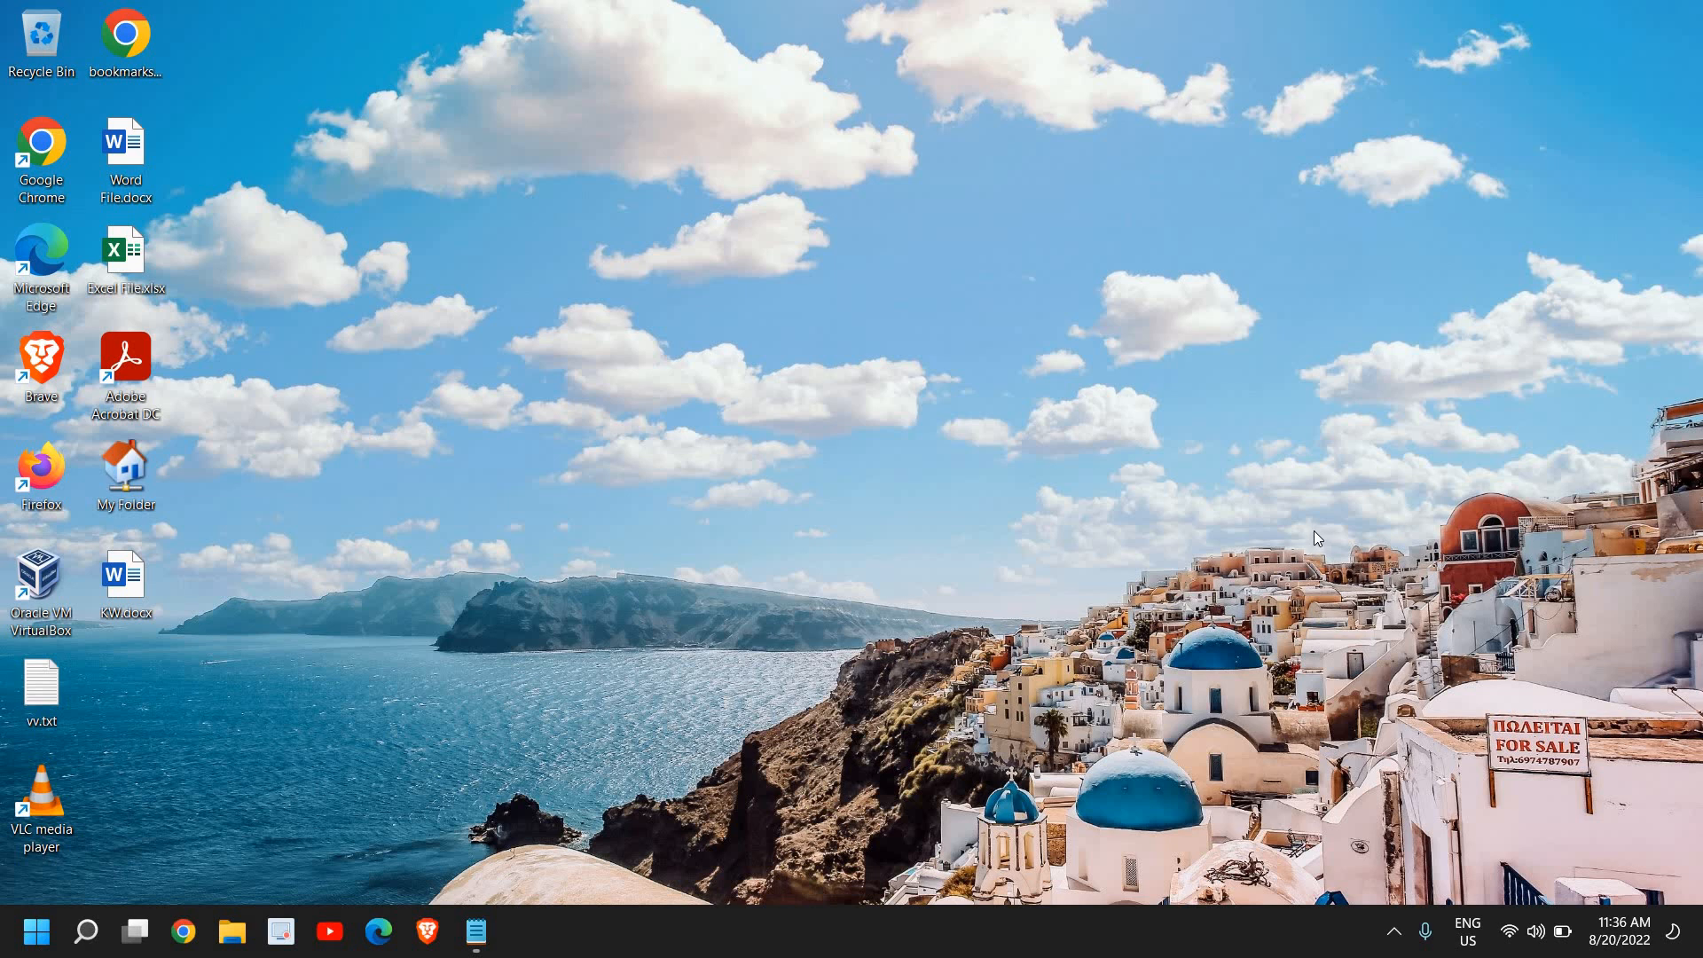
mouse_move(1285, 532)
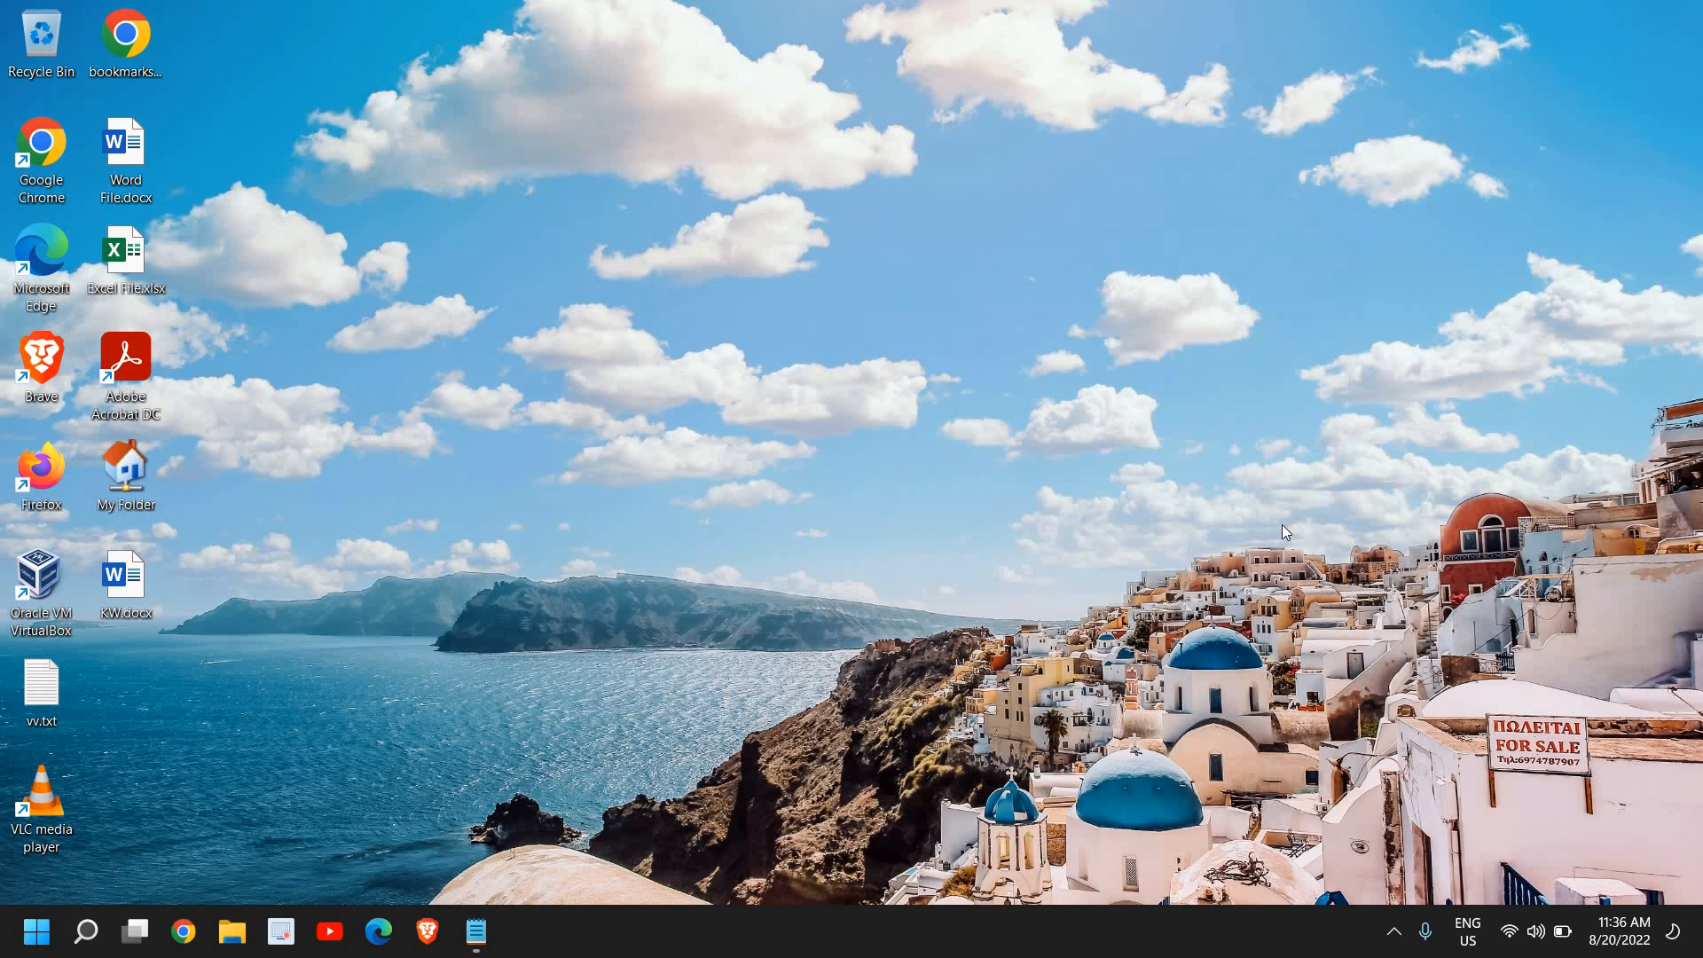
mouse_move(1287, 530)
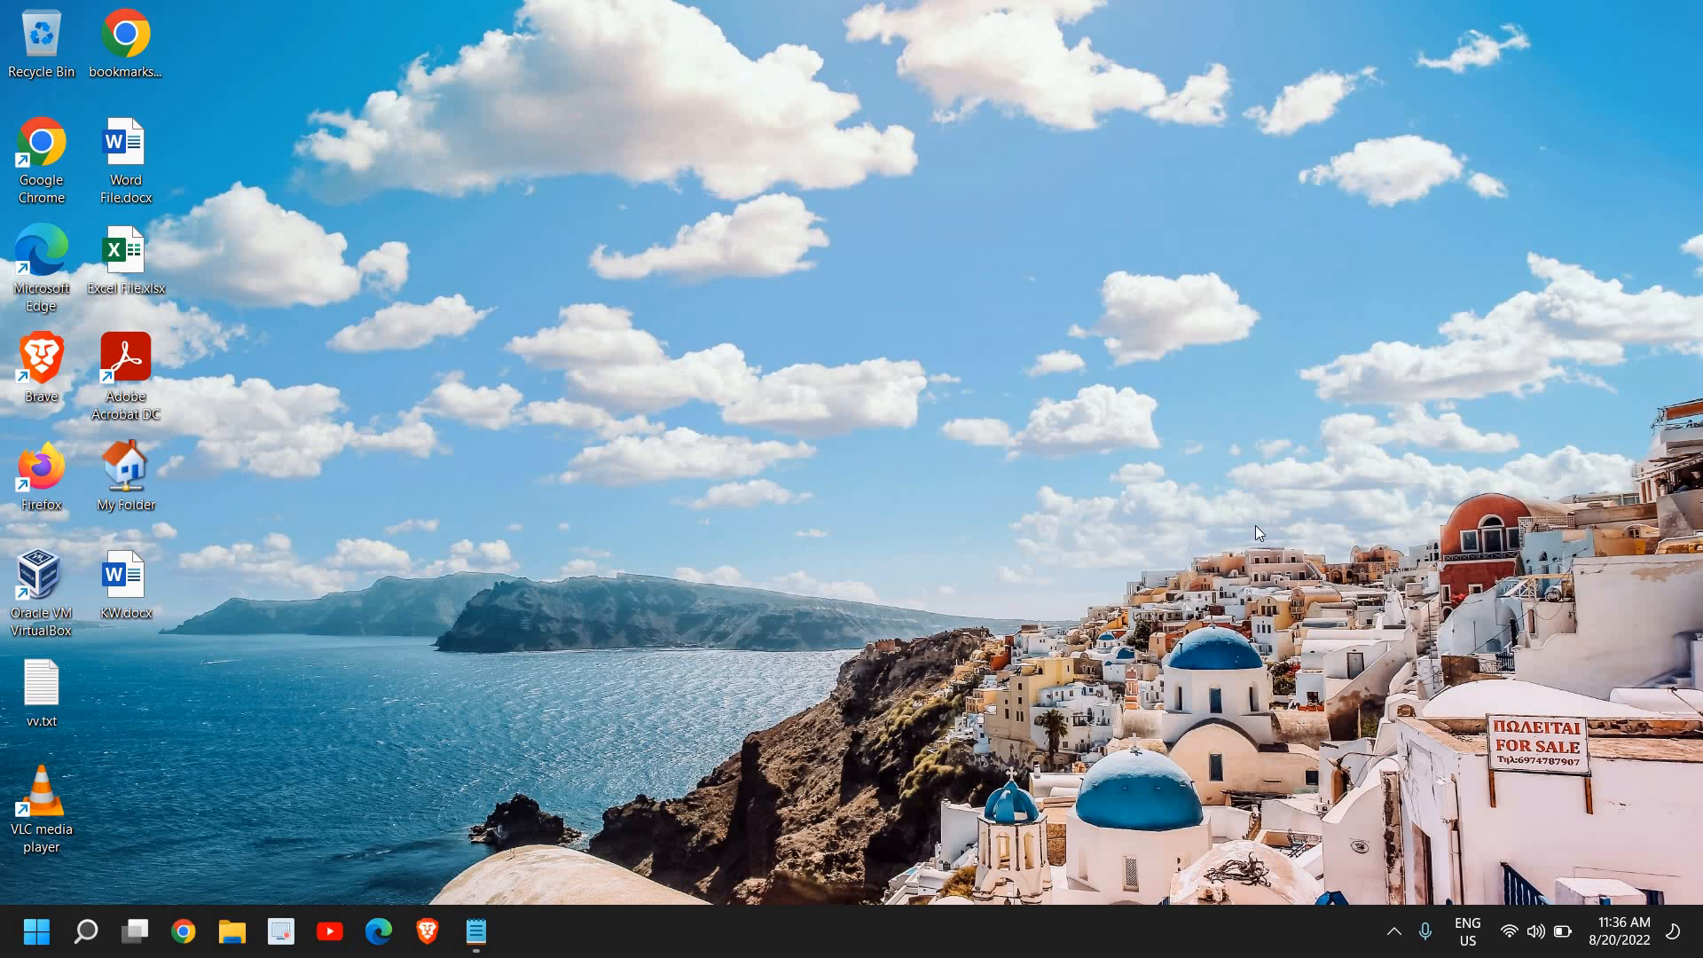
mouse_move(1241, 534)
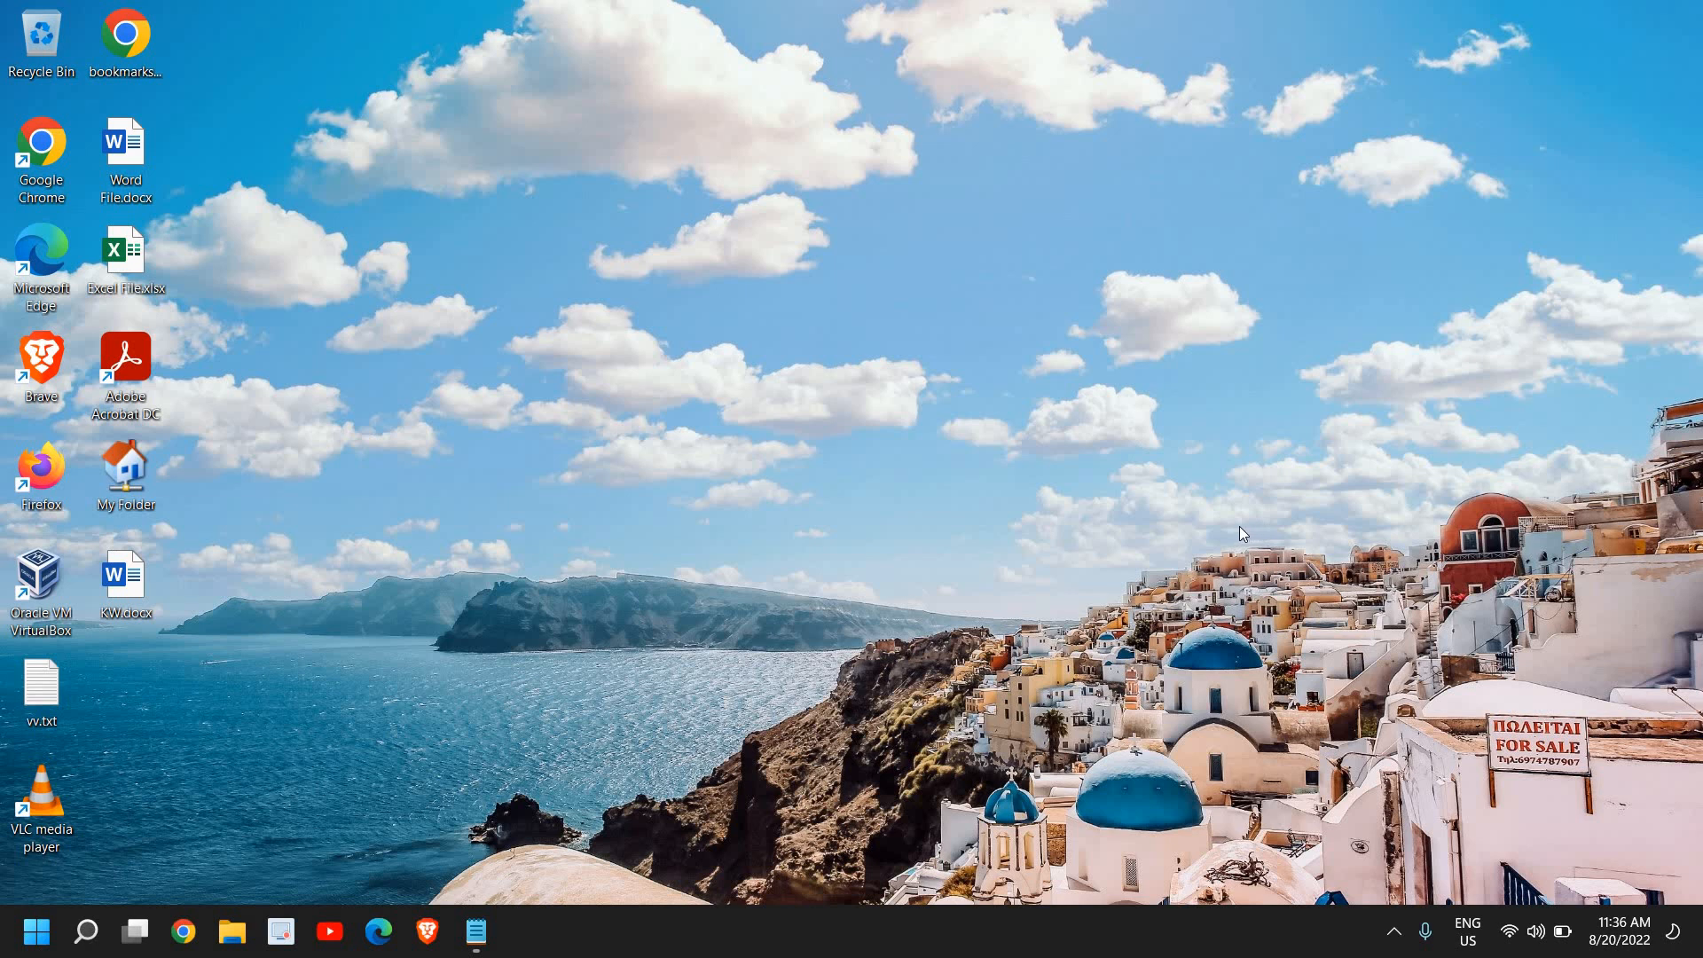
mouse_move(1213, 535)
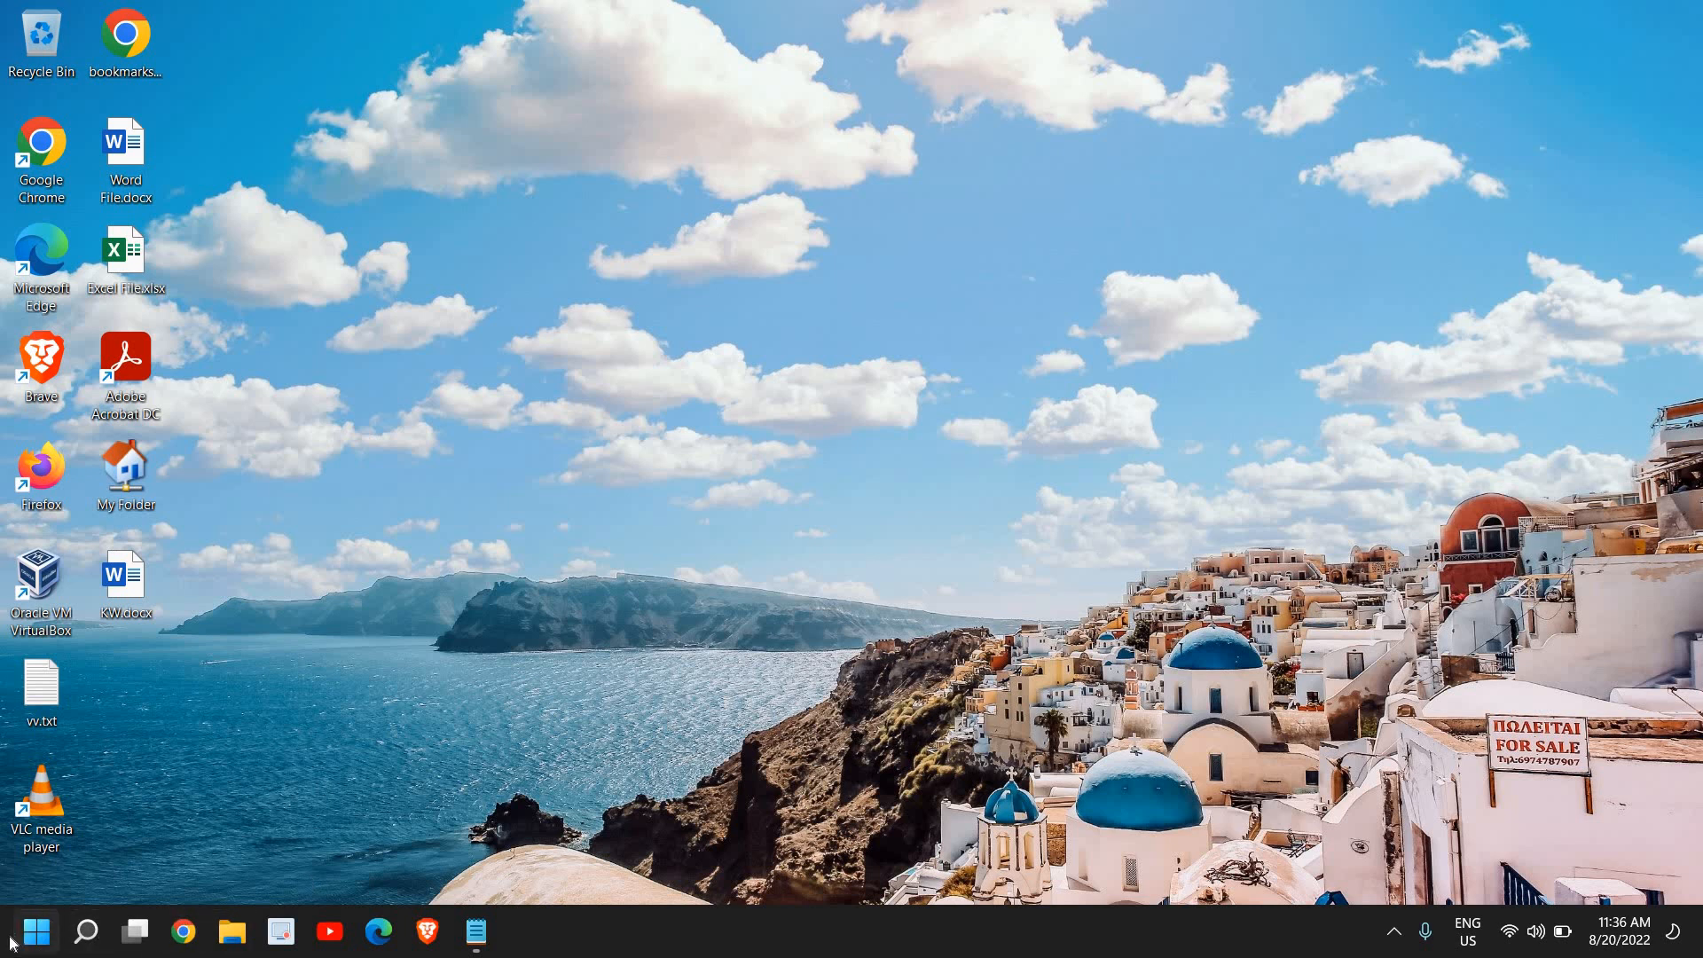
Launch Device Manager from the Start button menu and select the Intel Wireless-AC 9560 160MHz adapter.
right_click(35, 932)
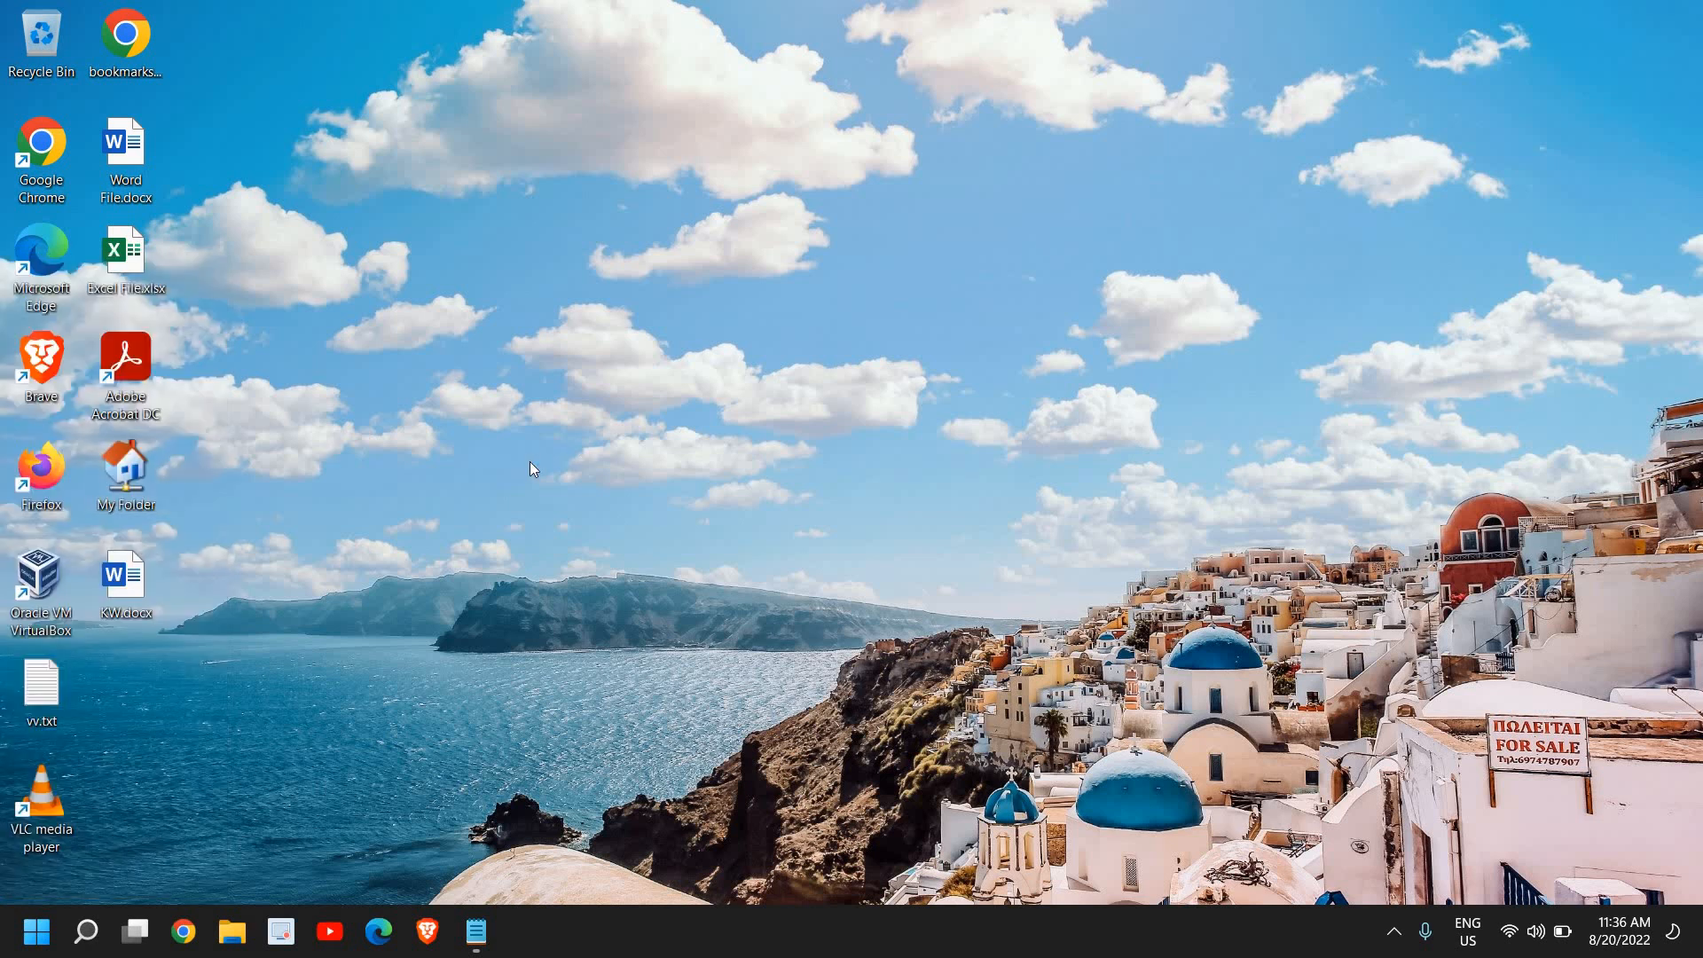
left_click(523, 931)
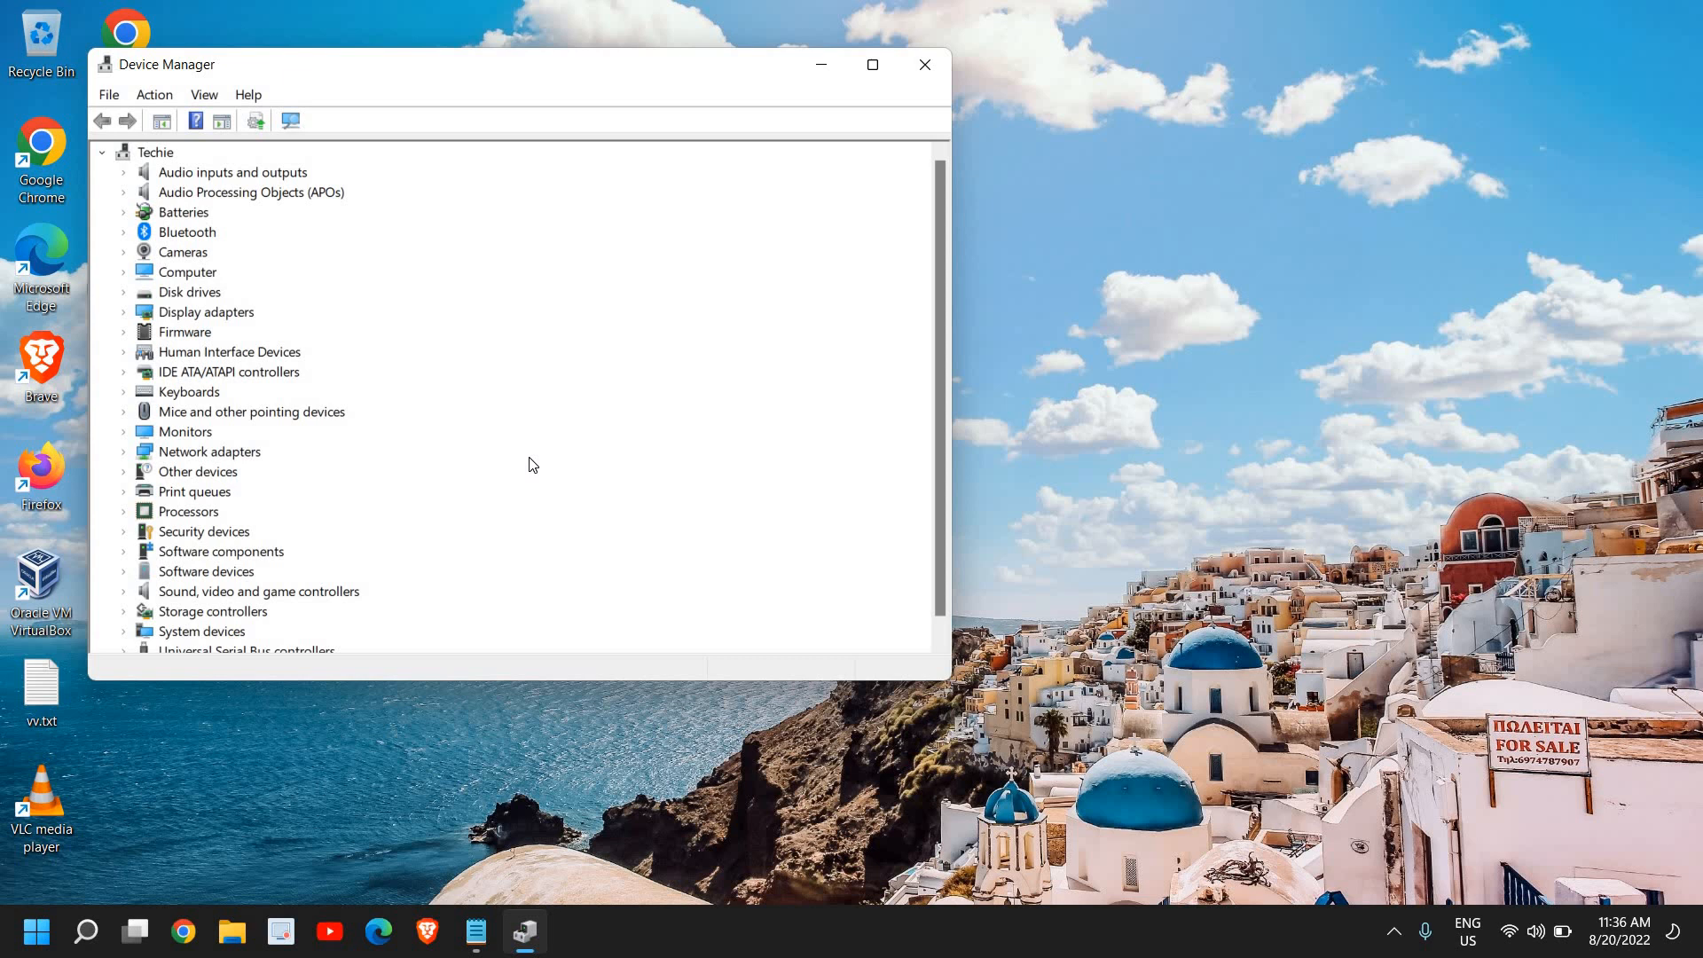
mouse_move(240, 476)
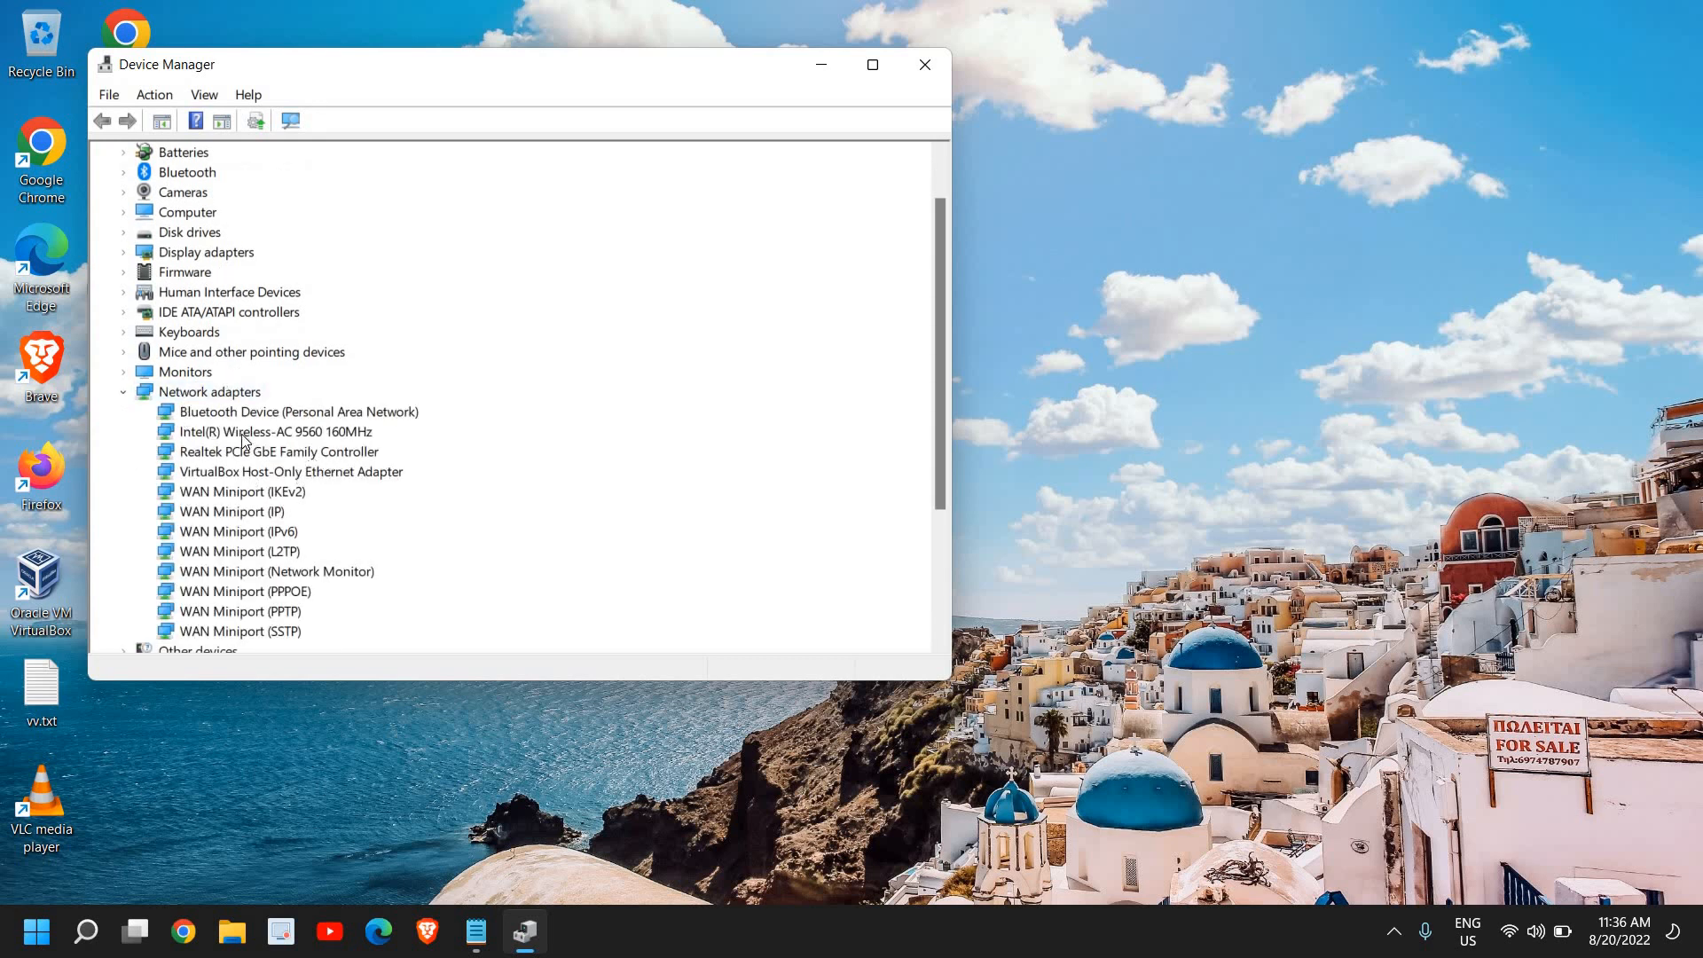
left_click(271, 431)
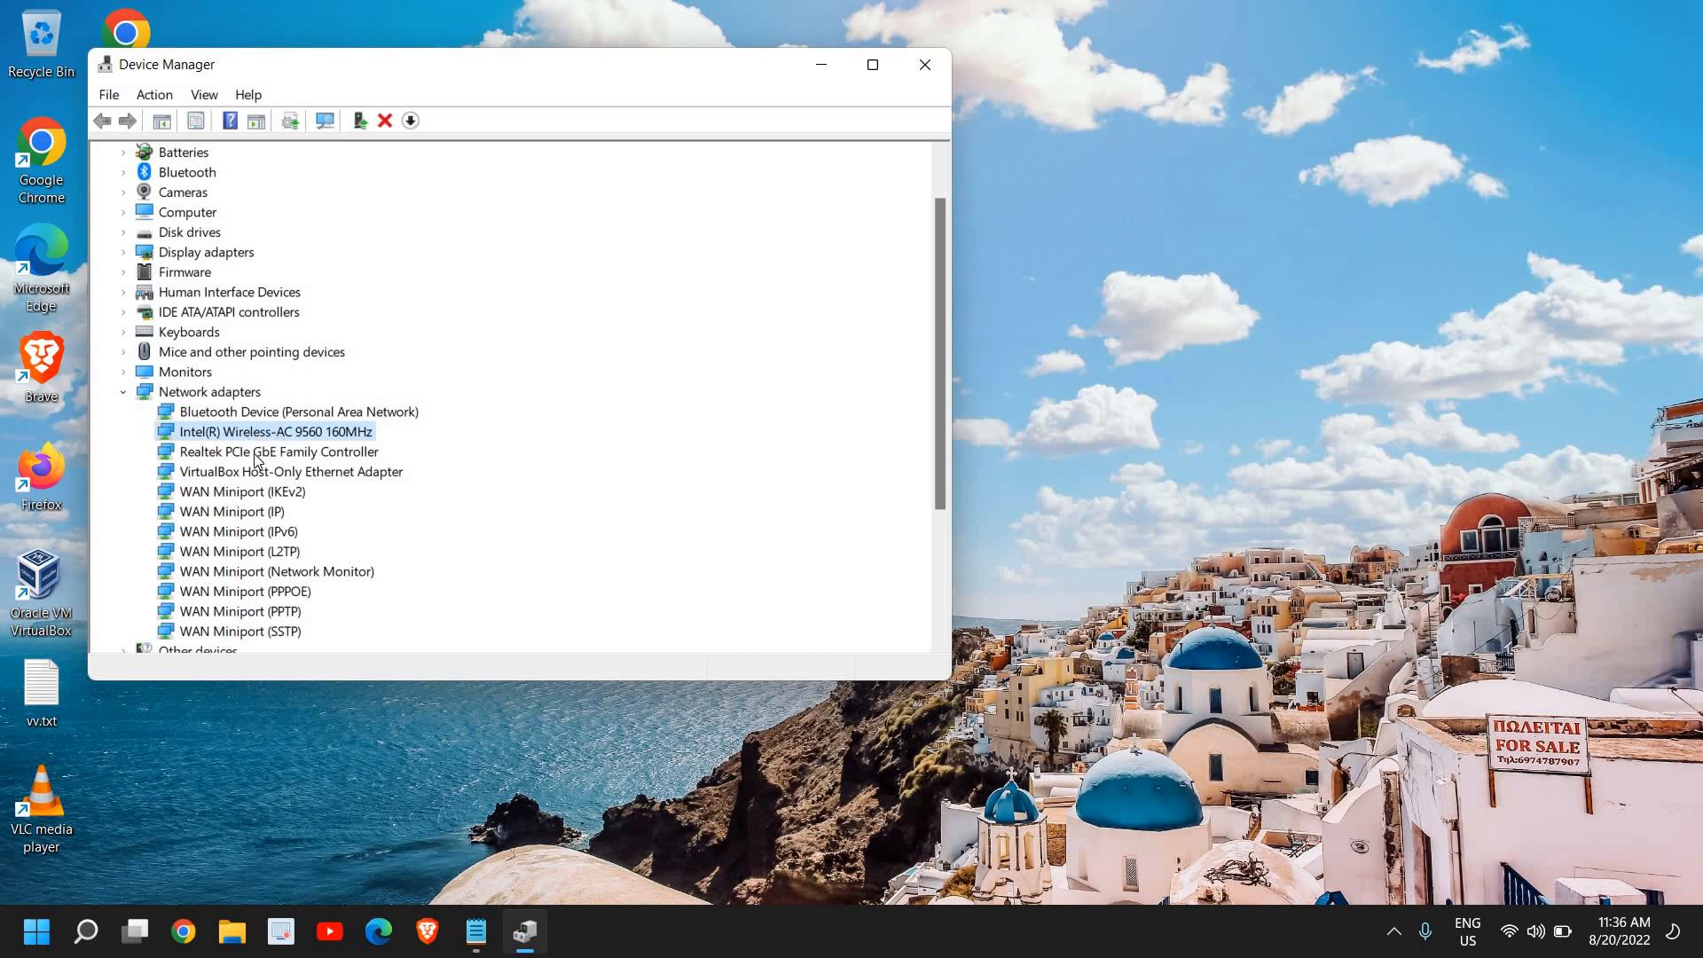
left_click(278, 451)
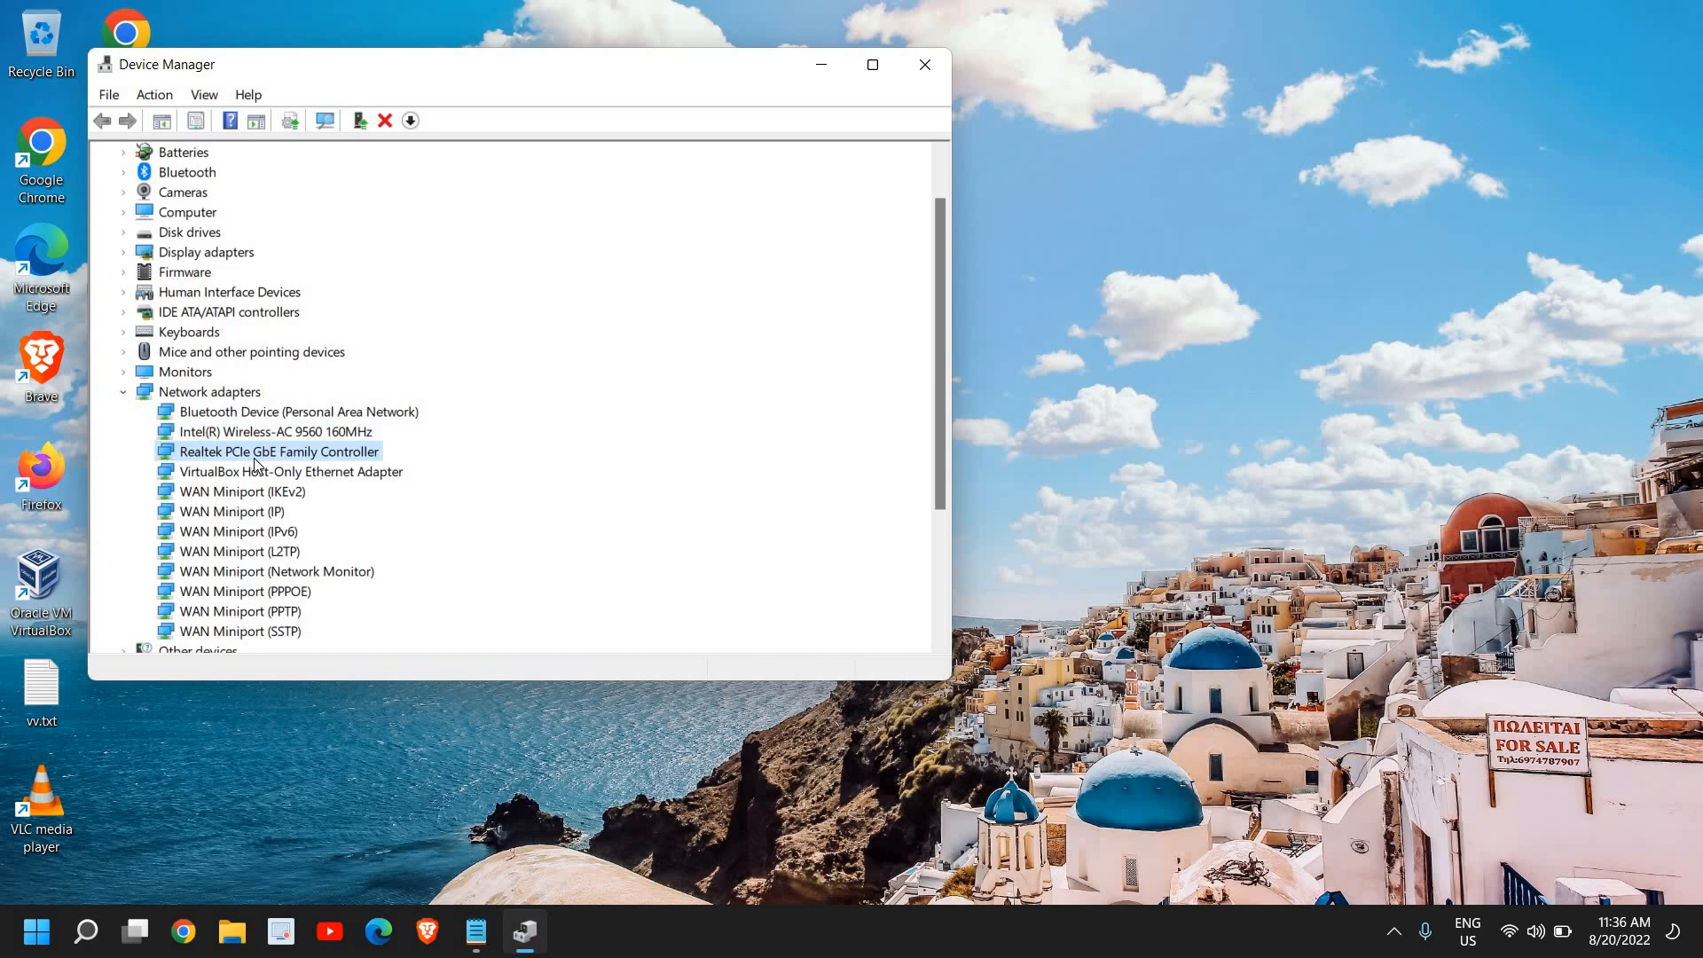
mouse_move(342, 465)
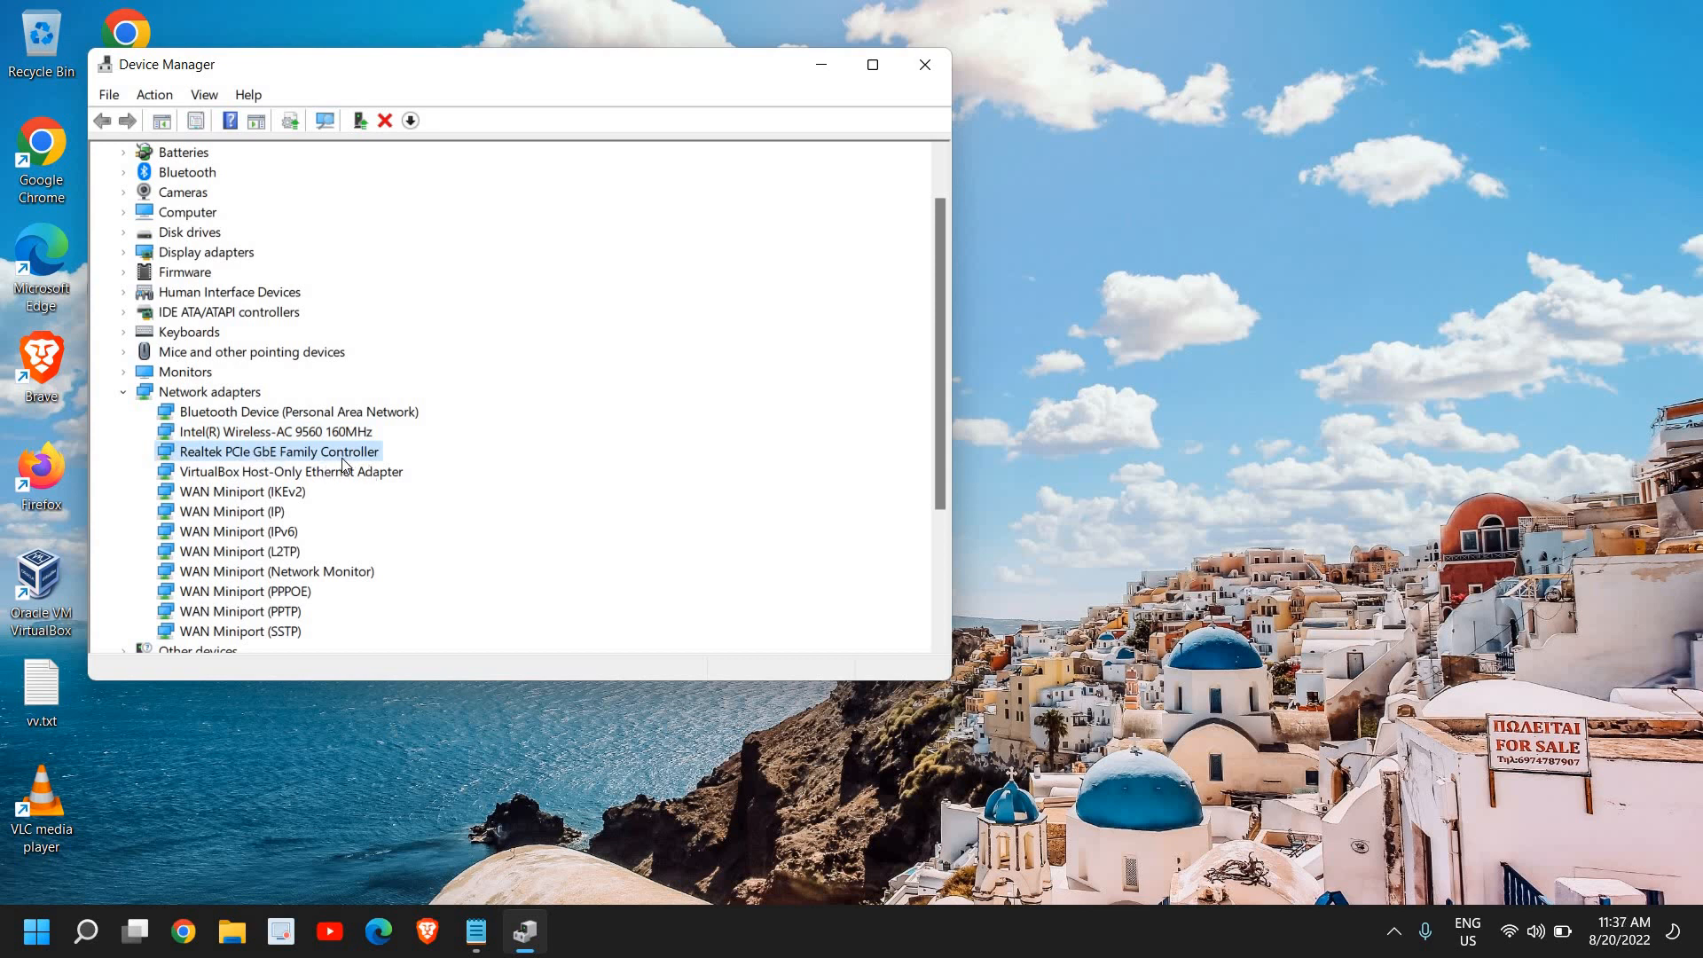
left_click(268, 431)
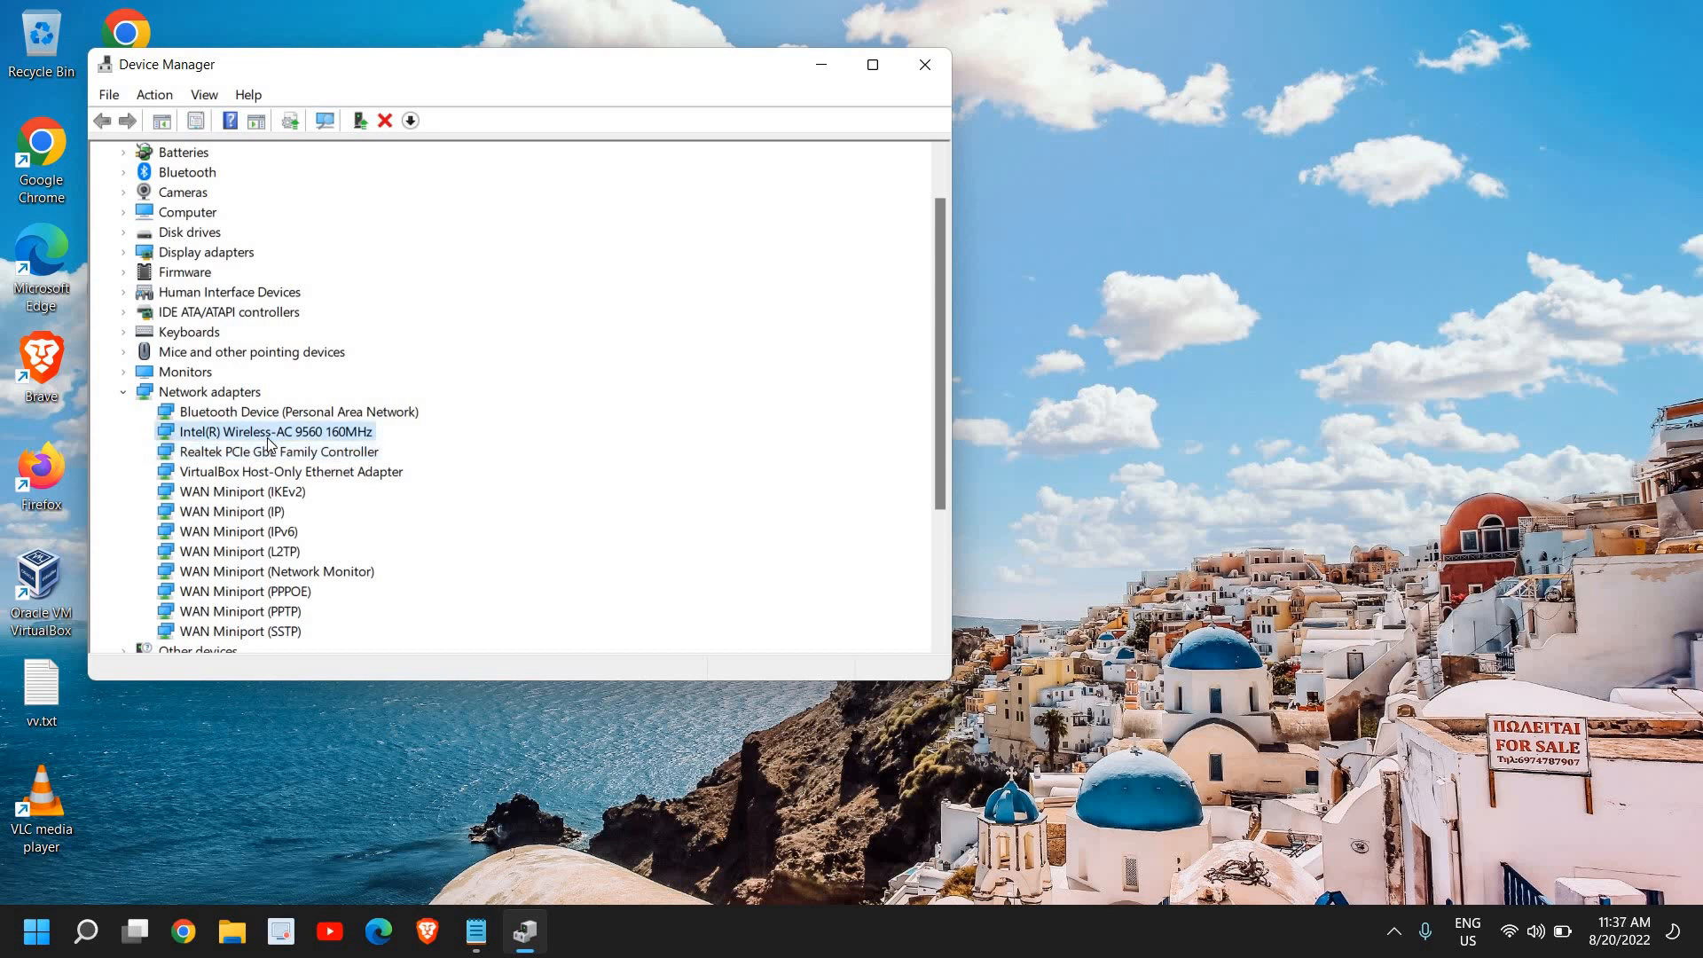
mouse_move(1022, 696)
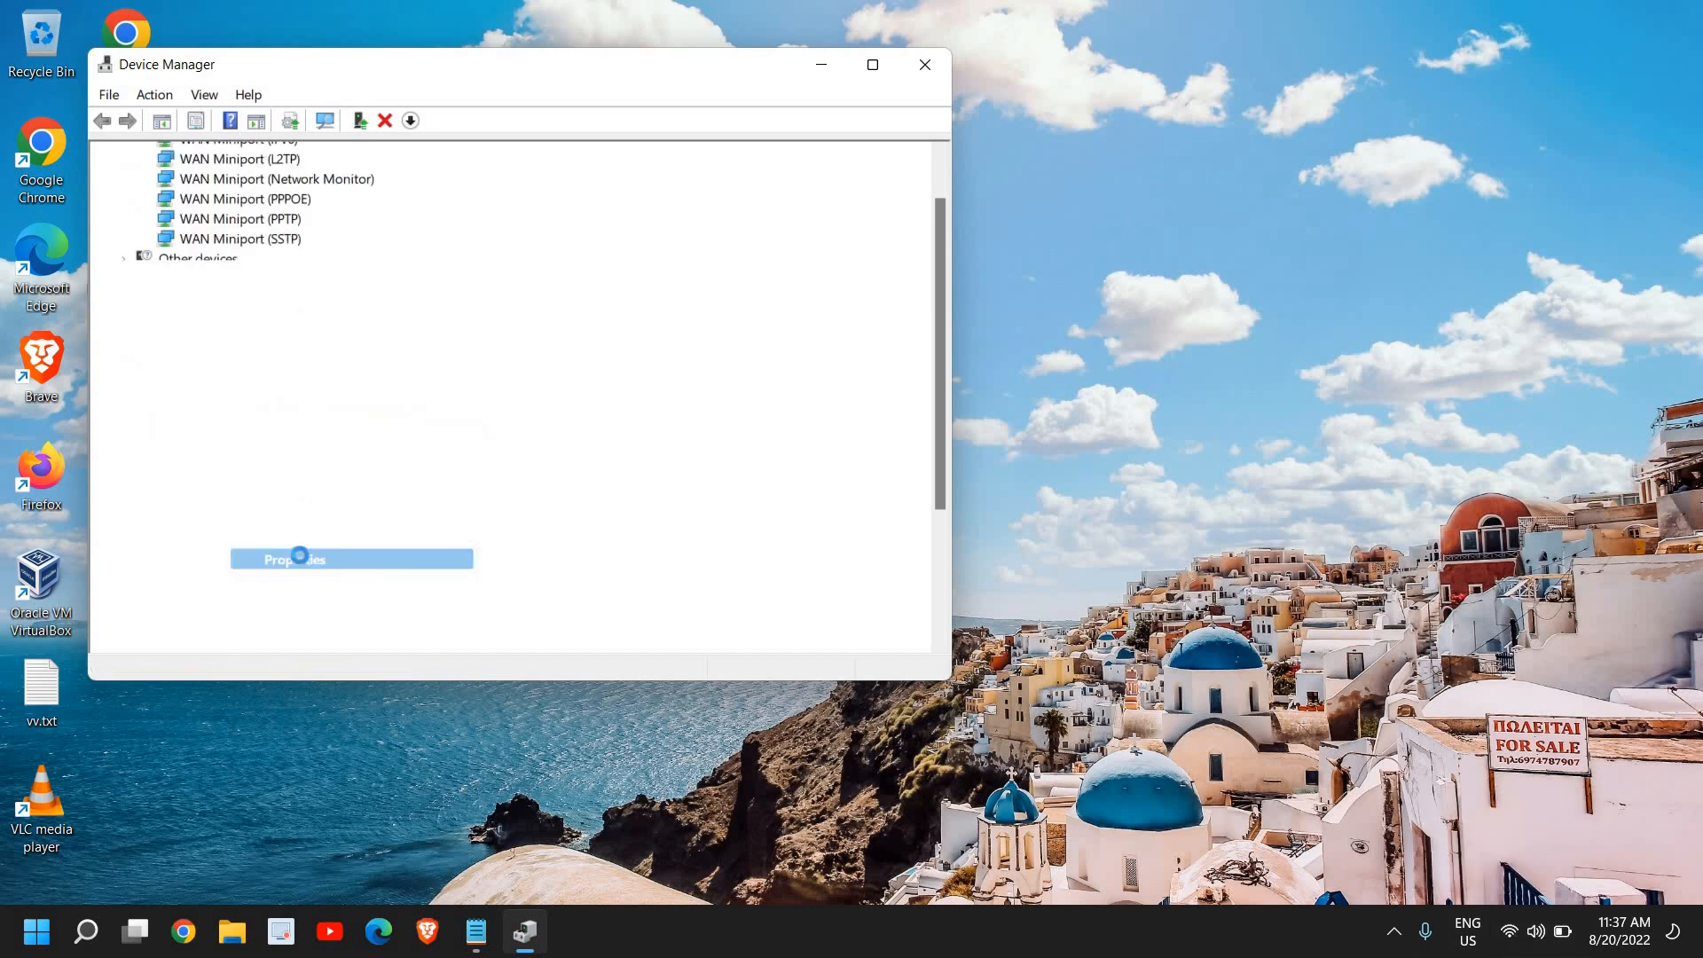
Show the adapter's Advanced properties and confirm Fat Channel Intolerant remains Disabled.
left_click(289, 559)
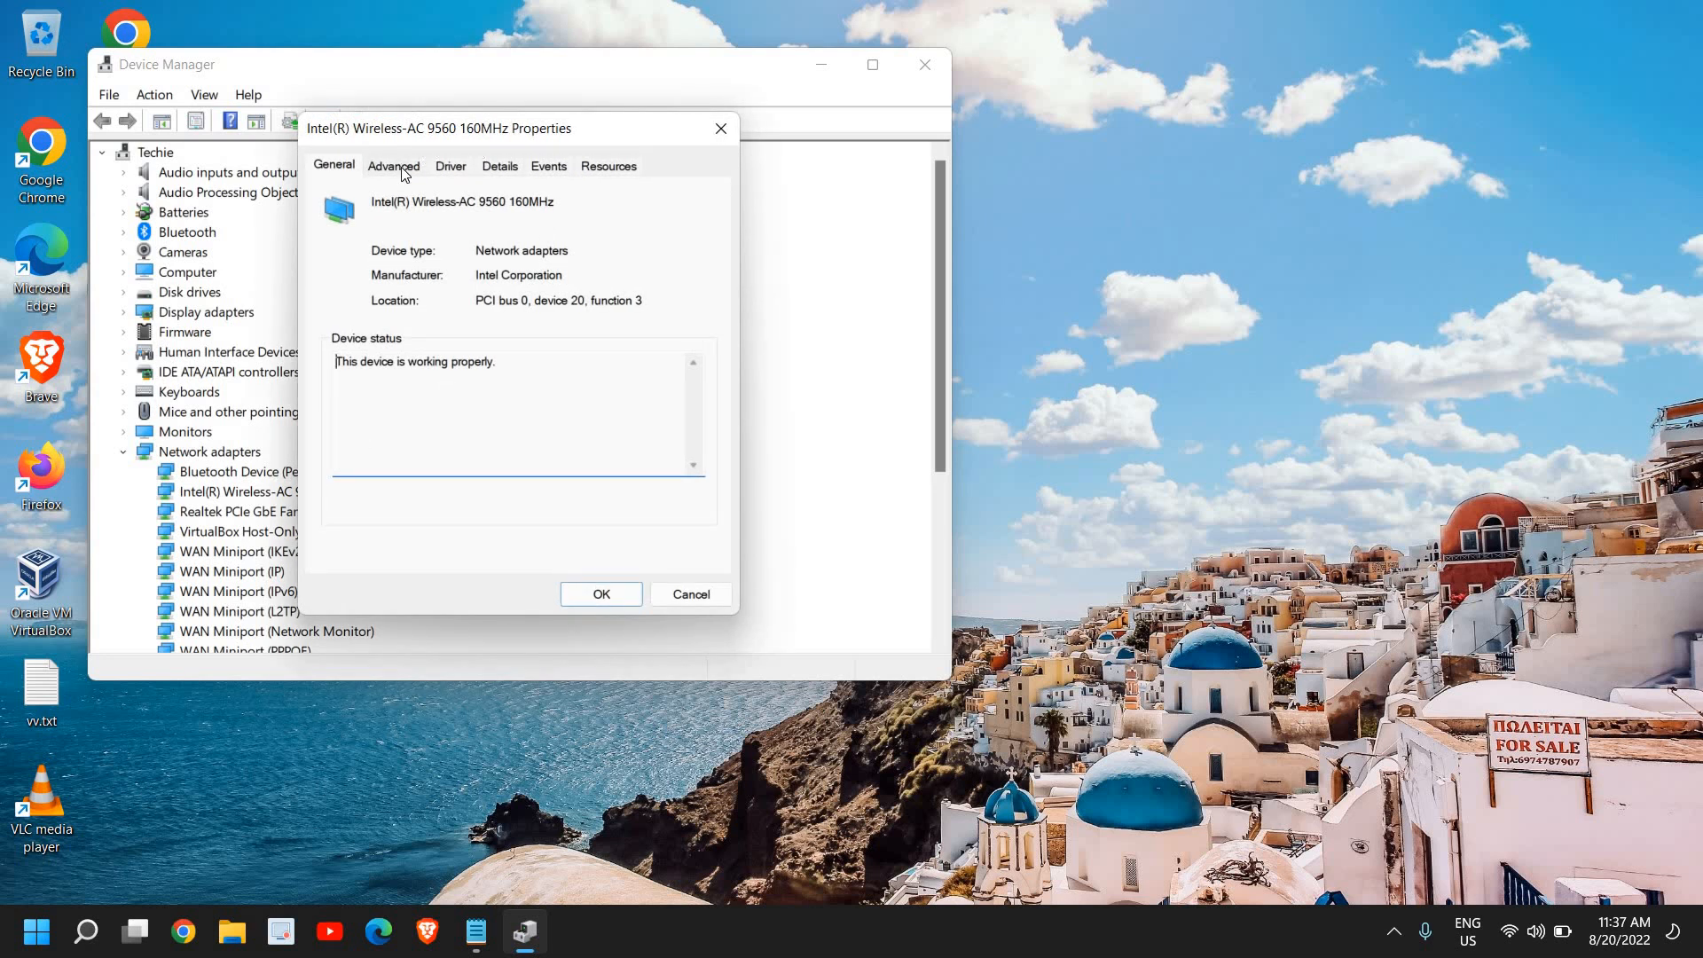
left_click(394, 165)
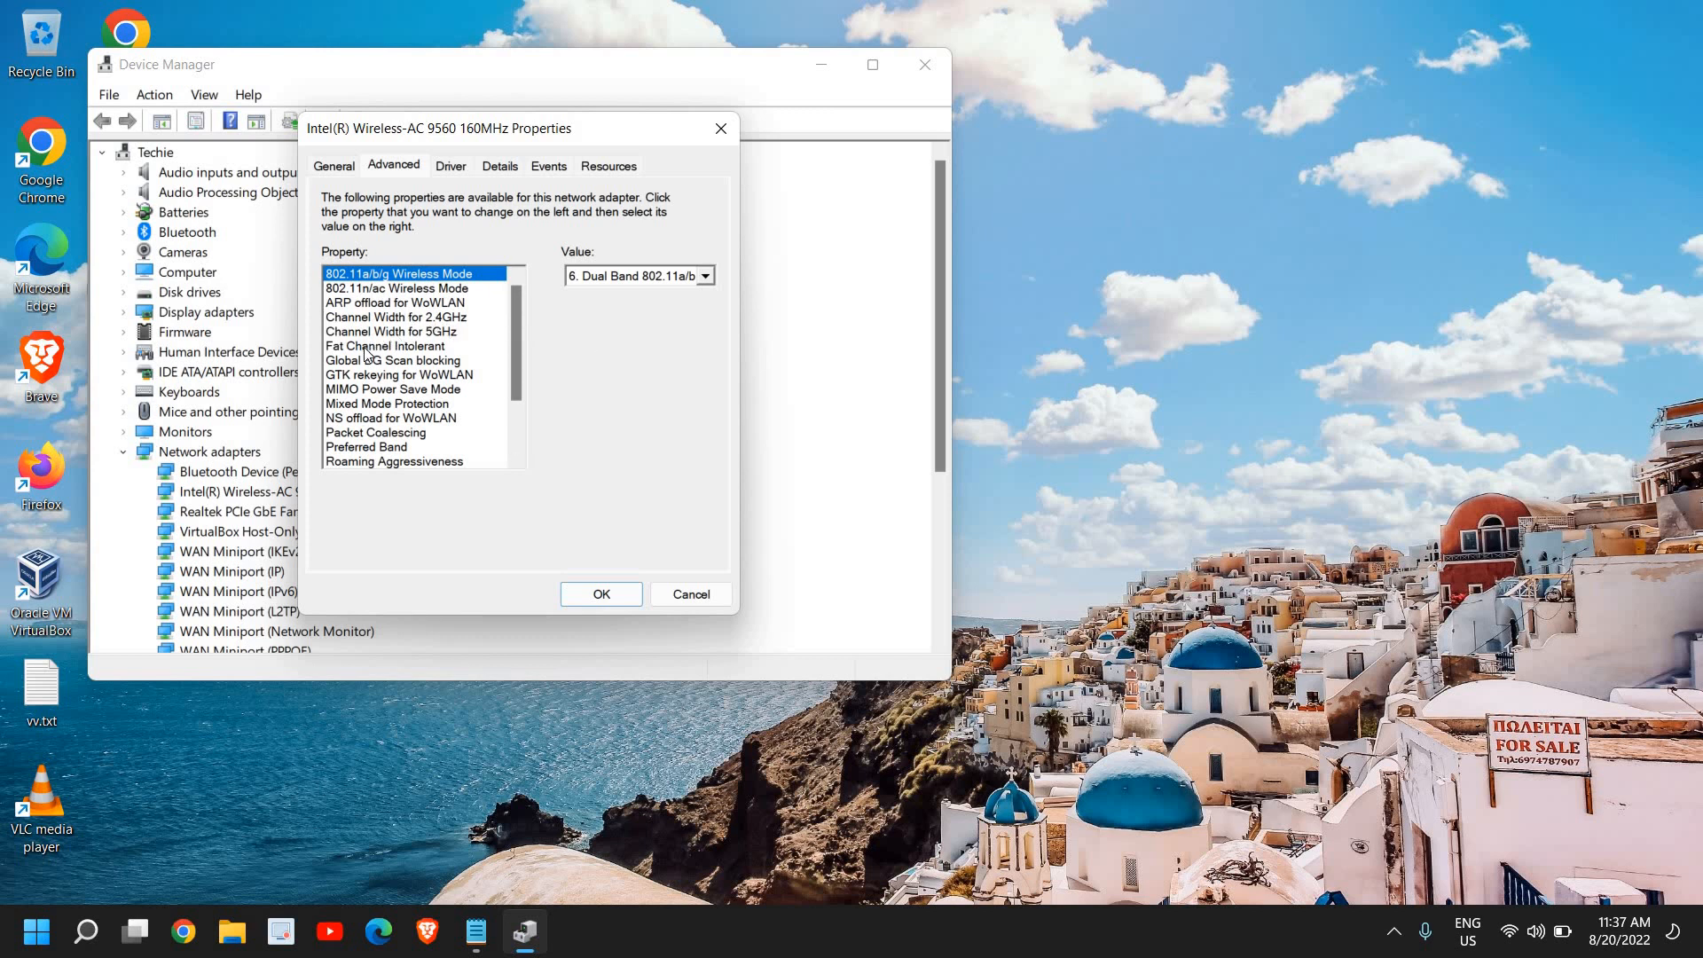
left_click(385, 346)
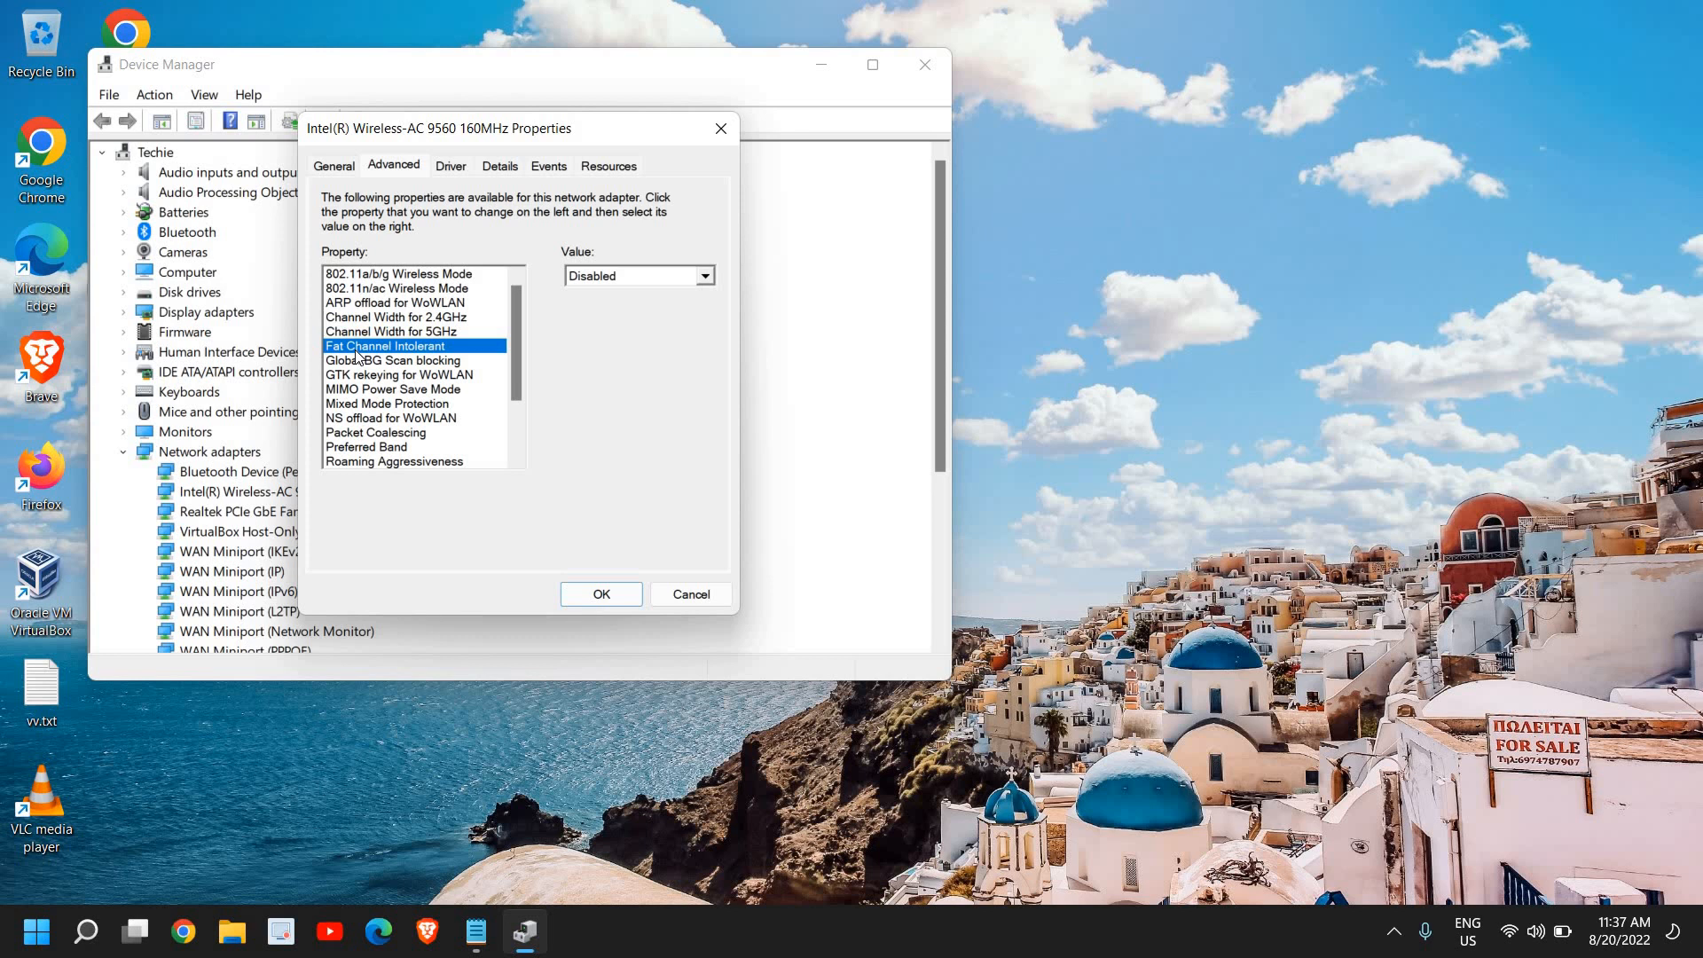
left_click(704, 275)
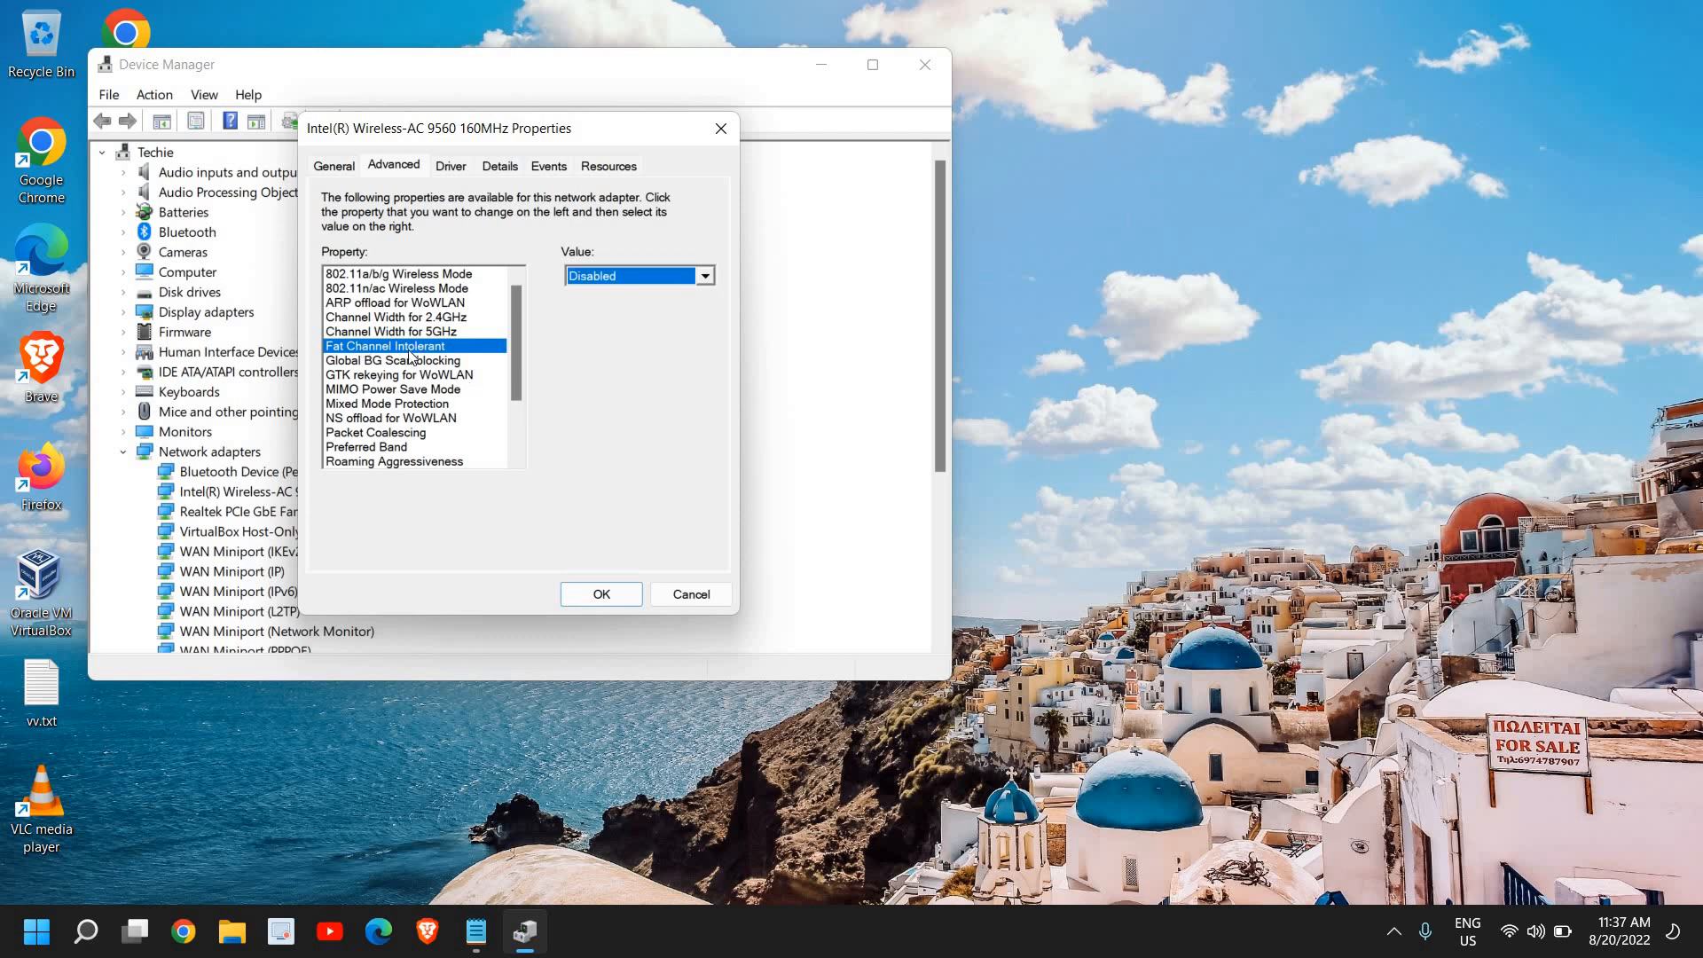
mouse_move(592, 296)
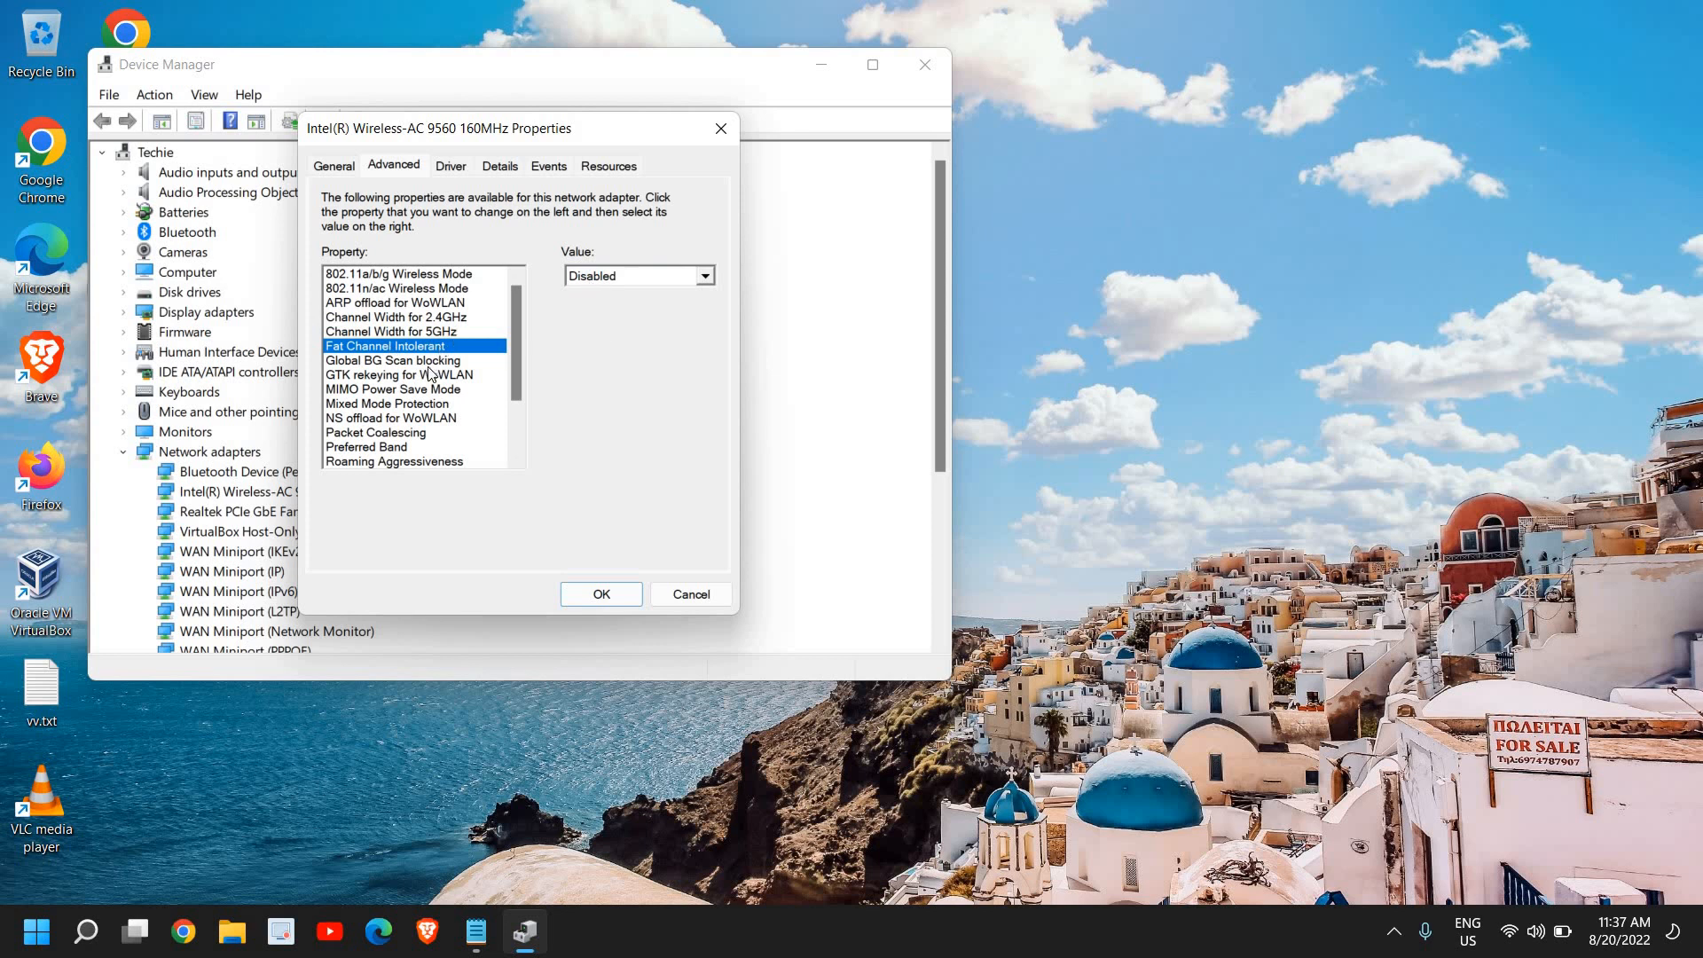
scroll("down", 3)
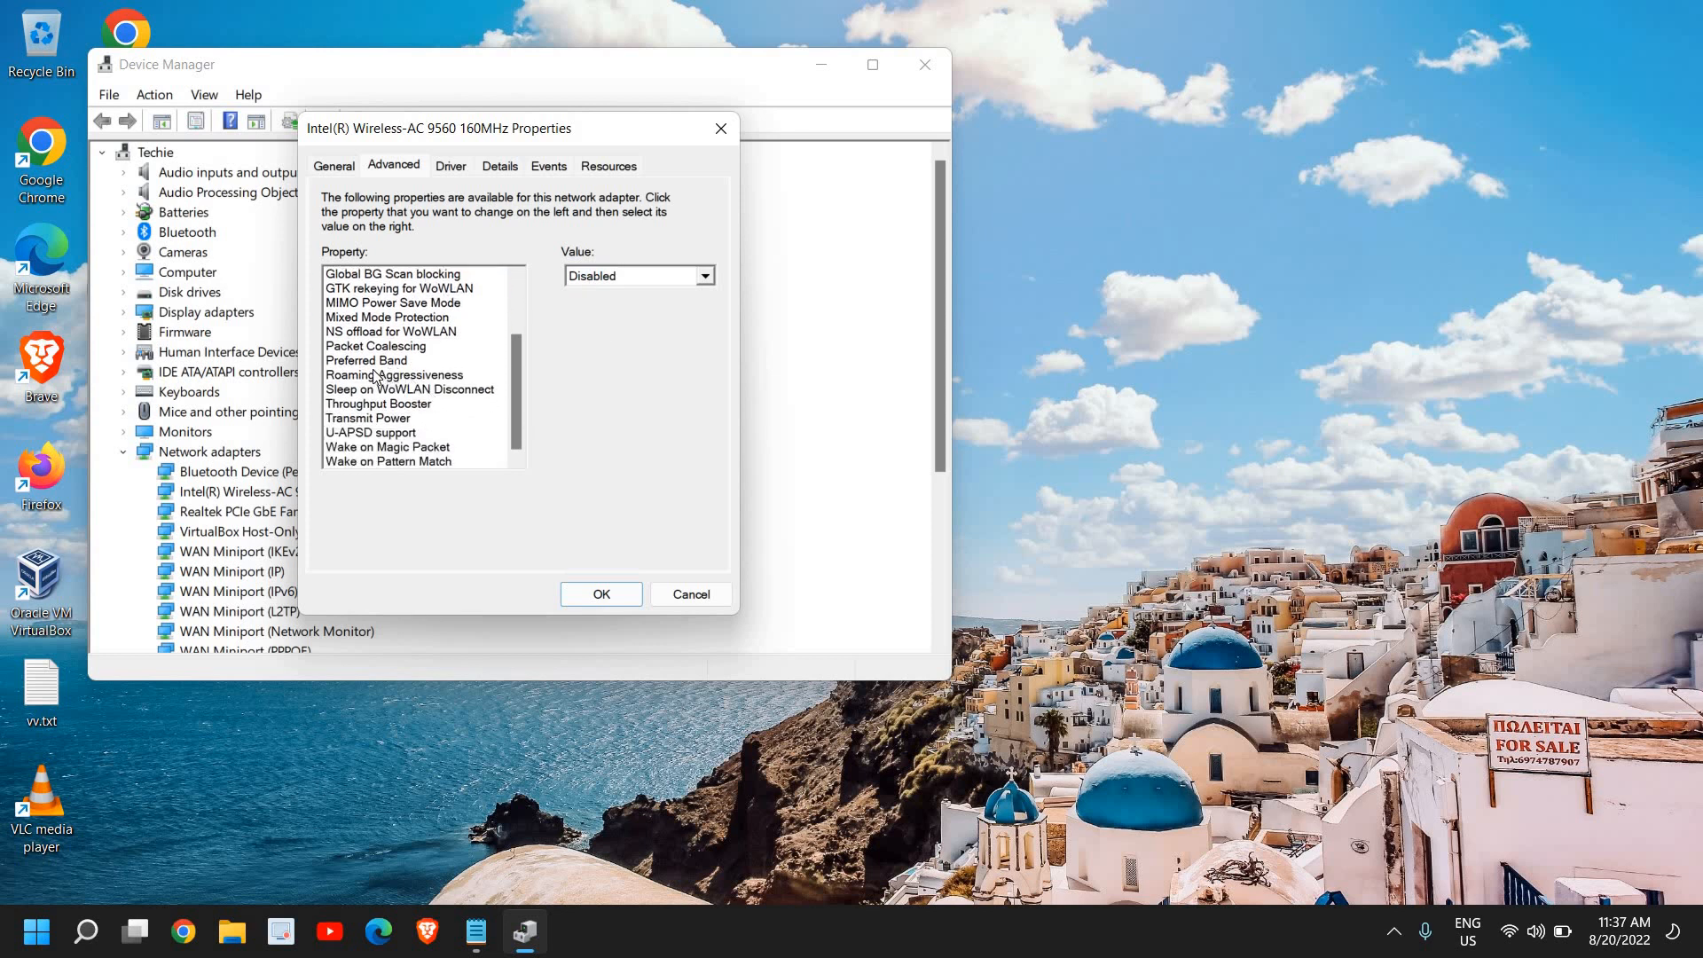
Set Preferred Band to '3. Prefer 5GHz band'.
left_click(367, 360)
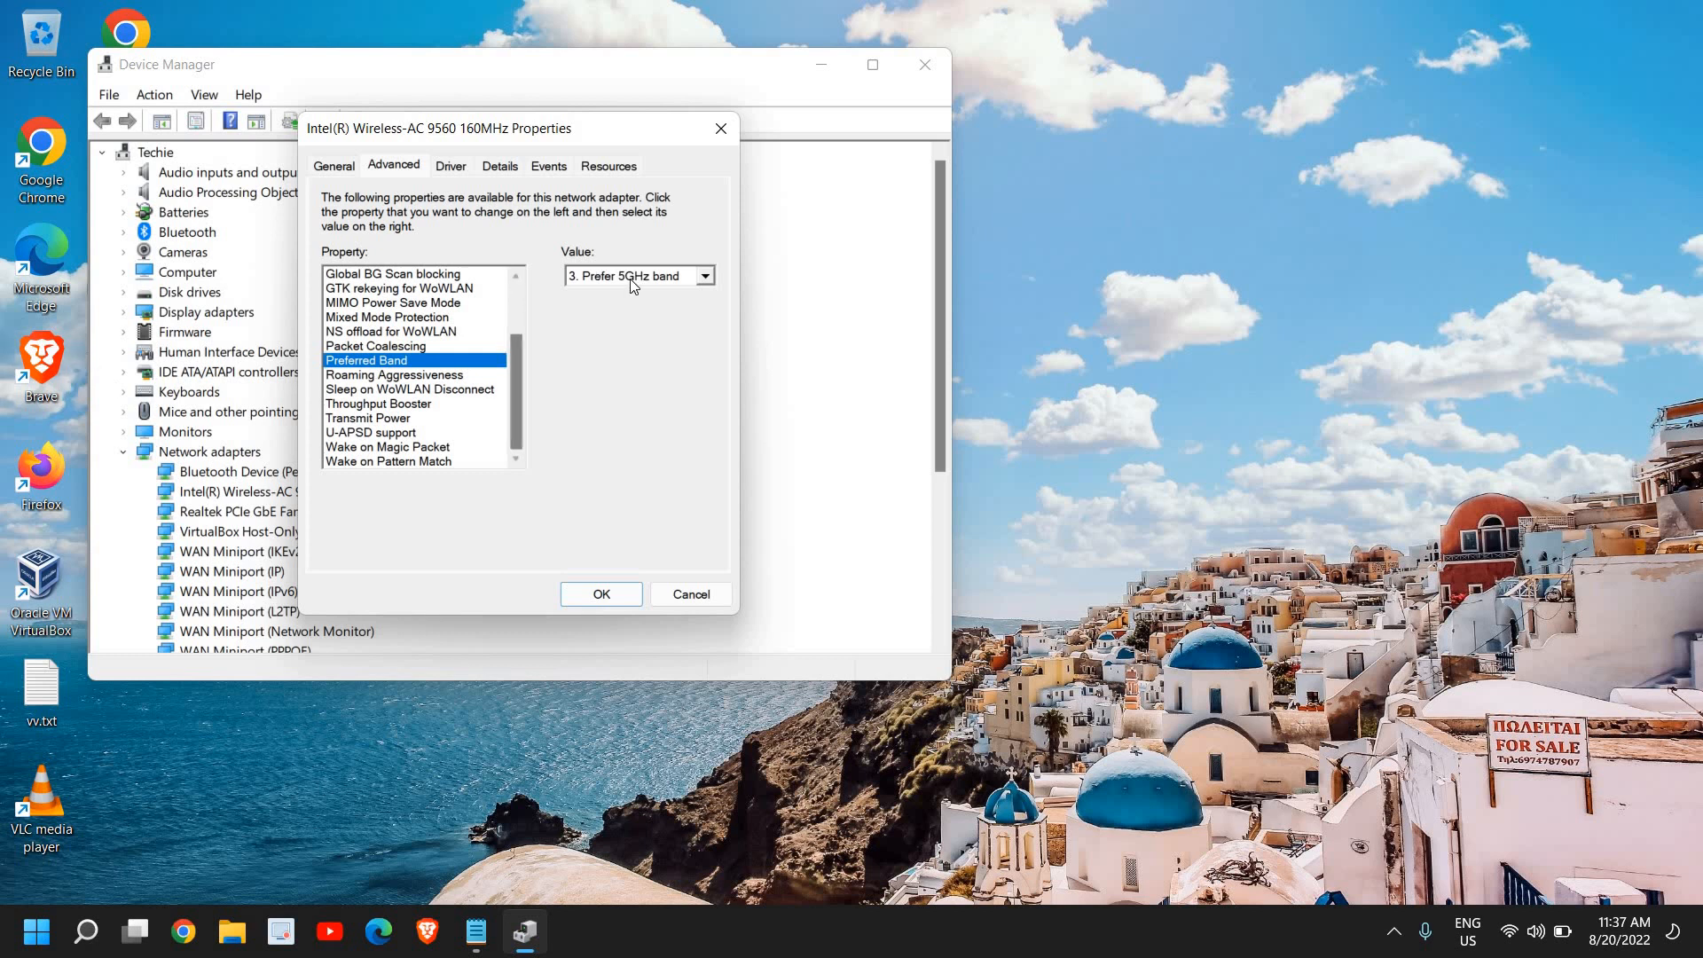
left_click(705, 275)
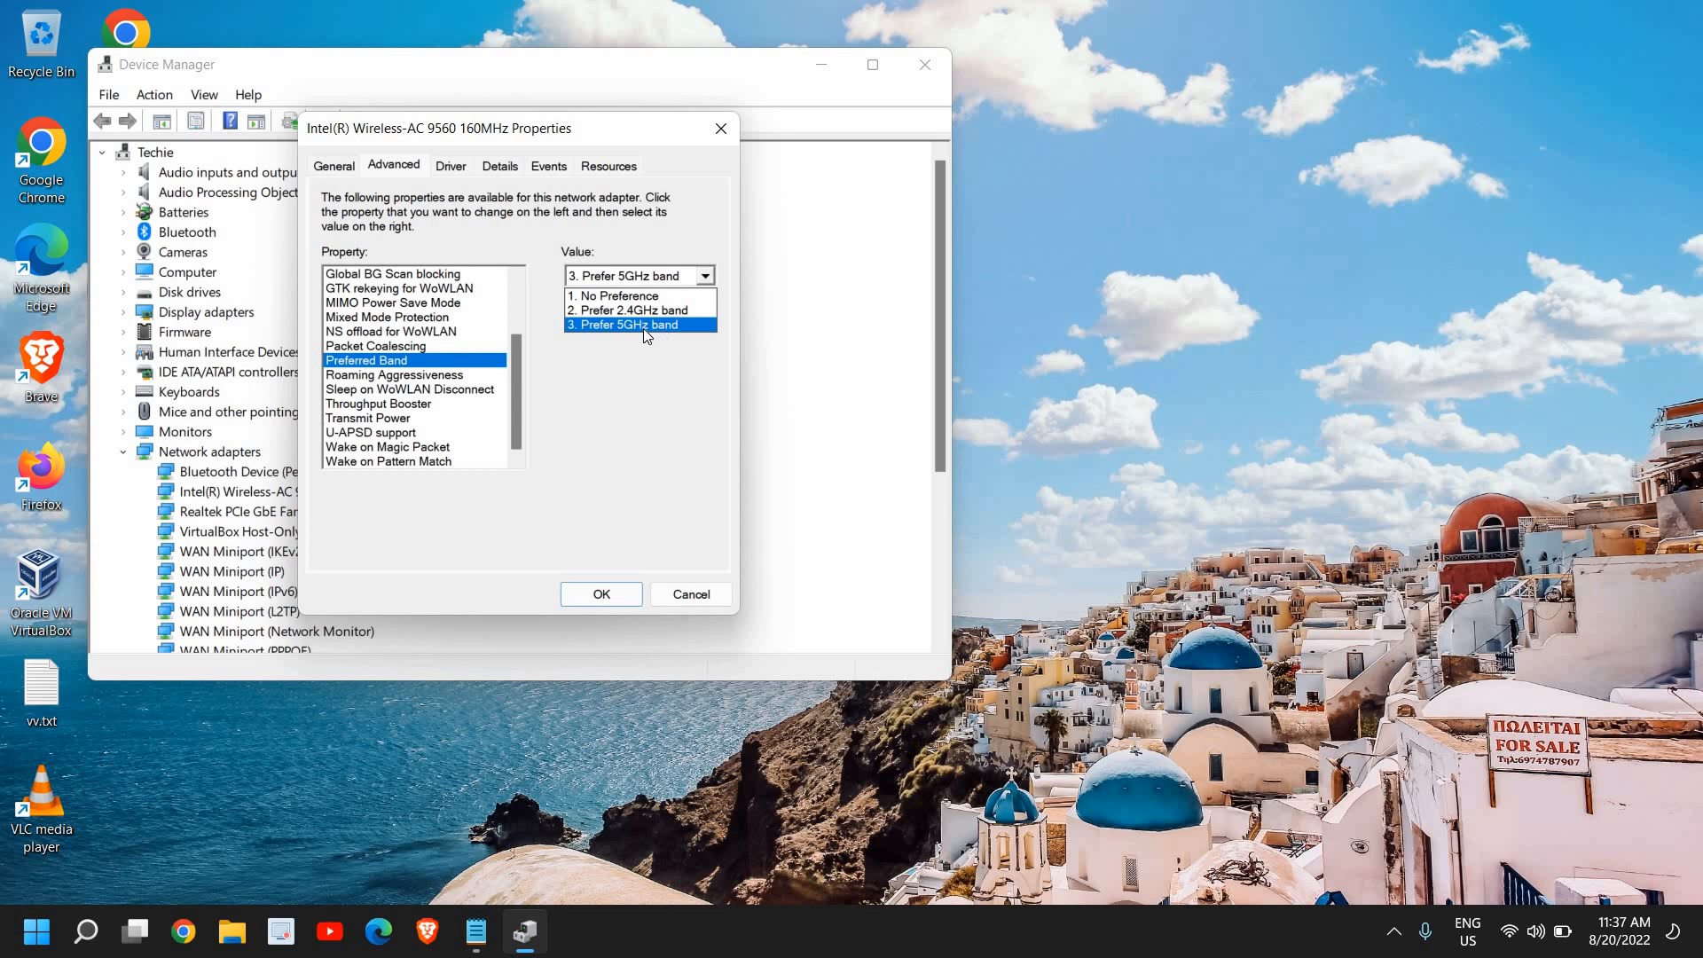
left_click(623, 323)
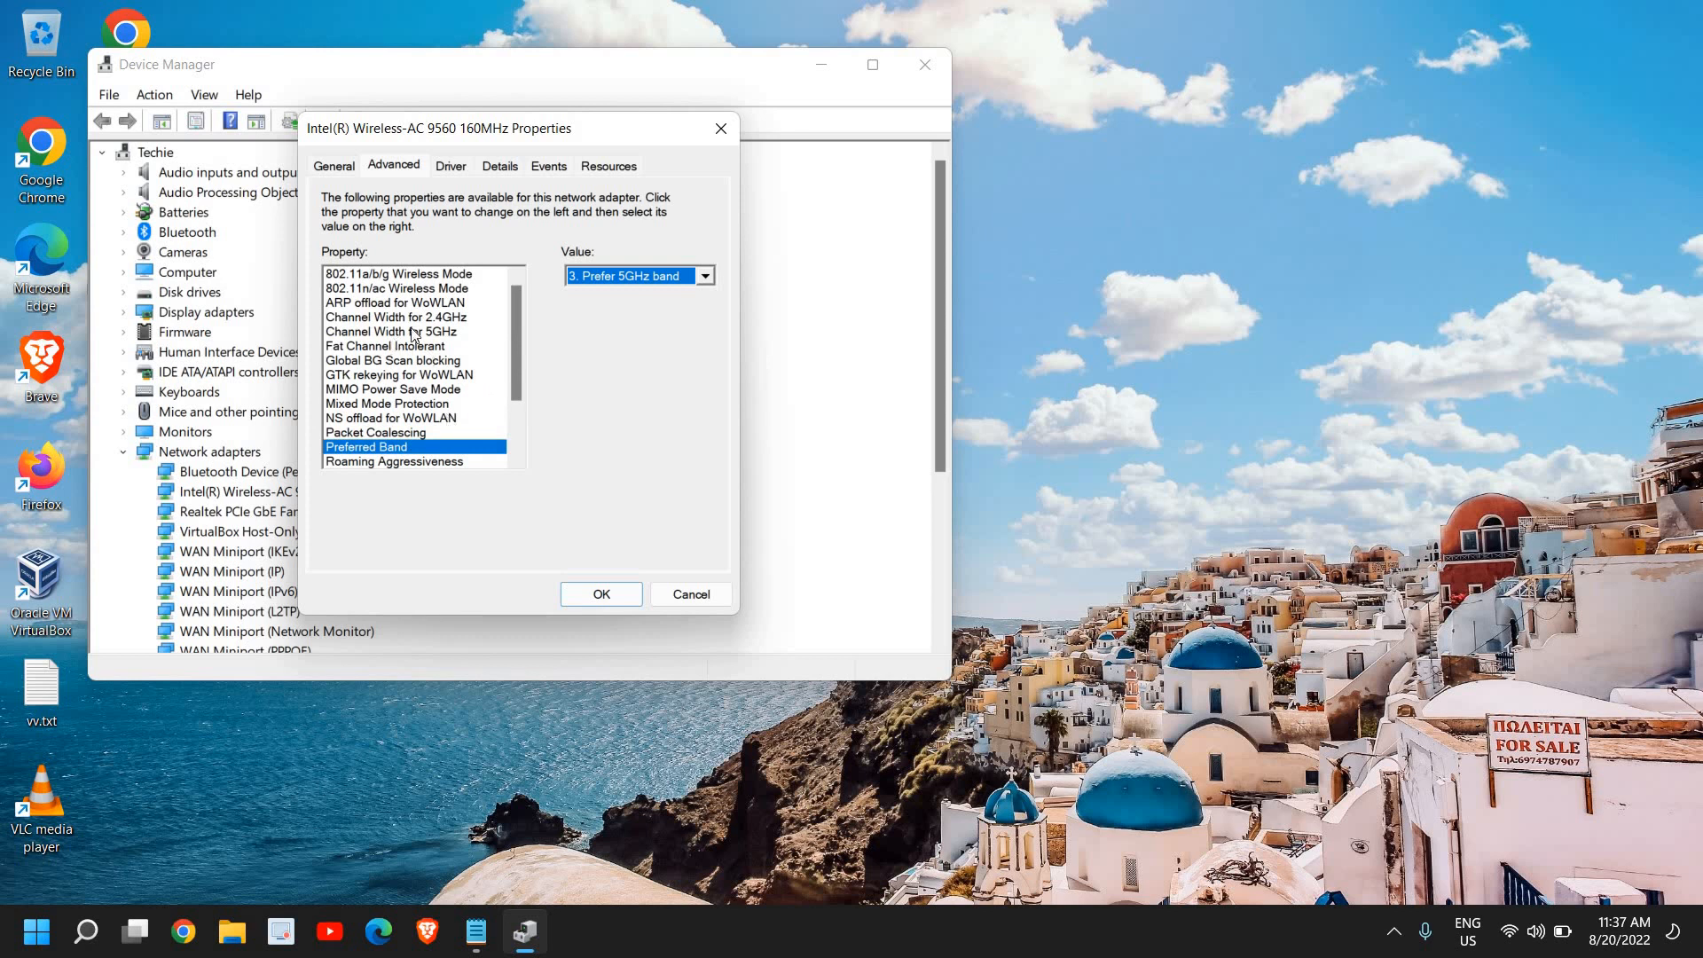
Verify Channel Width for 5GHz and 2.4GHz are both Auto, then return to Preferred Band.
left_click(392, 332)
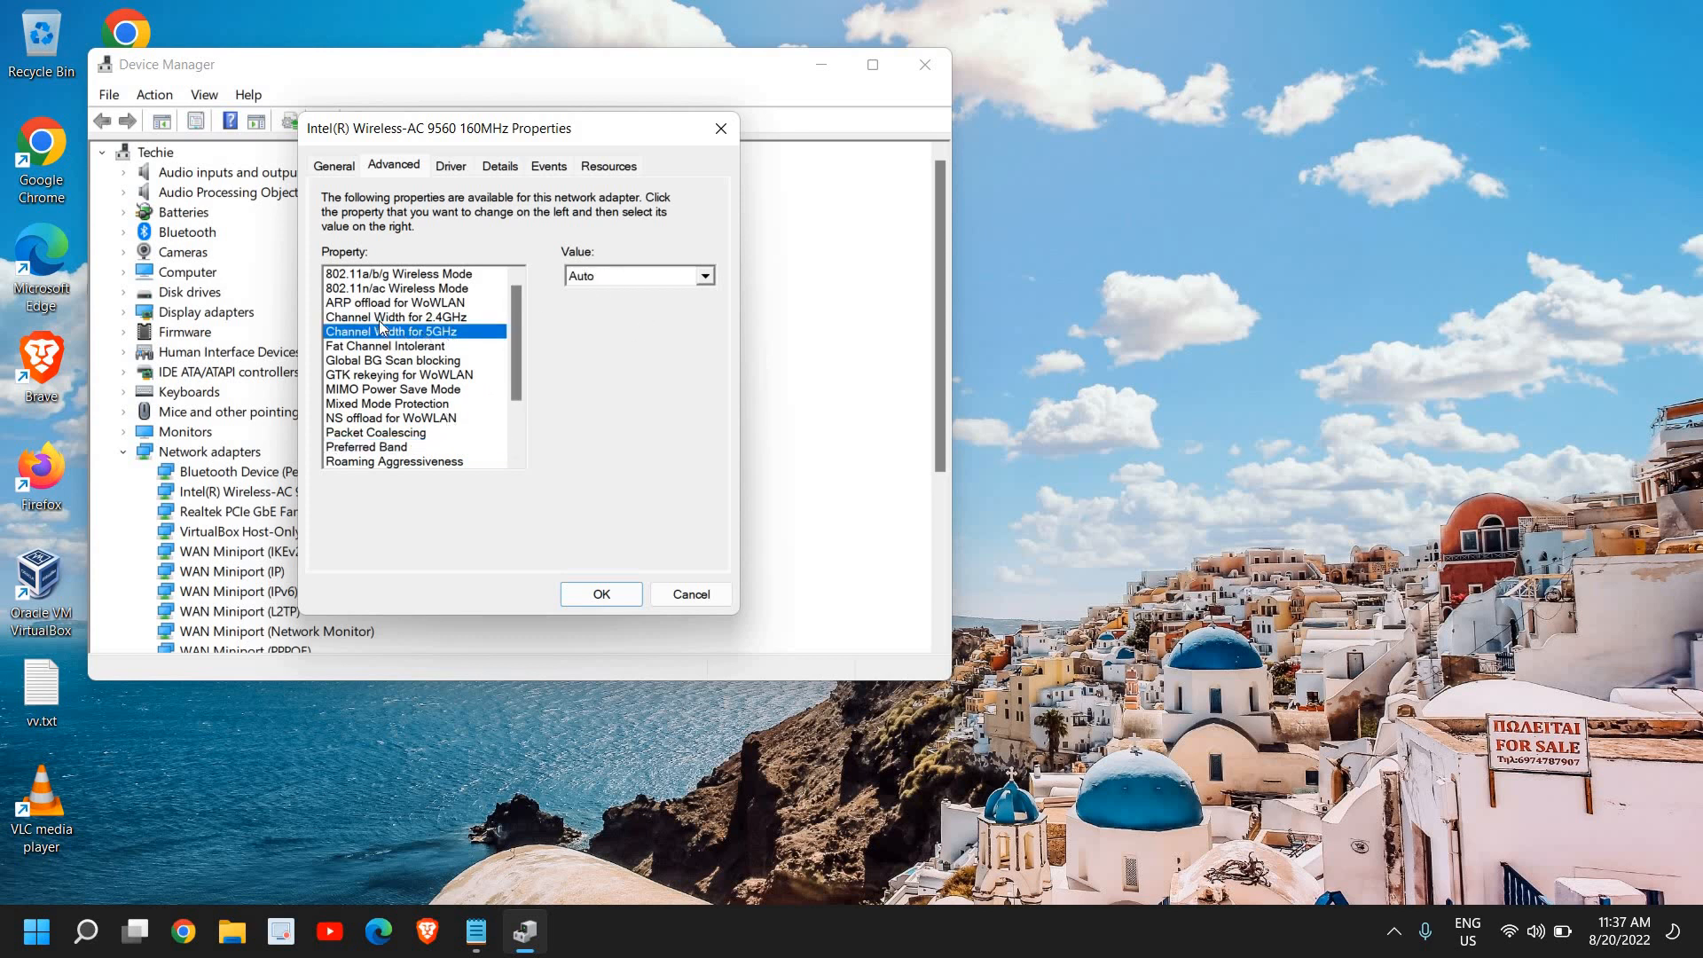
left_click(394, 315)
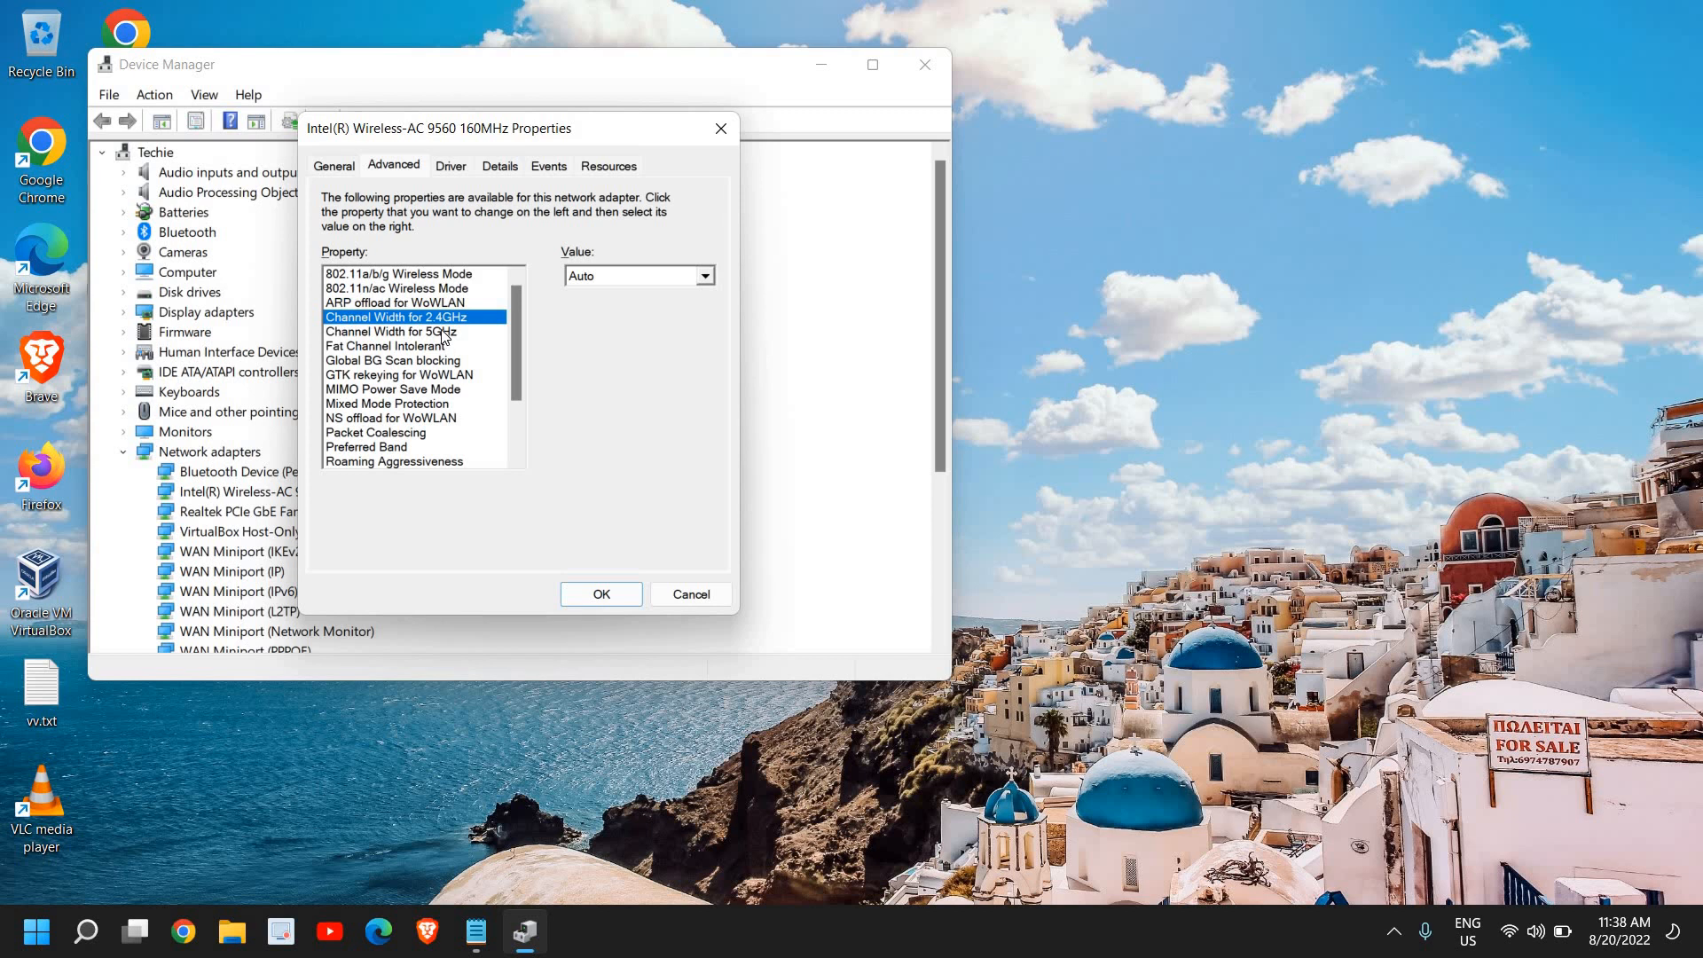
left_click(367, 447)
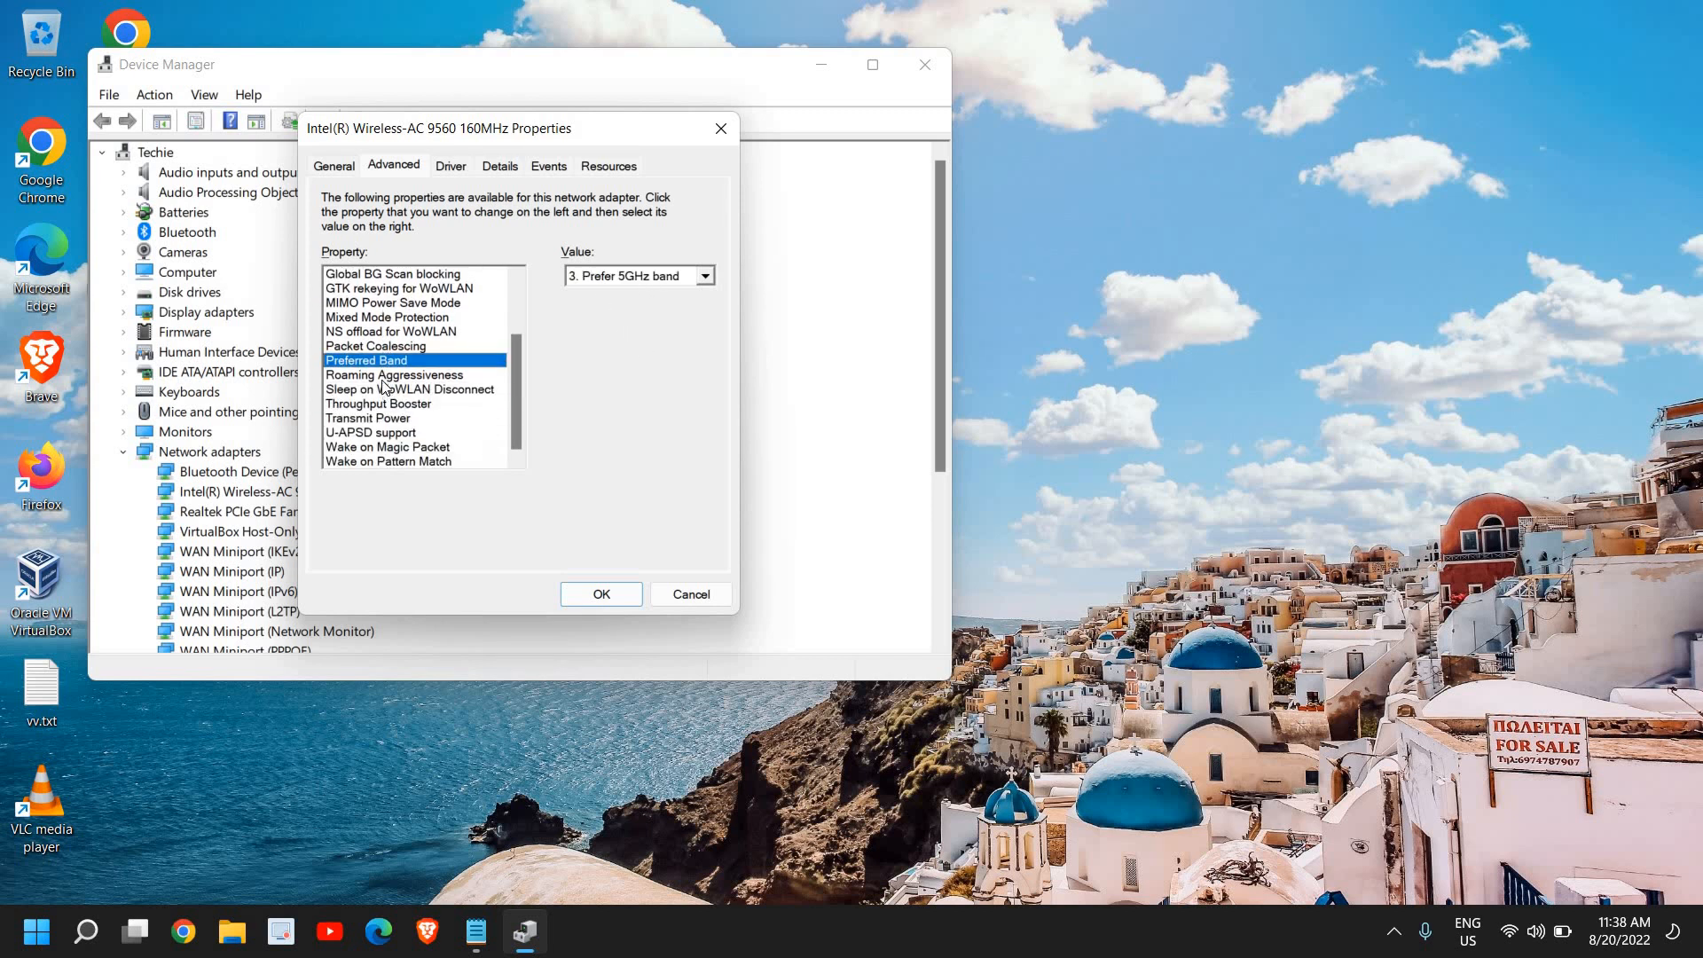
Browse the Roaming Aggressiveness levels twice and leave the value at '1. Lowest'.
left_click(395, 374)
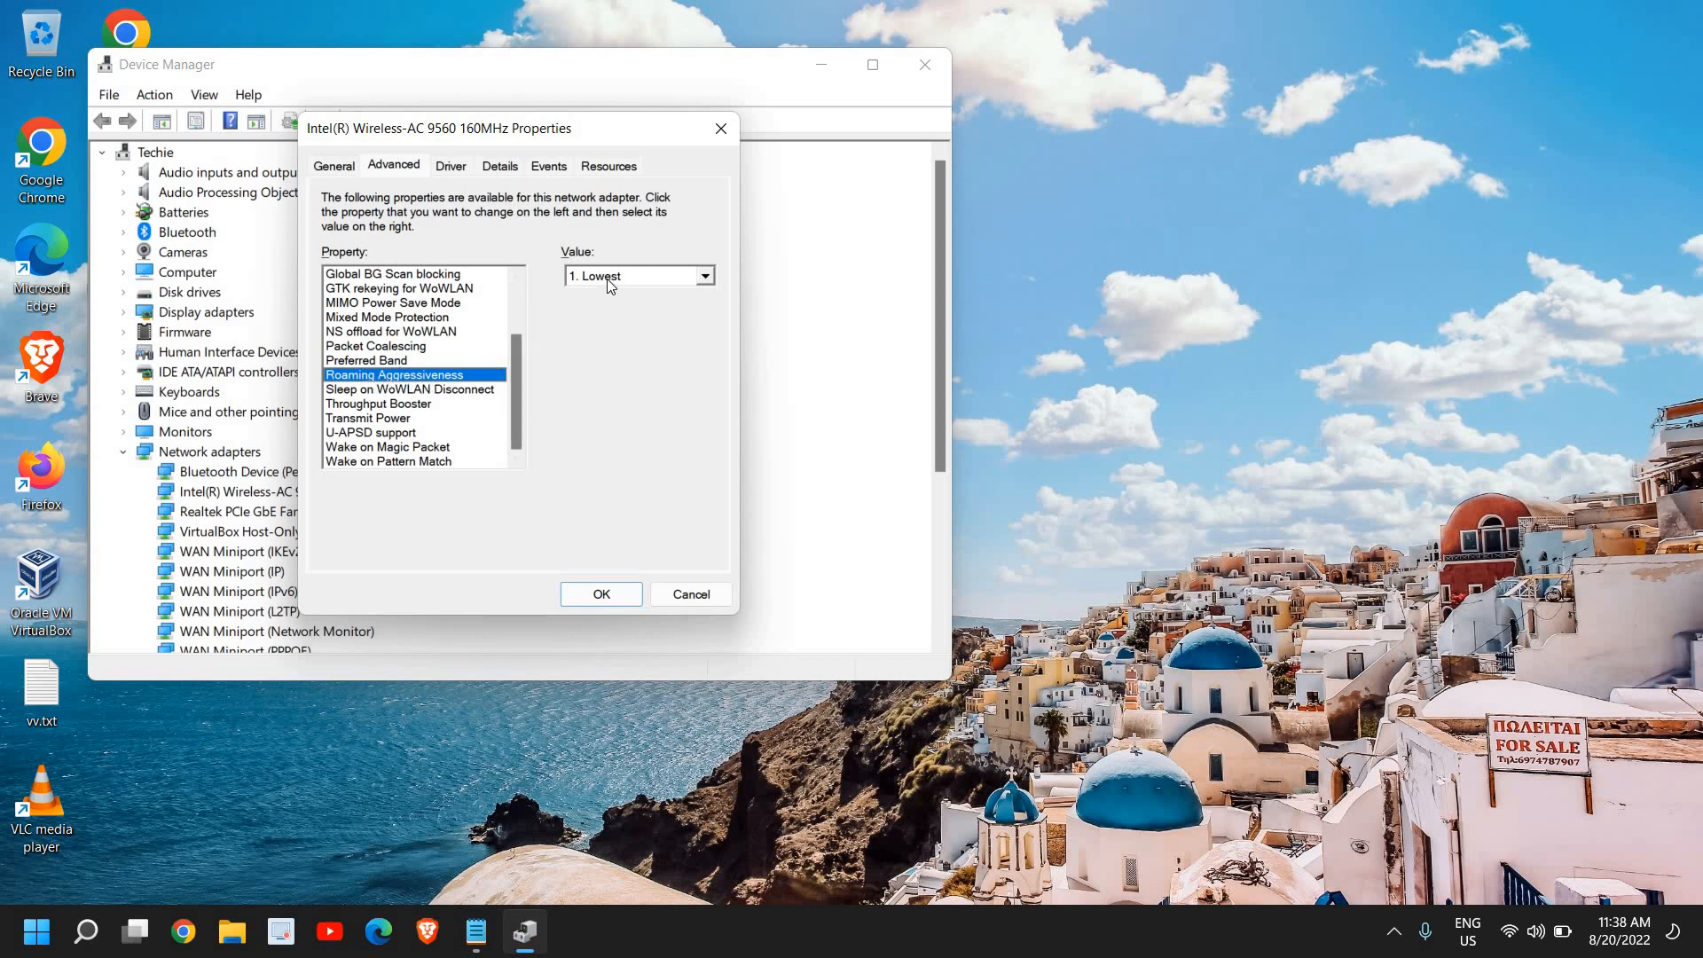
left_click(704, 275)
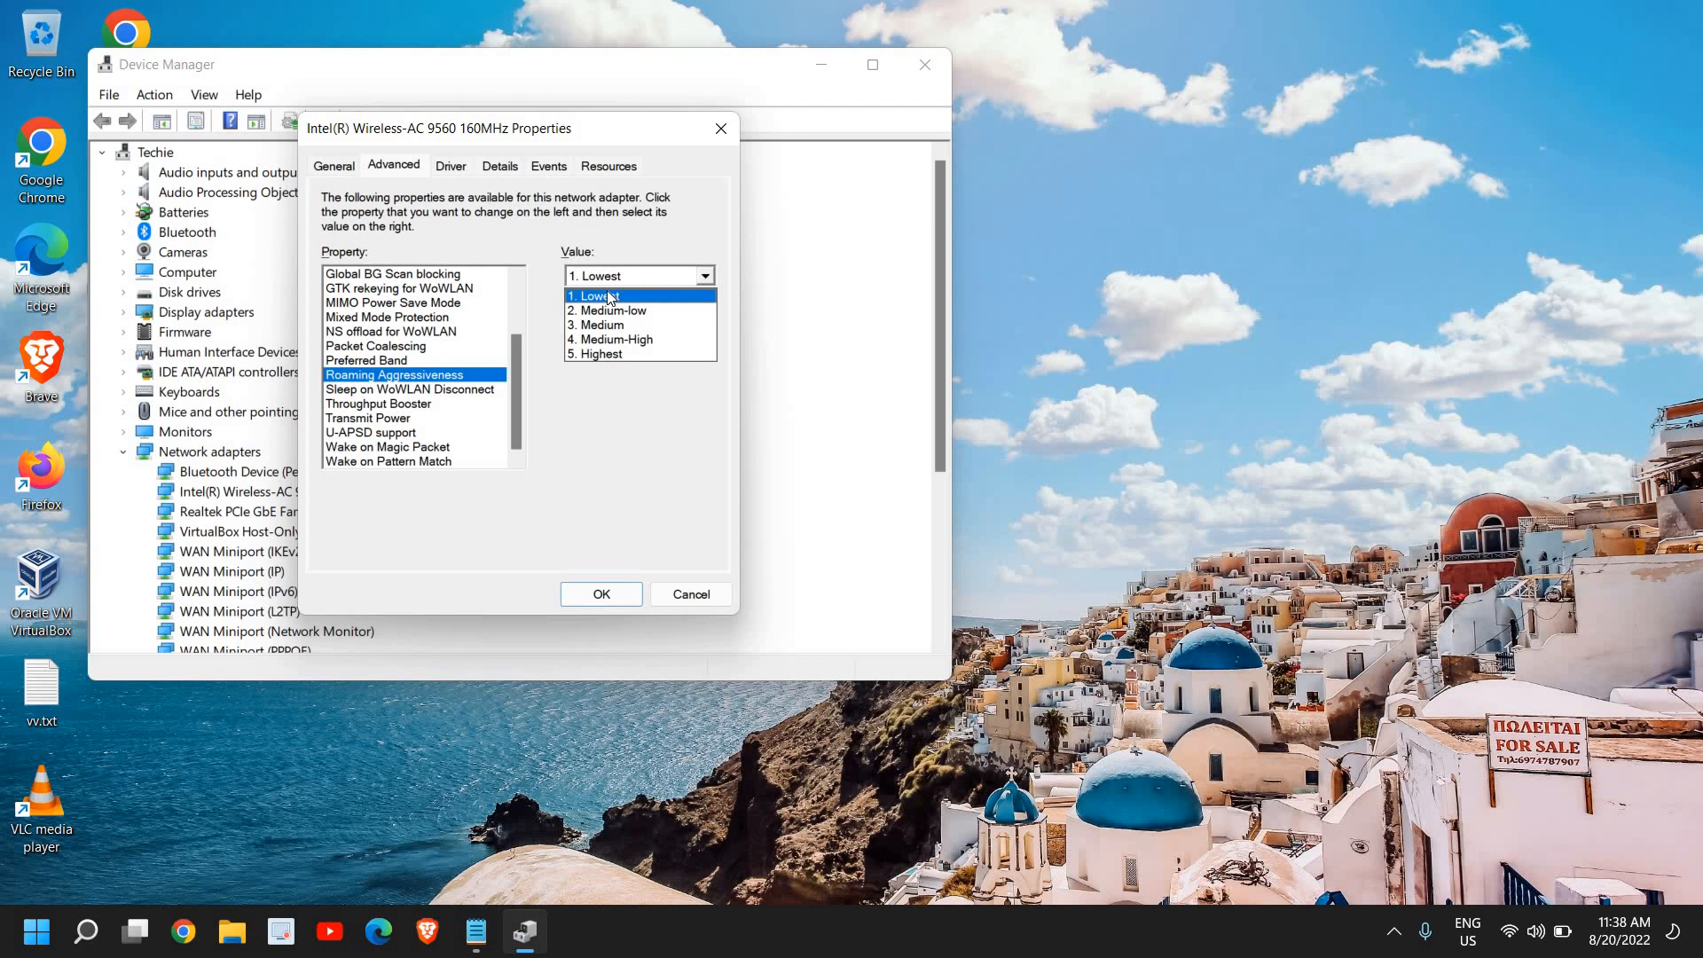
left_click(603, 355)
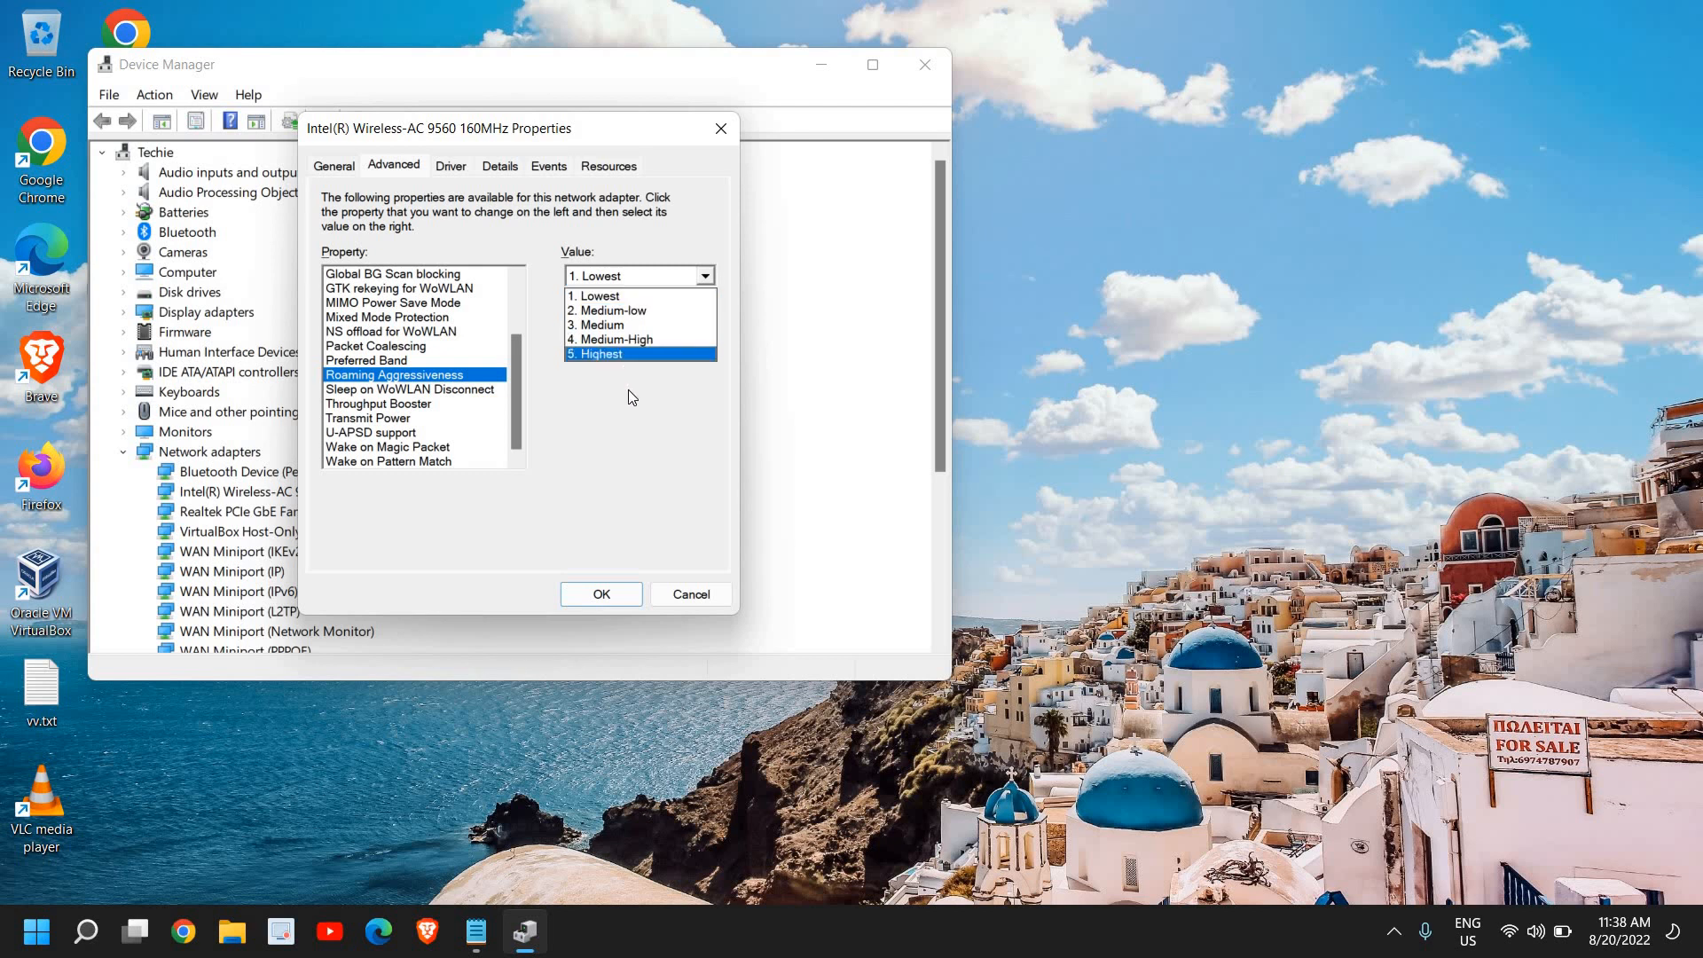
left_click(596, 296)
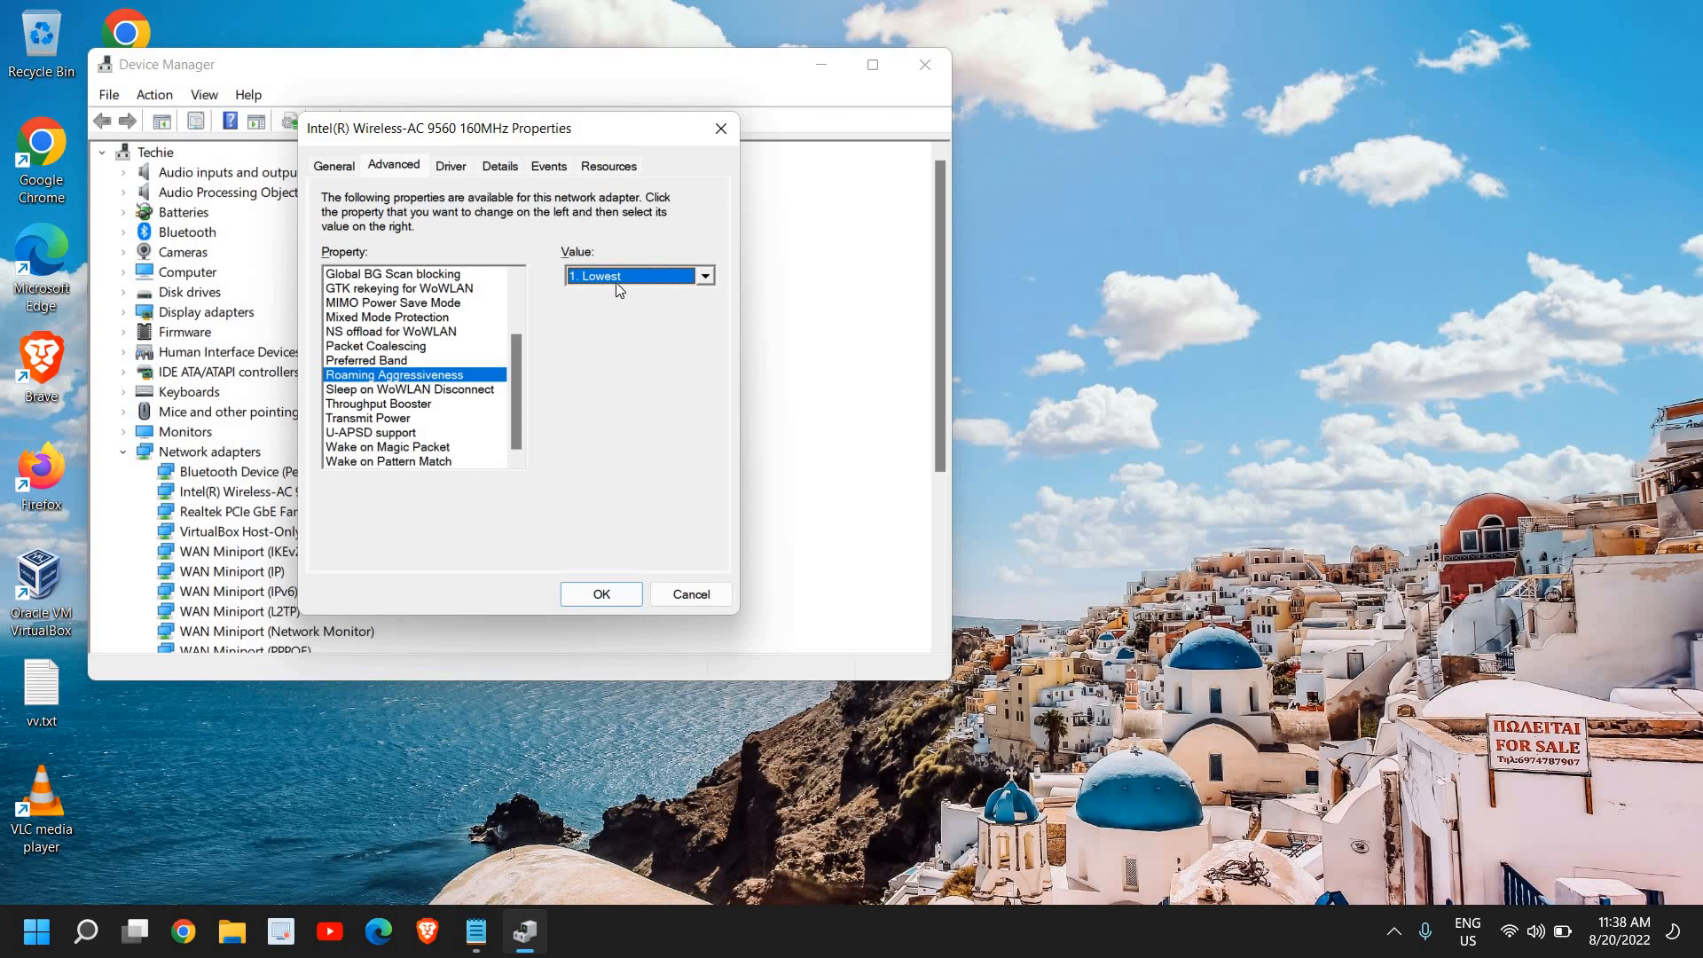
left_click(705, 275)
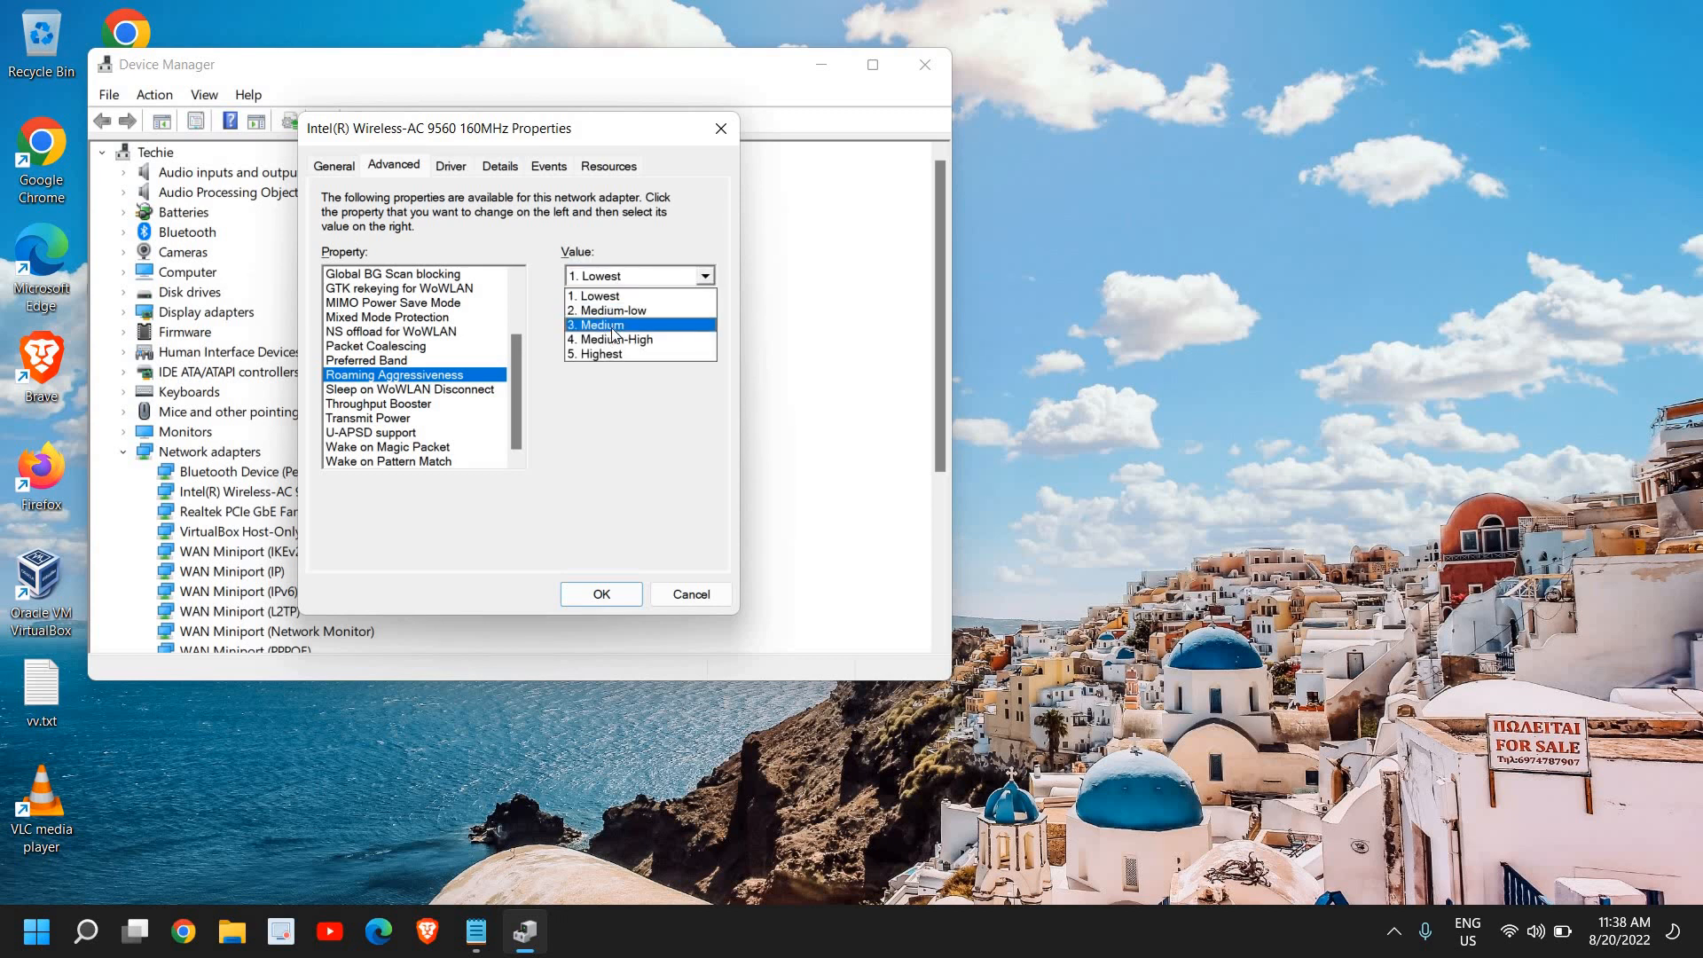
left_click(612, 309)
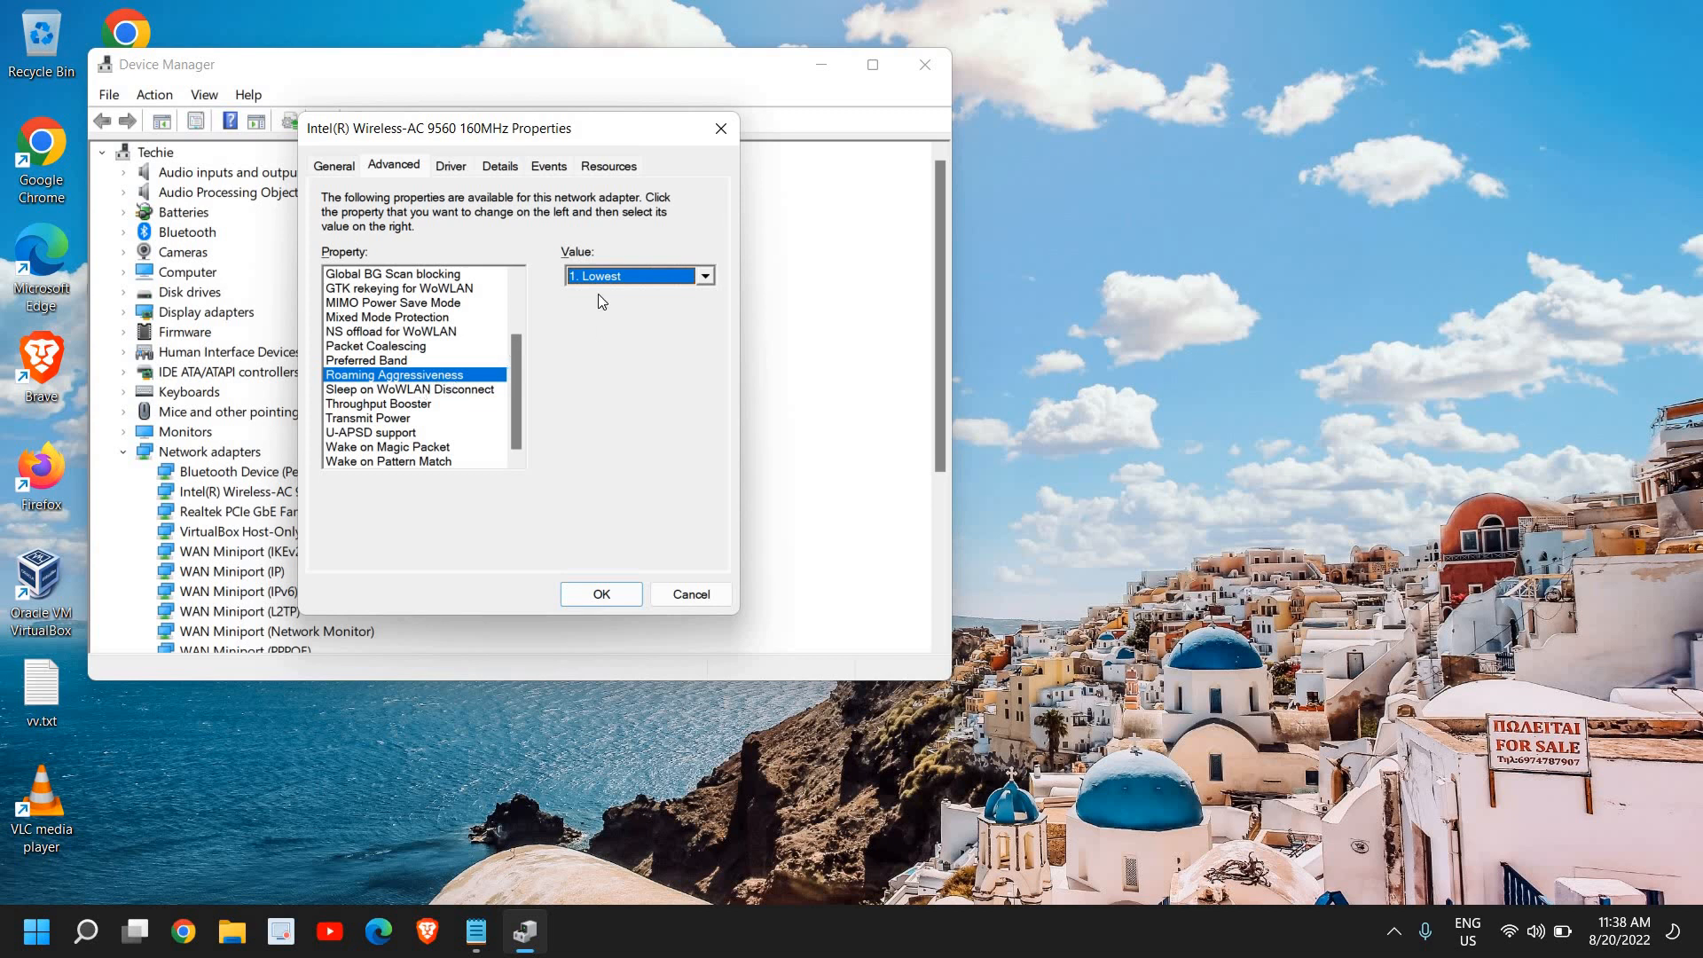
mouse_move(596, 340)
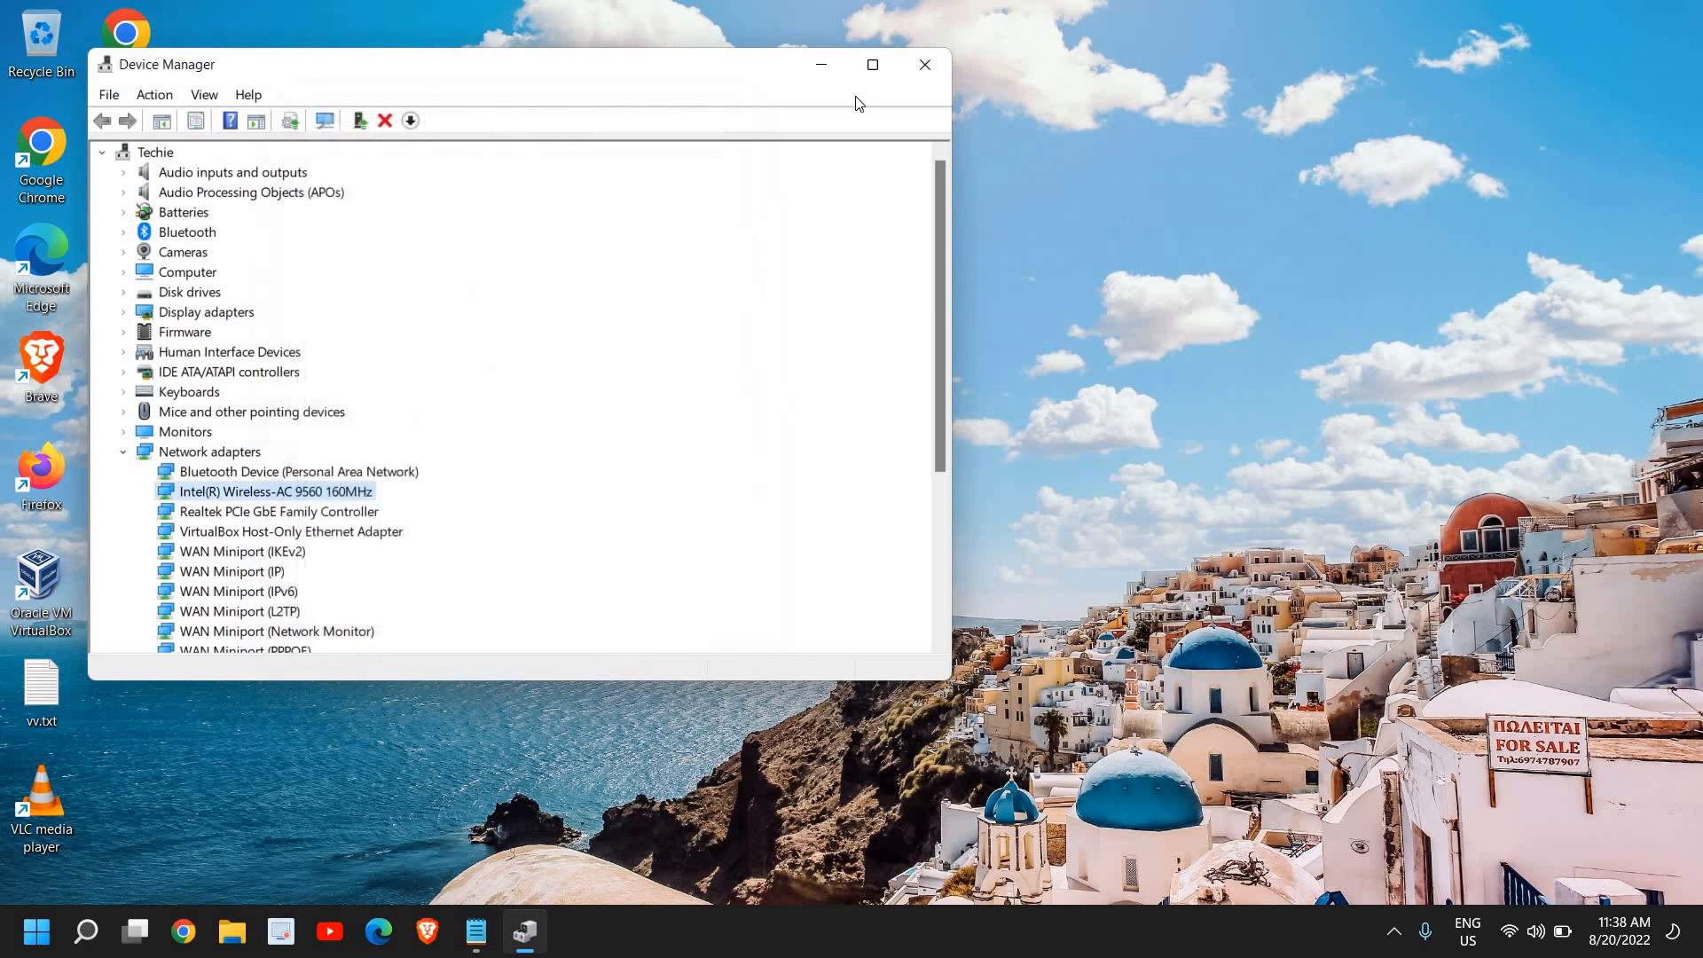
Close Device Manager and run ncpa.cpl to show the Network Connections window.
left_click(924, 65)
type("ncpa.cpl")
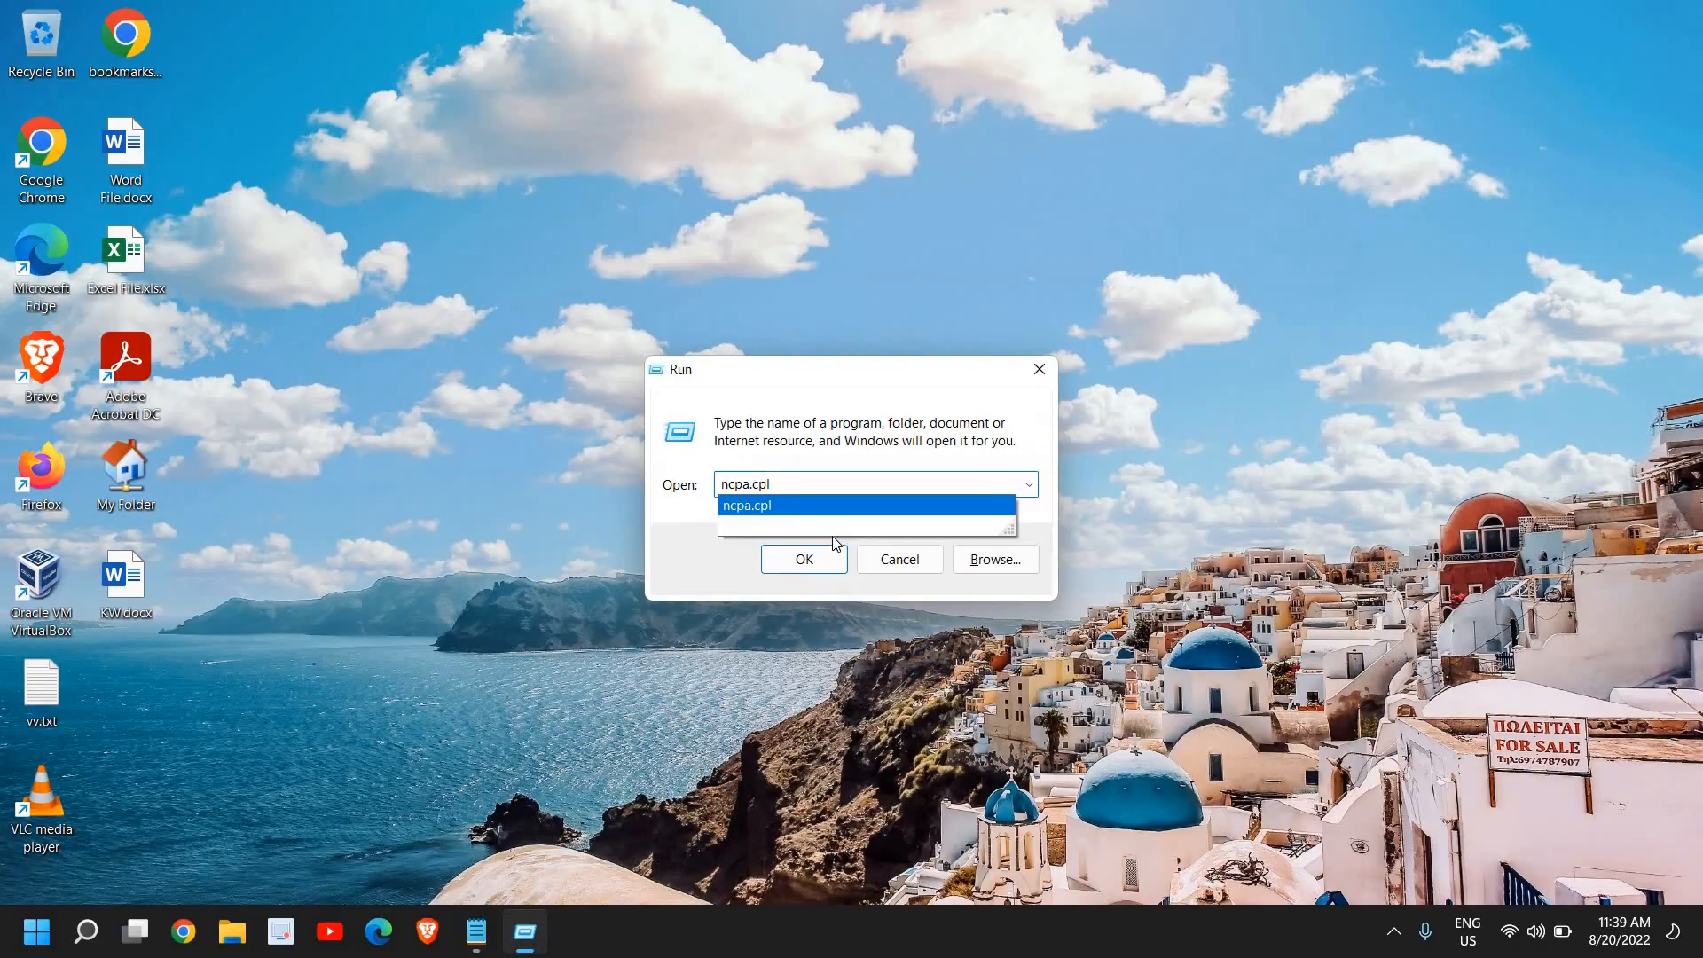
left_click(801, 559)
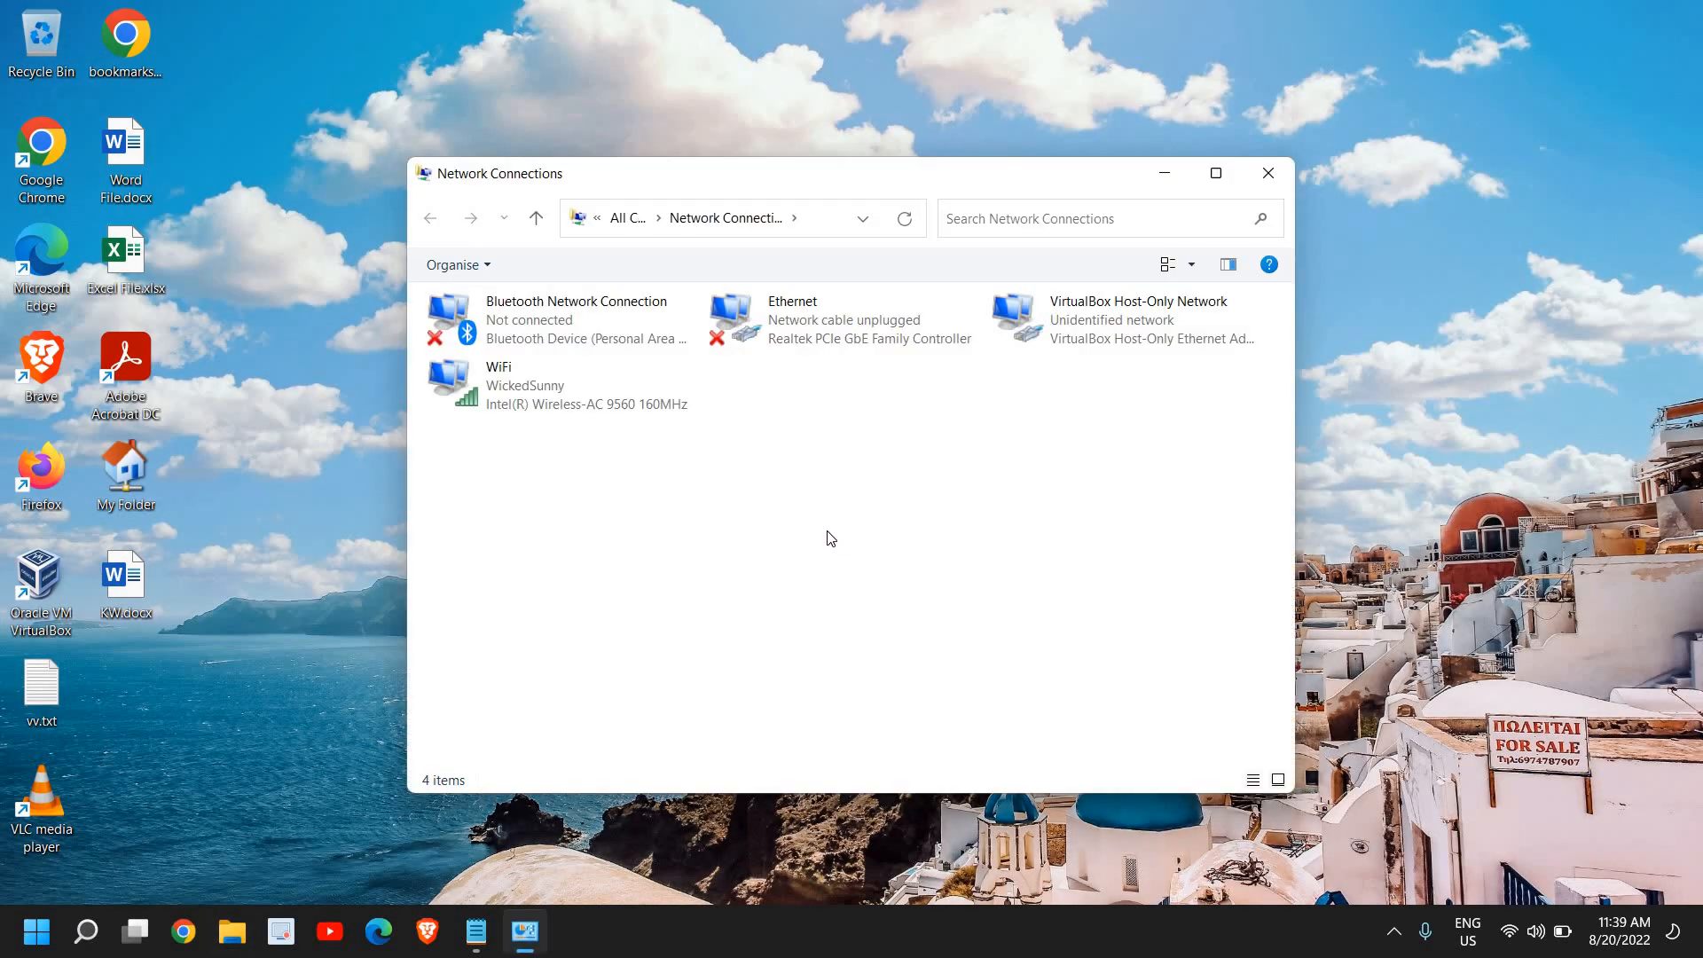
Show the WiFi connection's properties with Internet Protocol Version 4 (TCP/IPv4) highlighted.
left_click(525, 385)
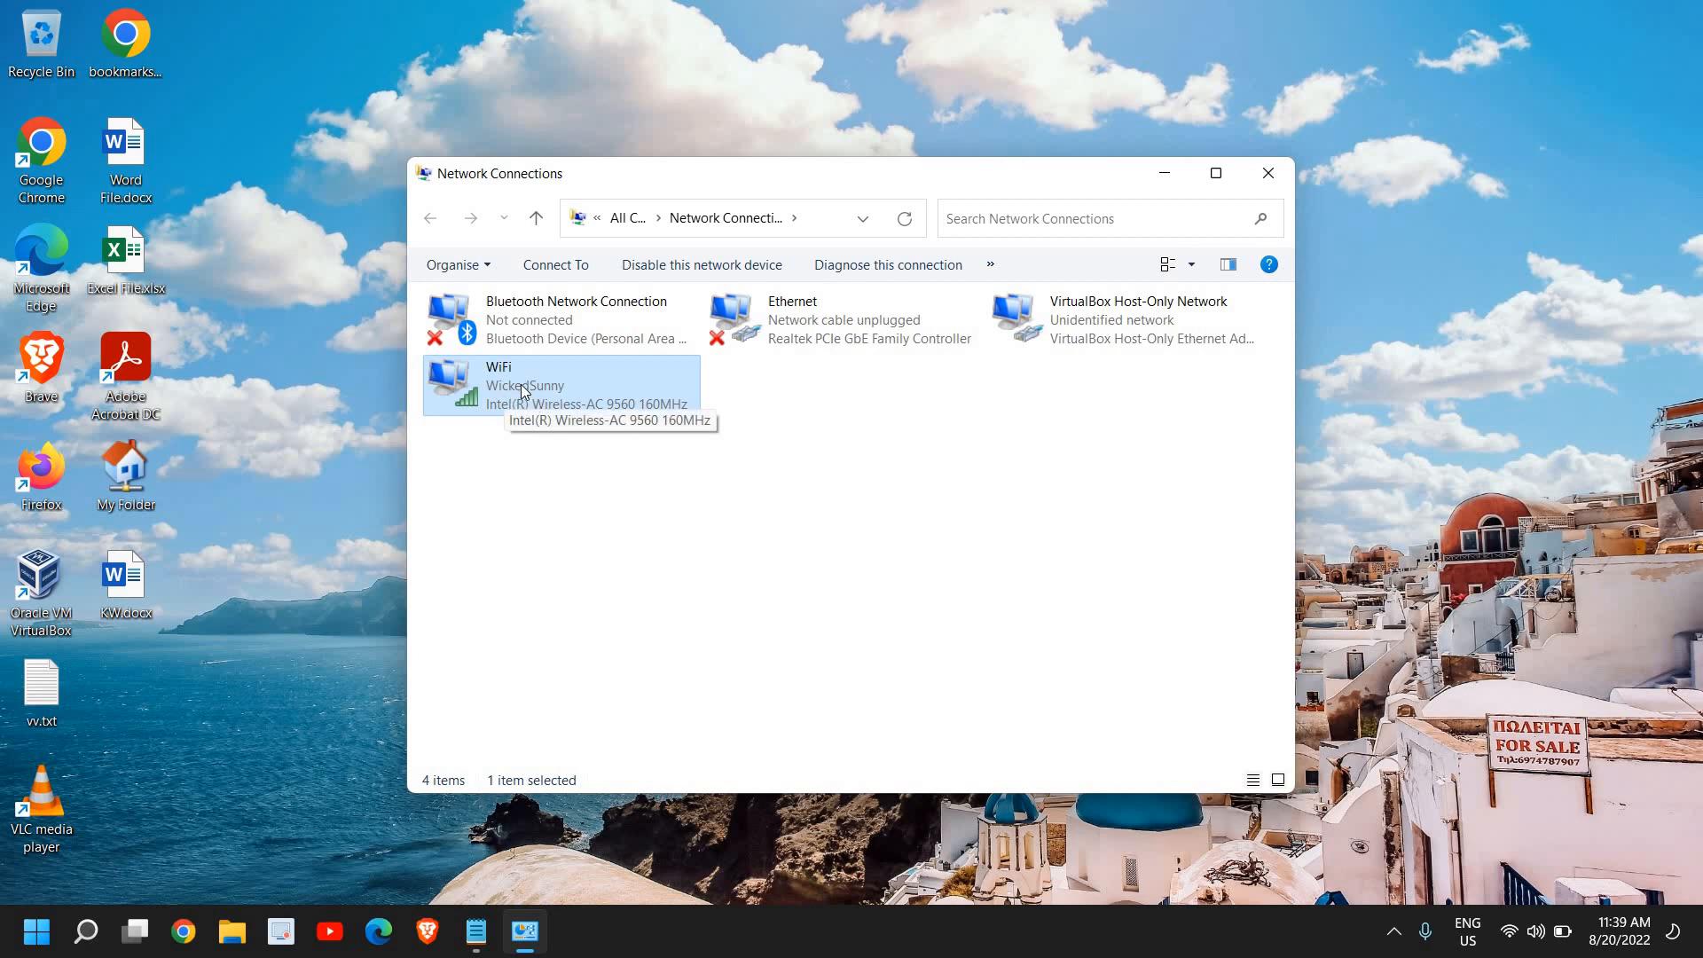
right_click(525, 390)
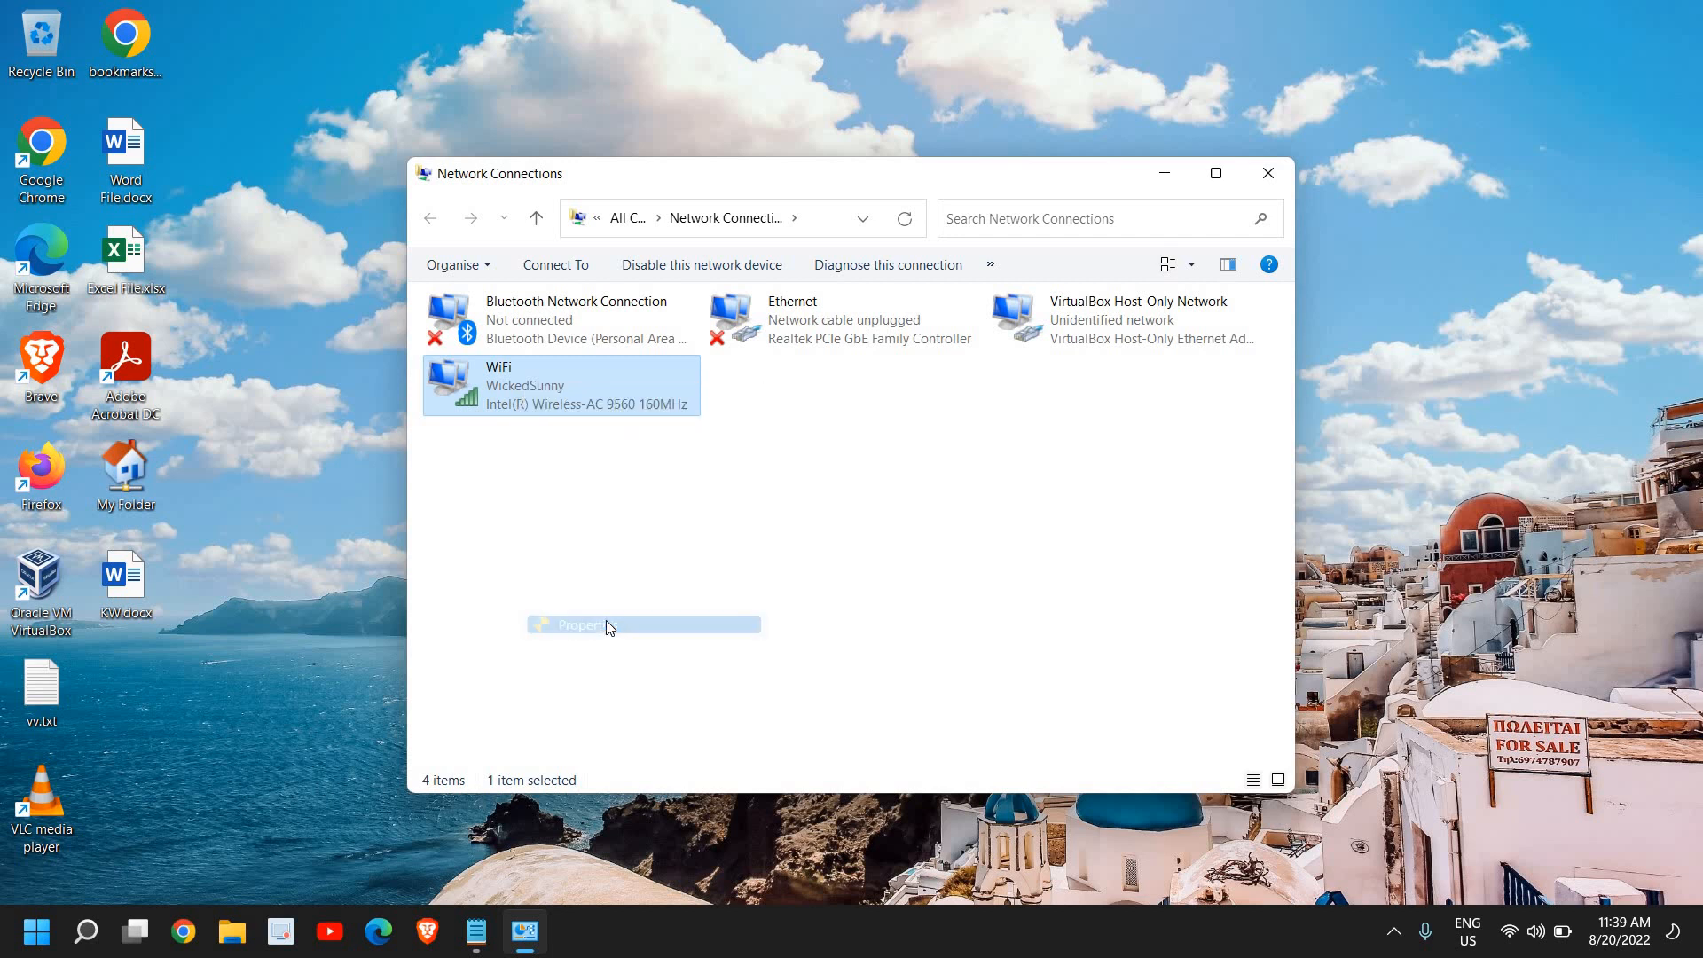
left_click(577, 625)
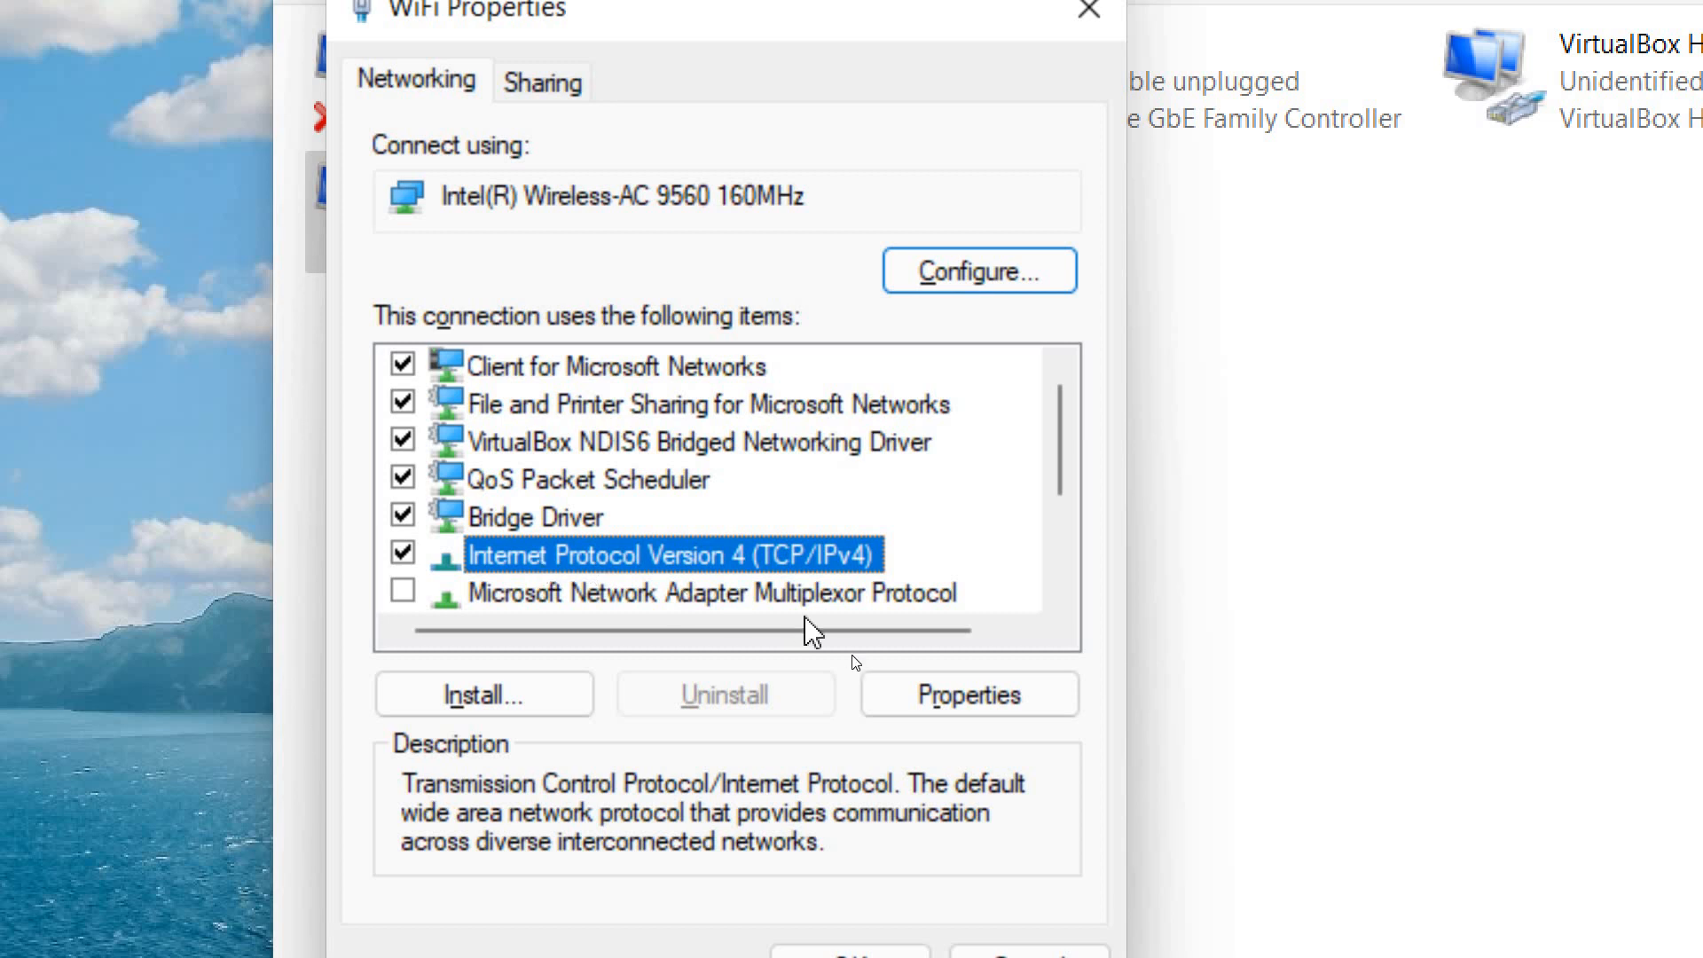
Set WiFi IPv4 DNS to 8.8.8.8 and 8.8.4.4, save, and close Network Connections.
left_click(966, 694)
type("8.8.4.4")
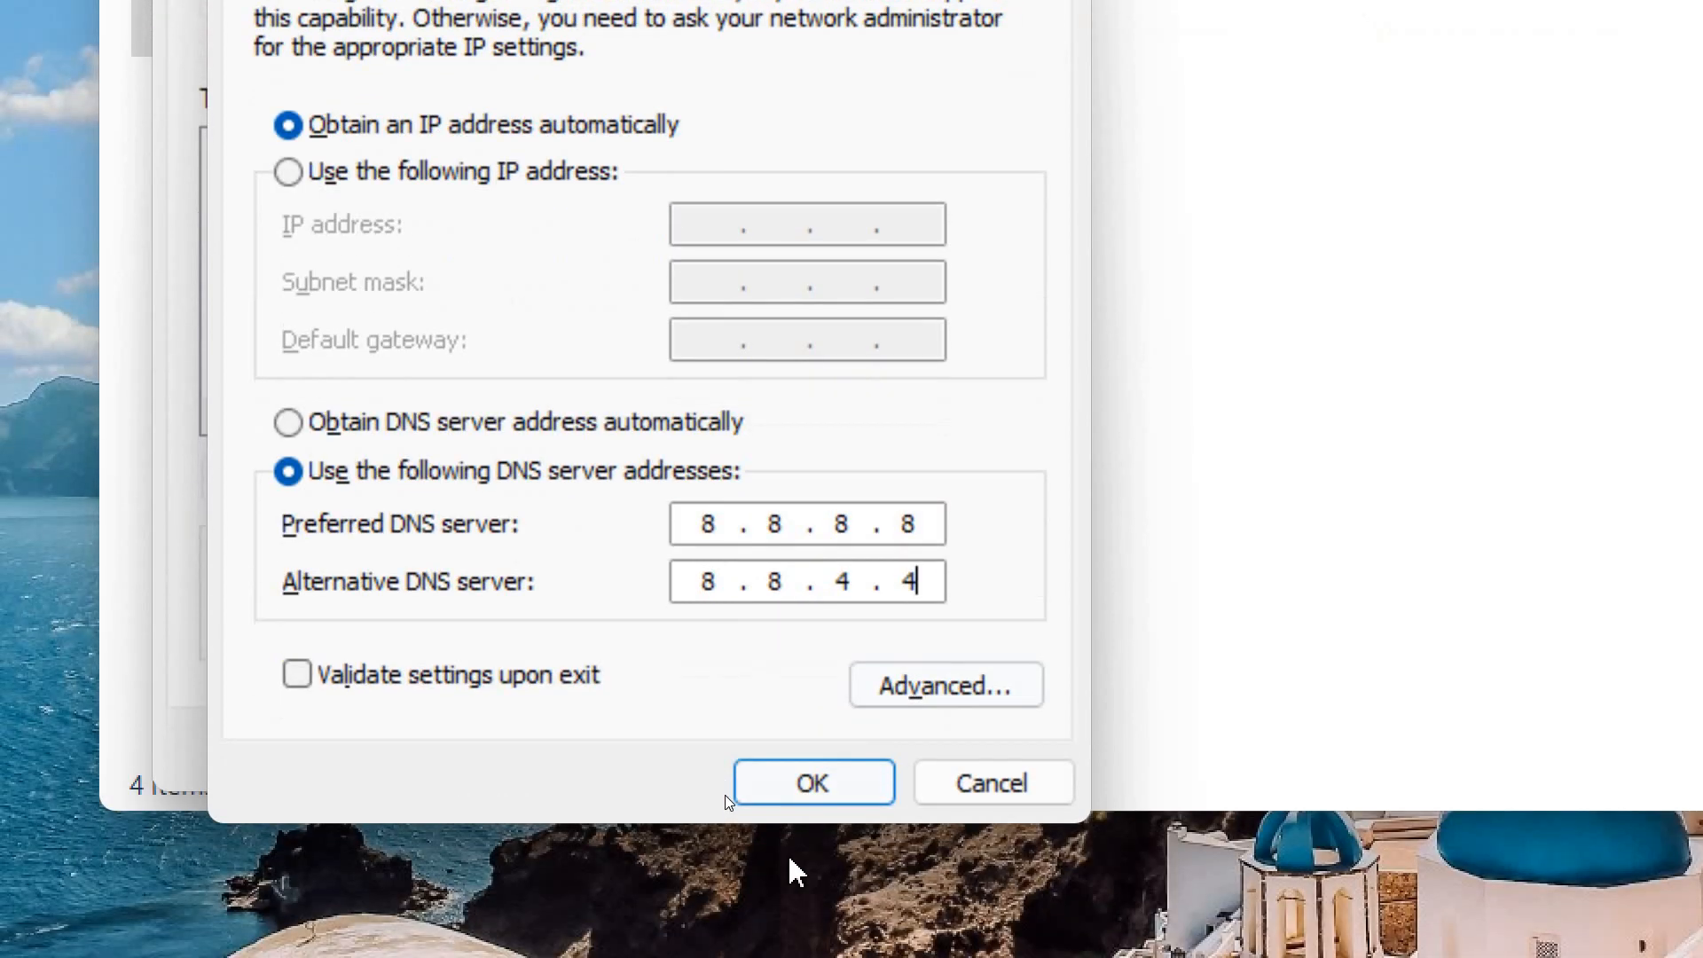
left_click(812, 781)
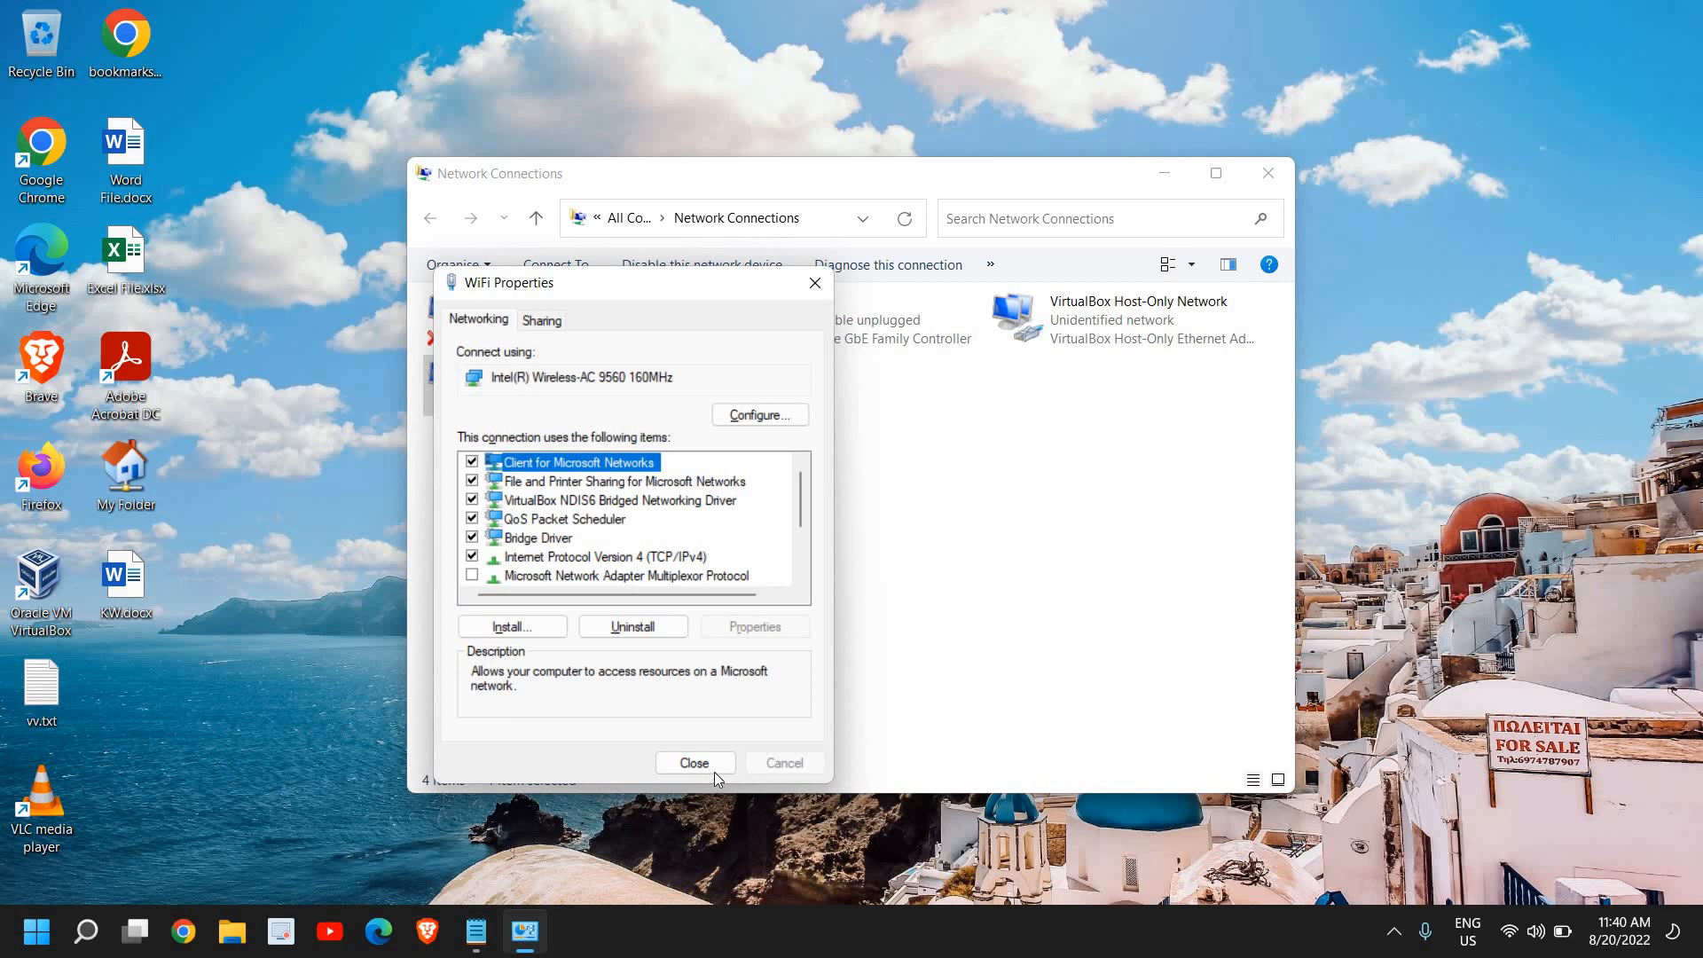
left_click(694, 761)
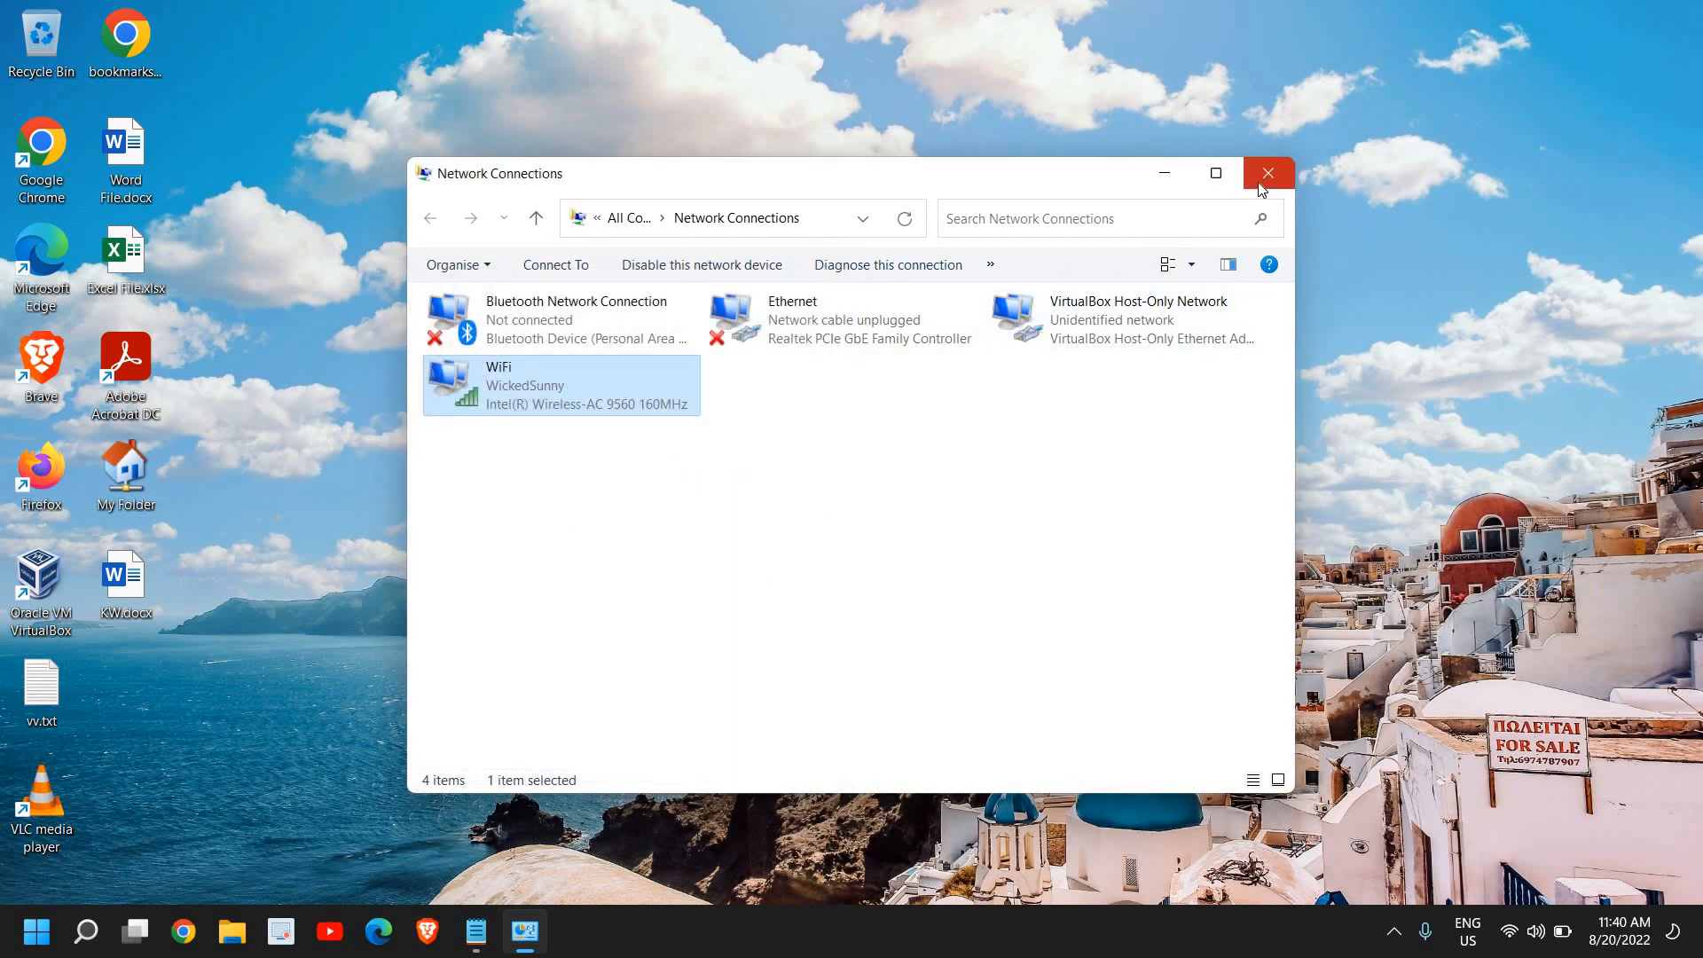
left_click(1266, 172)
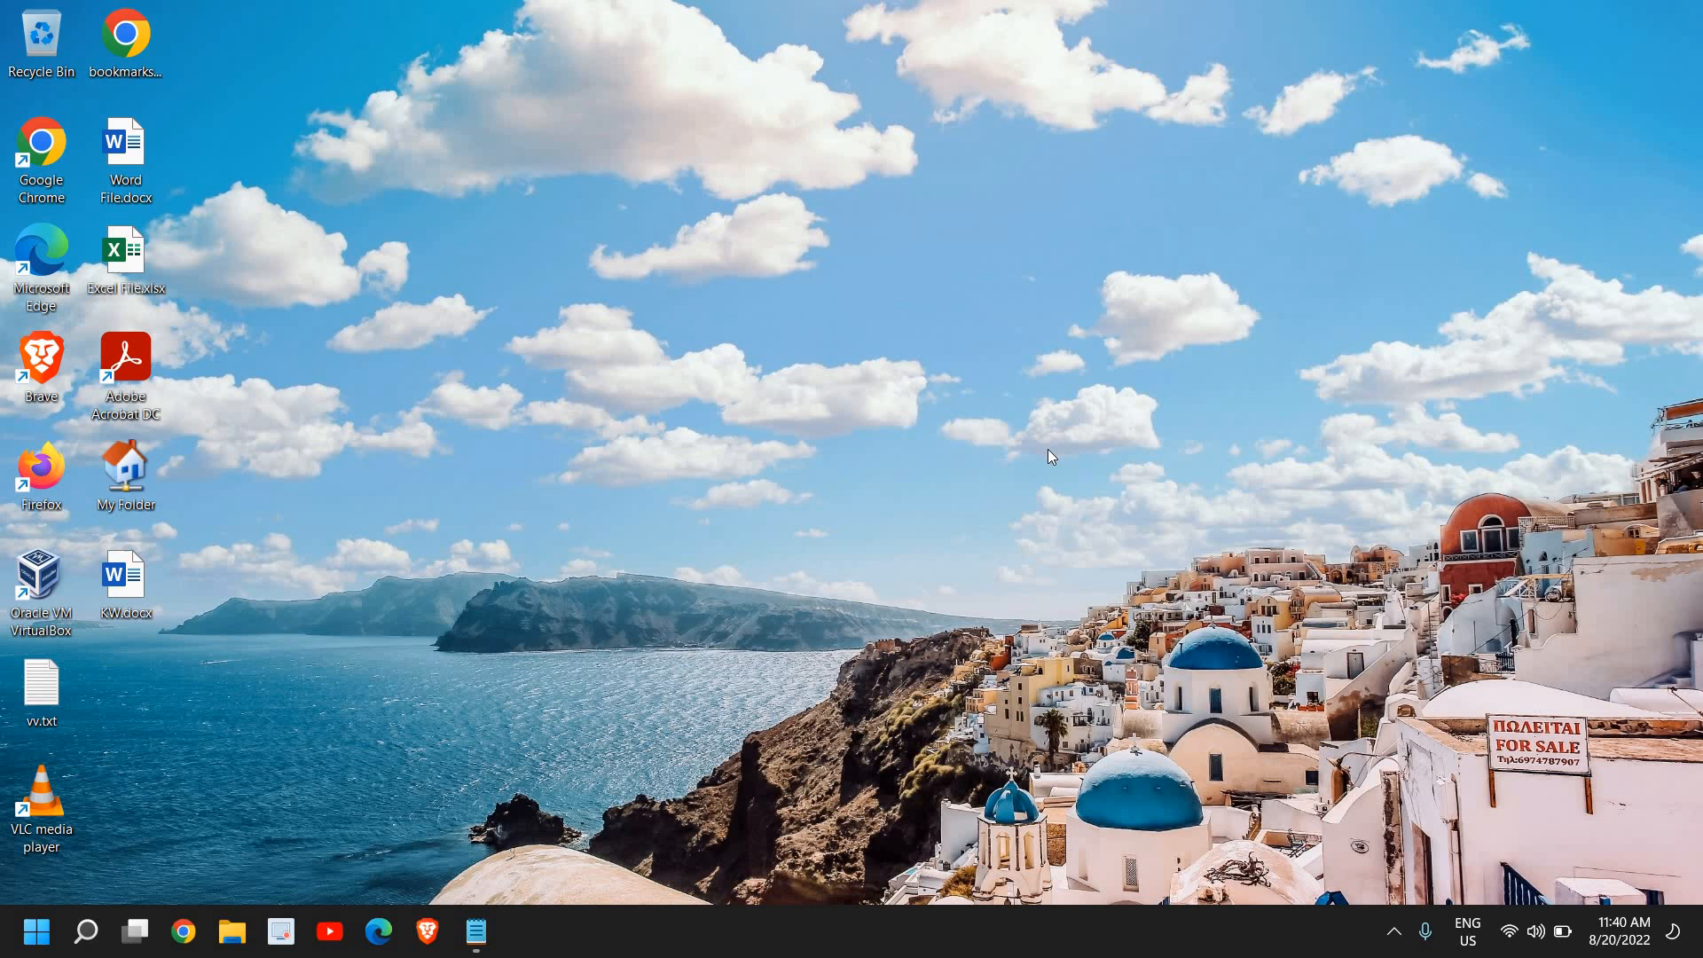
mouse_move(1047, 448)
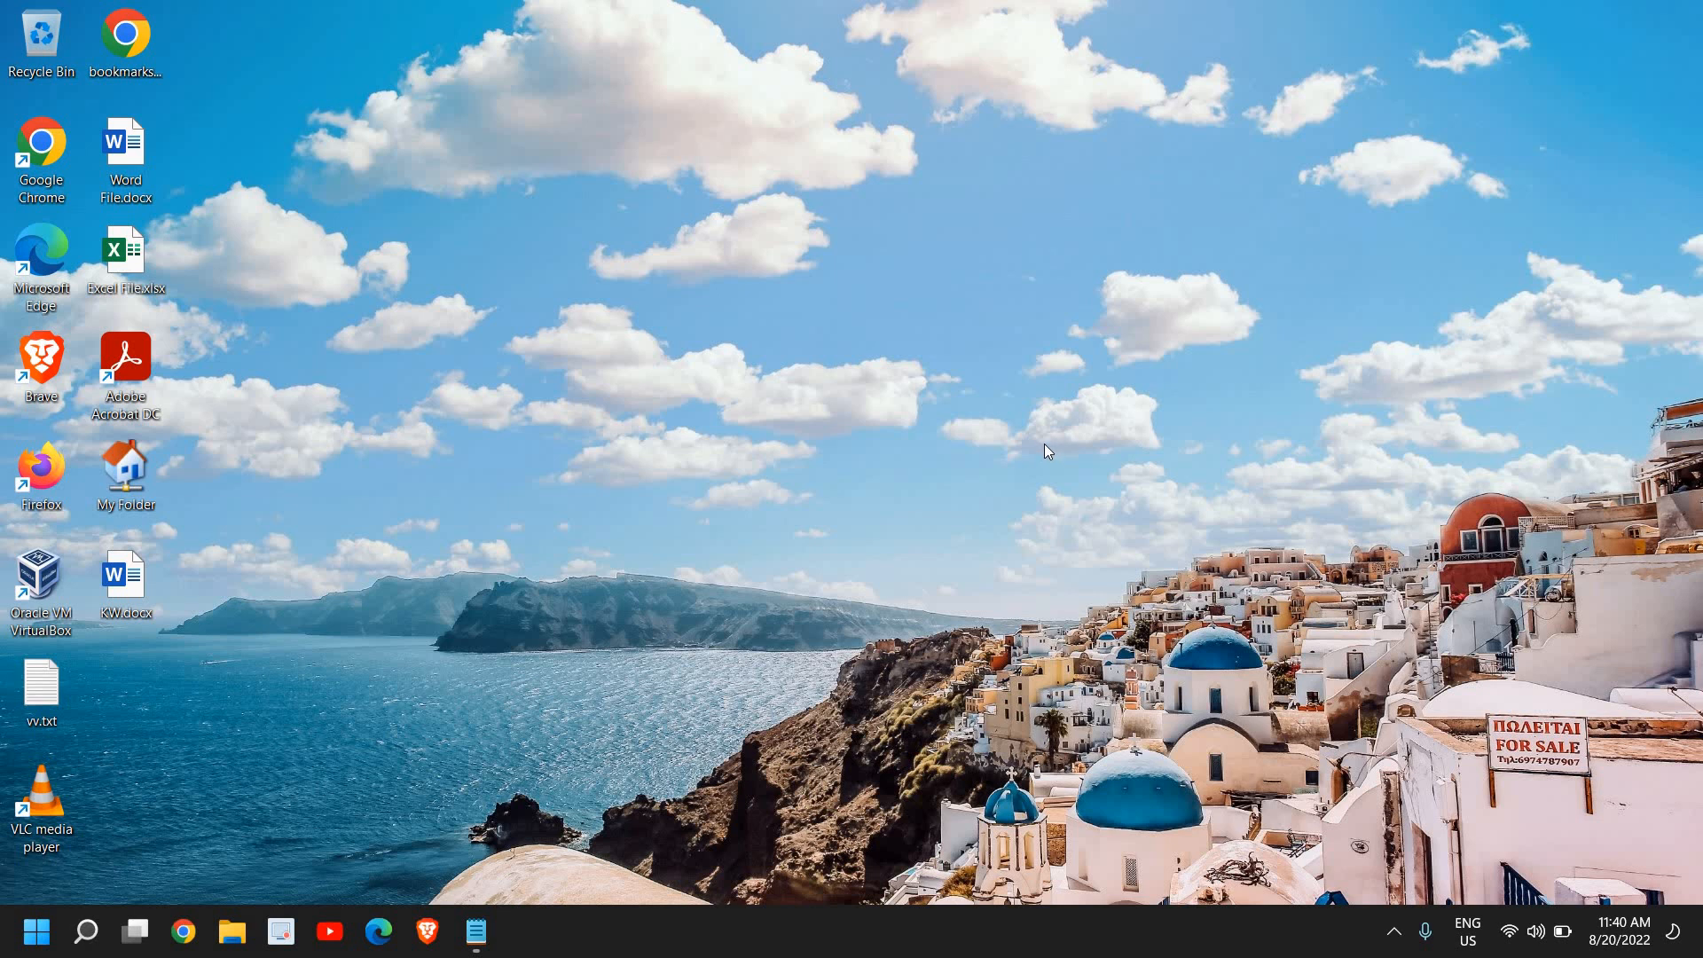
mouse_move(1038, 436)
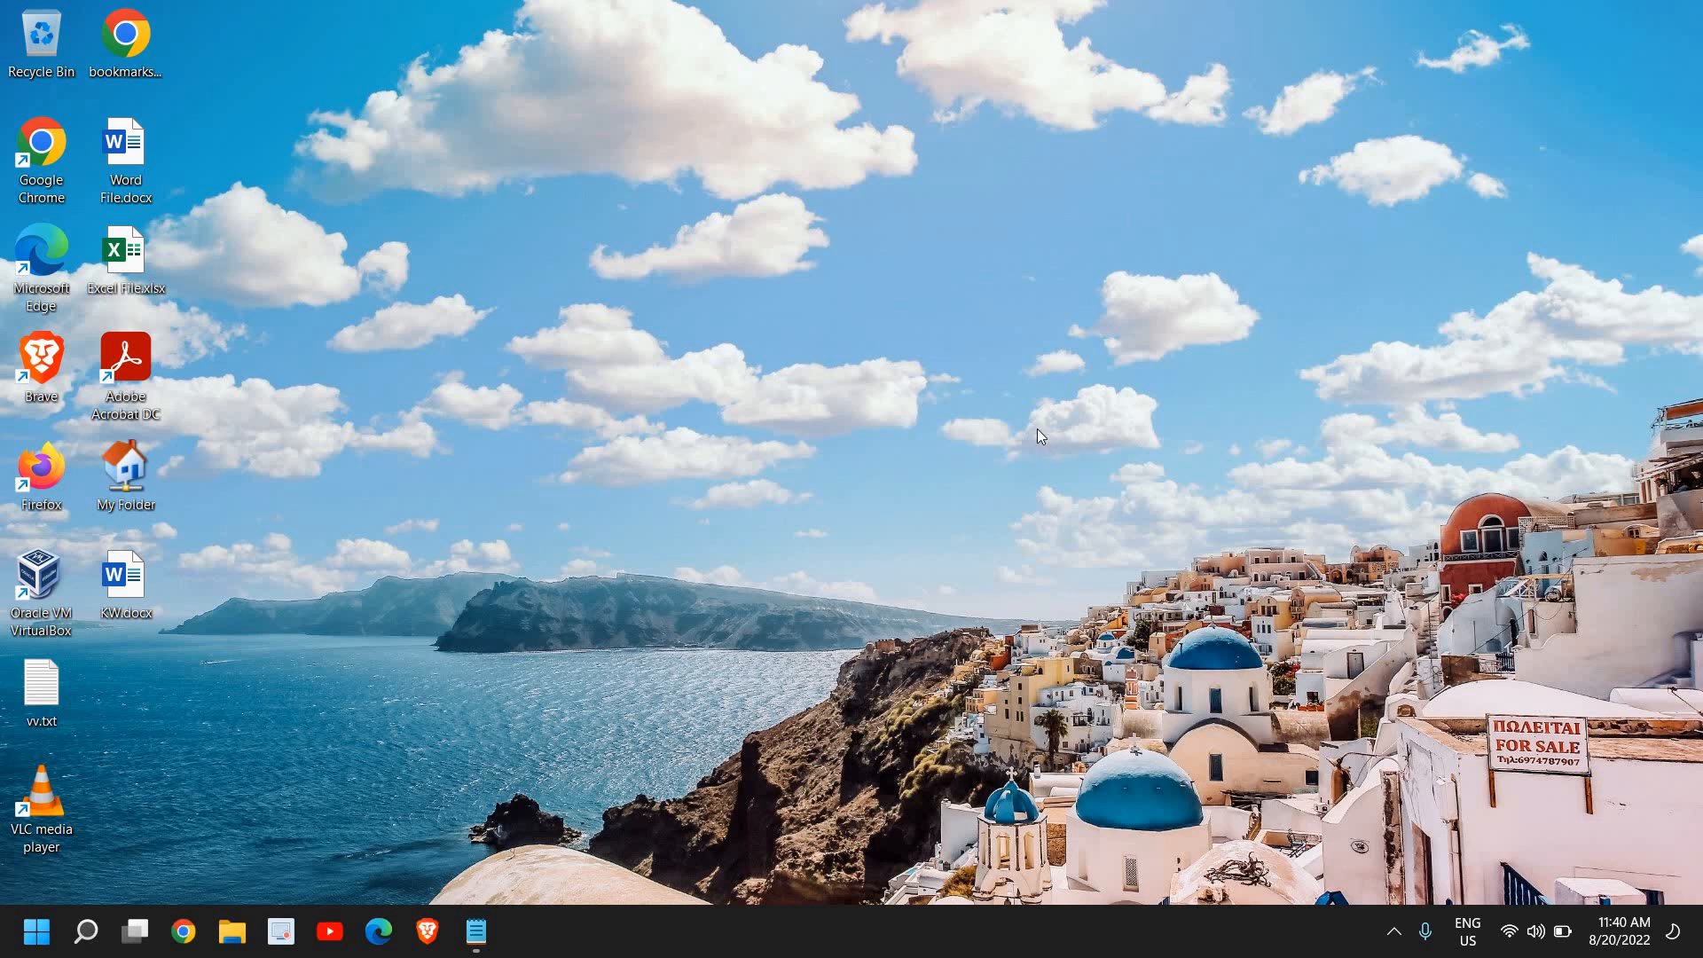